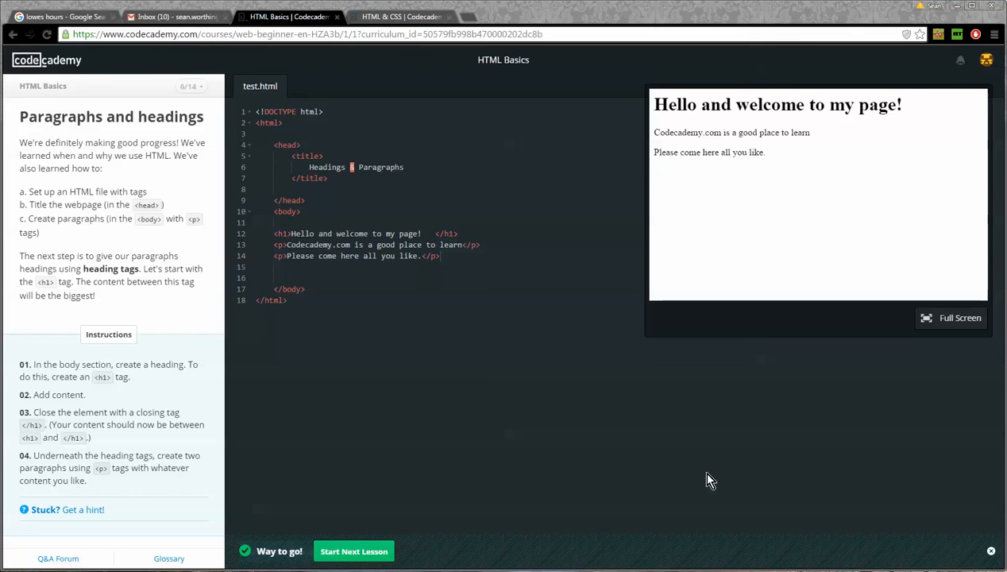
pyautogui.moveTo(389, 548)
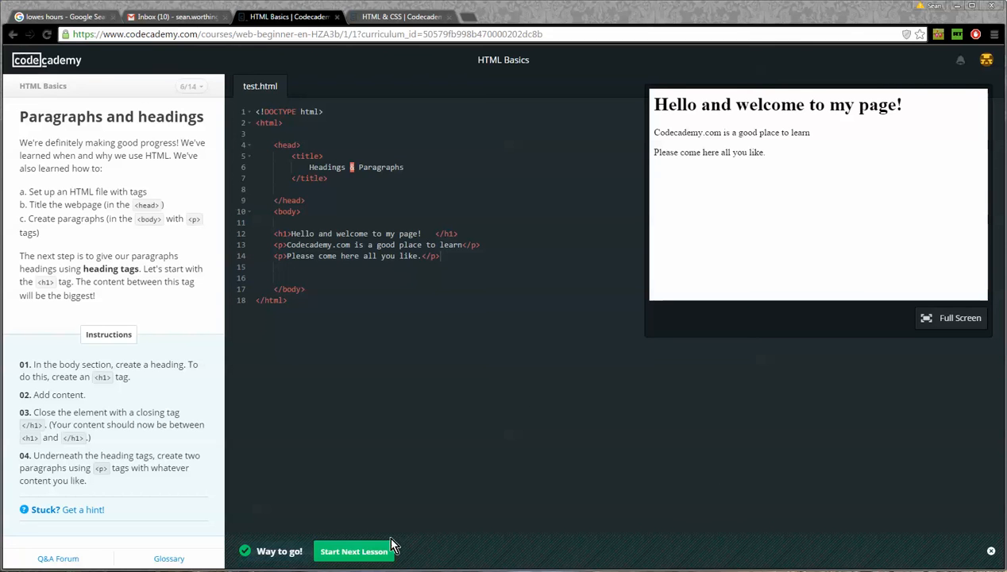
# - Start the More about headings exercise and highlight the heading-level names h2 through h5 while reading
pyautogui.click(352, 551)
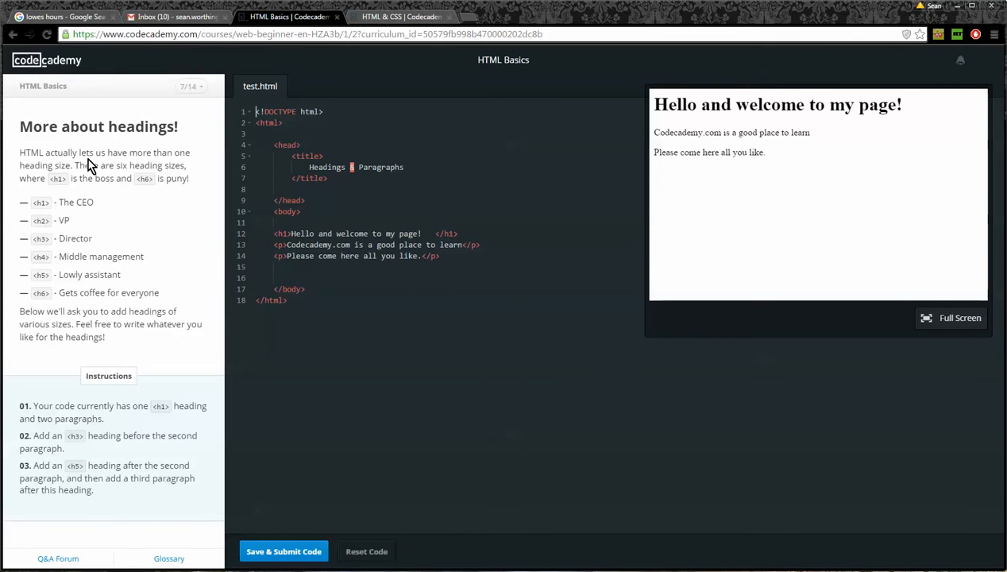
pyautogui.moveTo(199, 215)
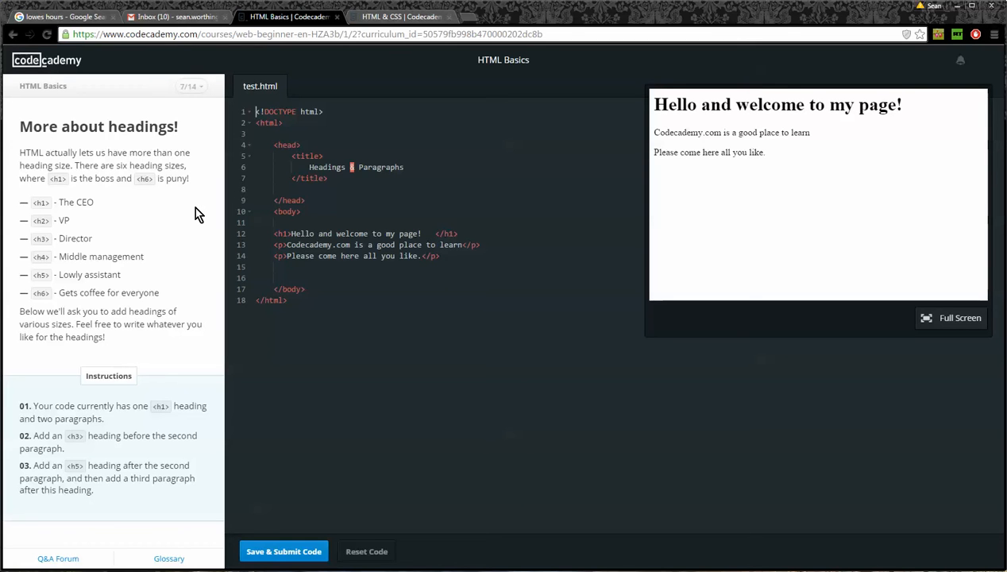
pyautogui.moveTo(62, 190)
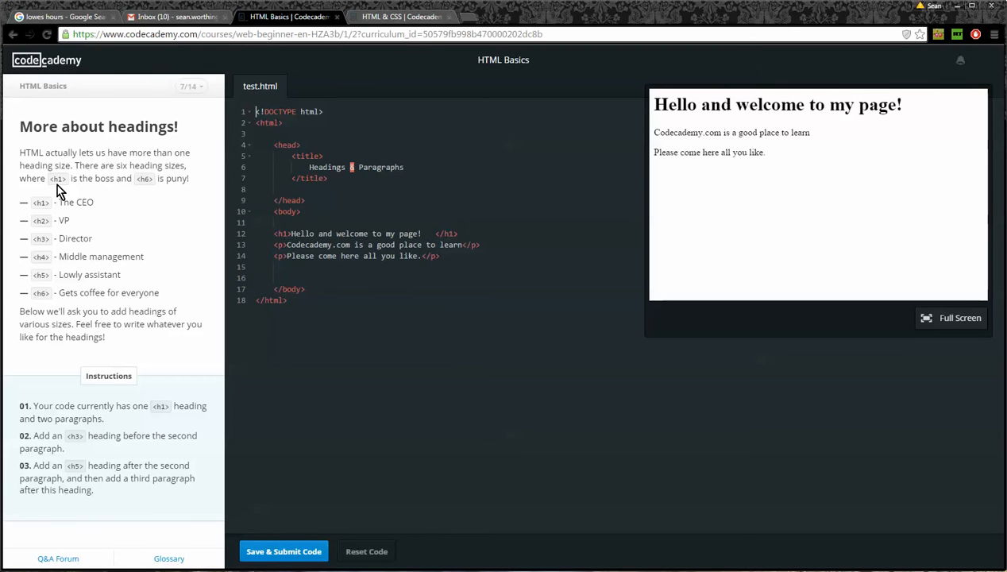
pyautogui.moveTo(54, 219)
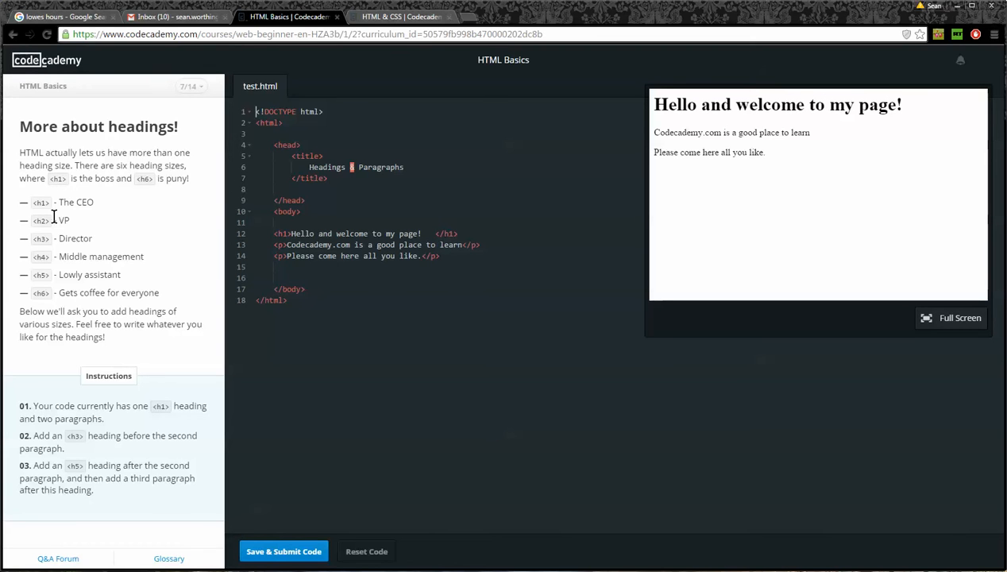
pyautogui.doubleClick(42, 202)
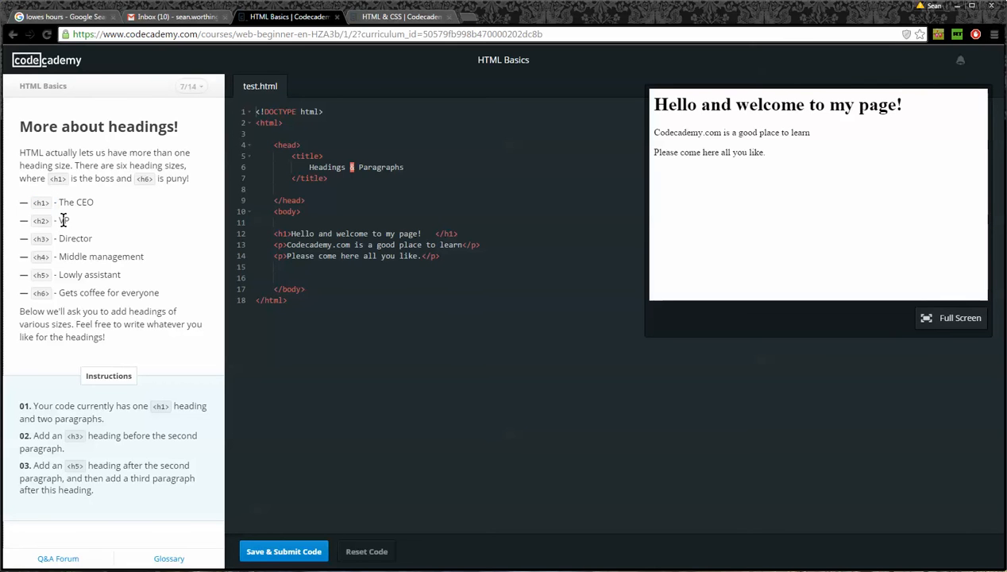
pyautogui.doubleClick(74, 238)
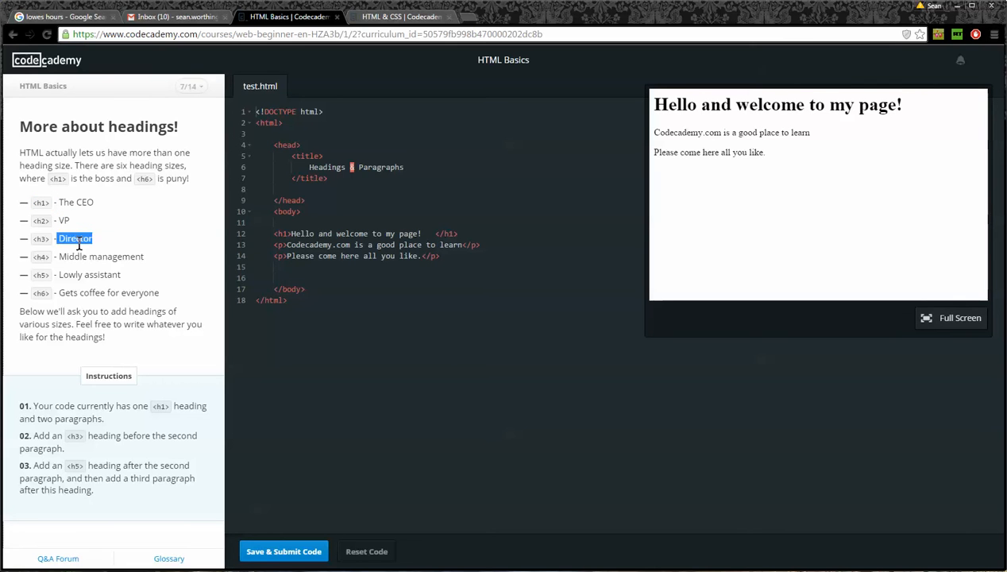
pyautogui.doubleClick(101, 255)
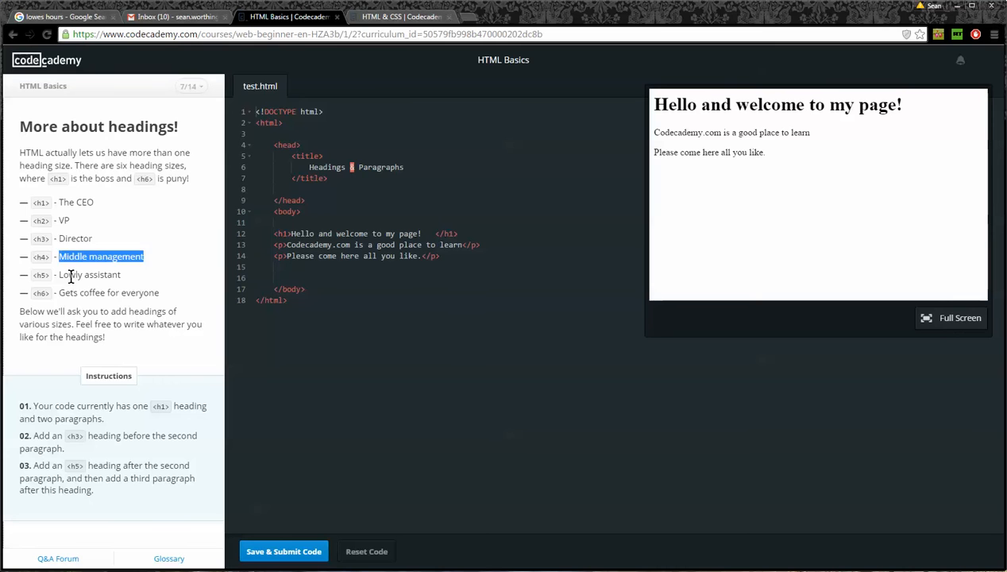
pyautogui.doubleClick(89, 273)
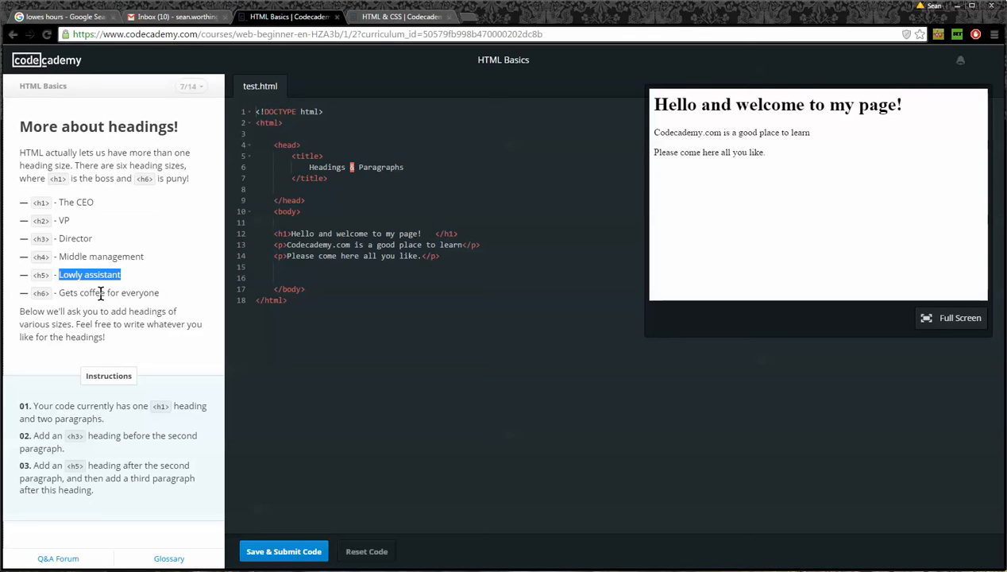
pyautogui.moveTo(174, 375)
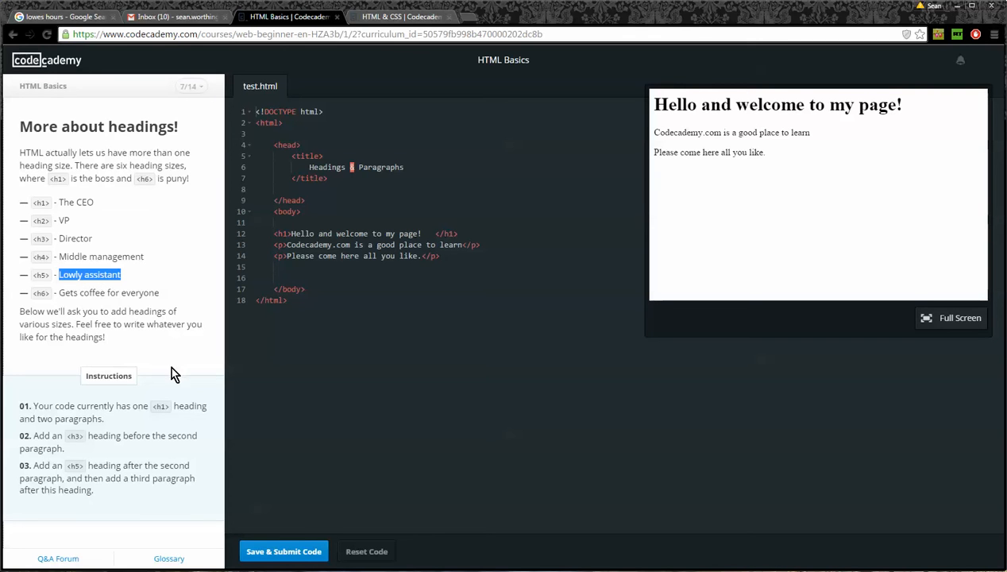
pyautogui.moveTo(168, 426)
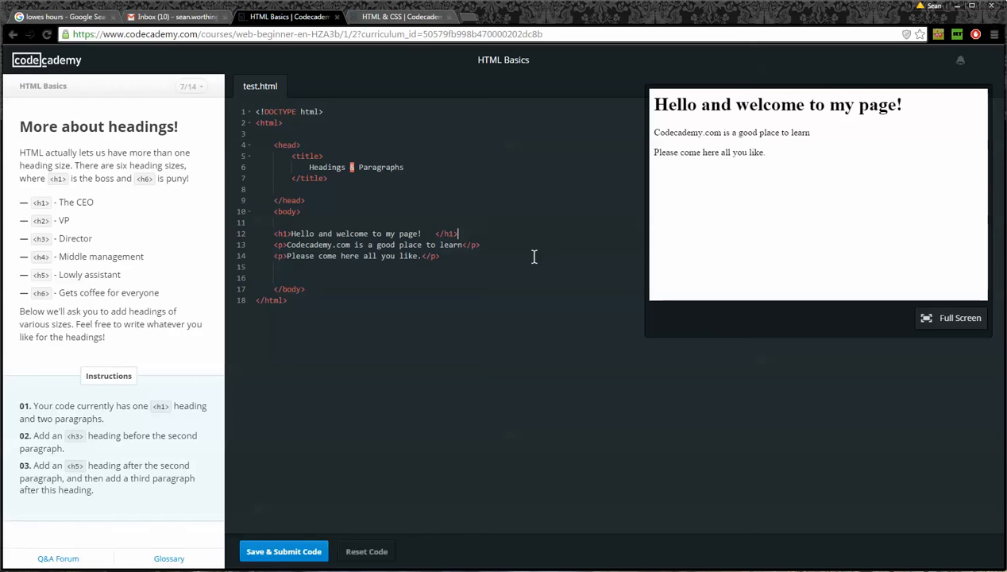
# - Insert <h3>Hello this is h3</h3> on a new line between the two paragraphs
pyautogui.press('enter')
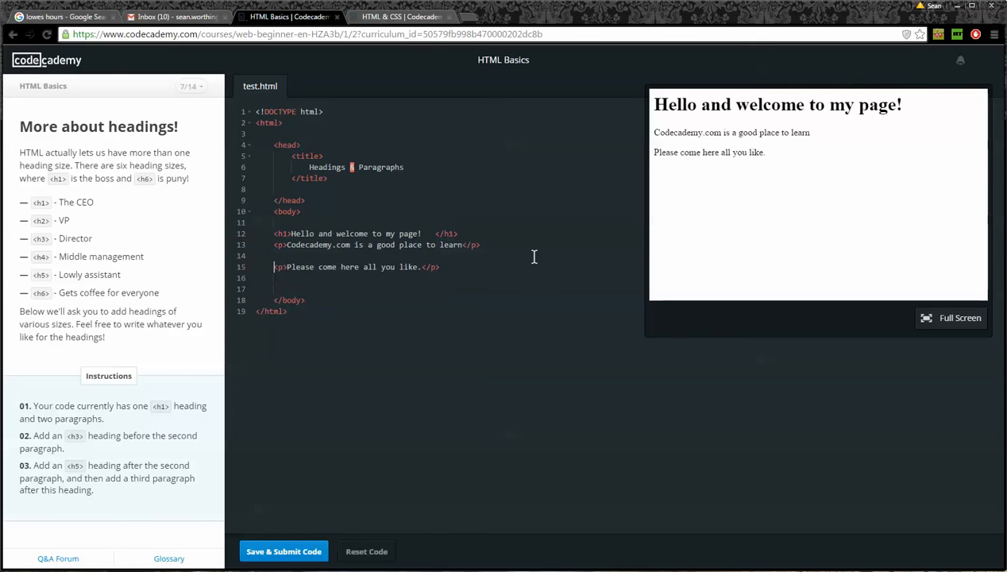
pyautogui.write('<h')
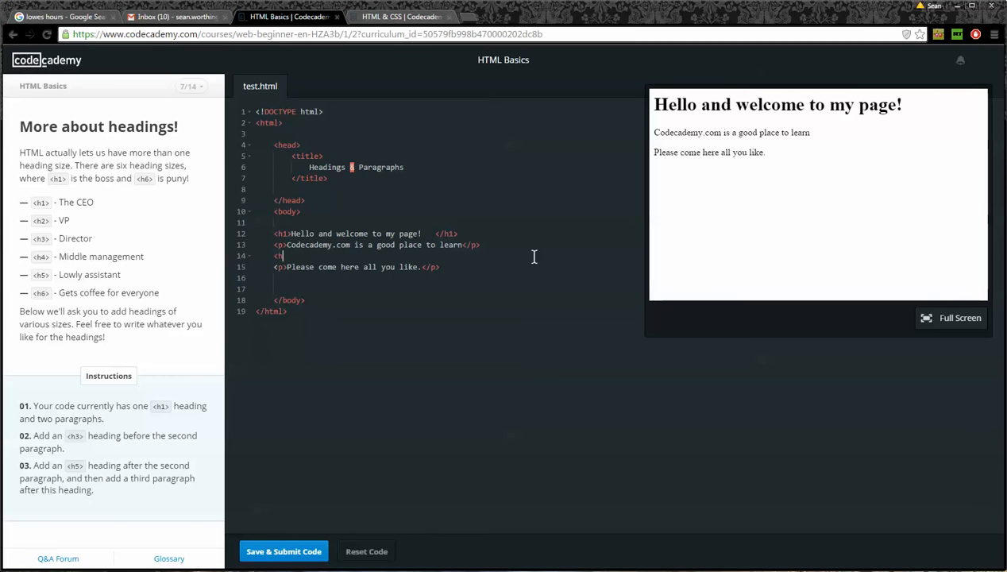
pyautogui.write('h3>')
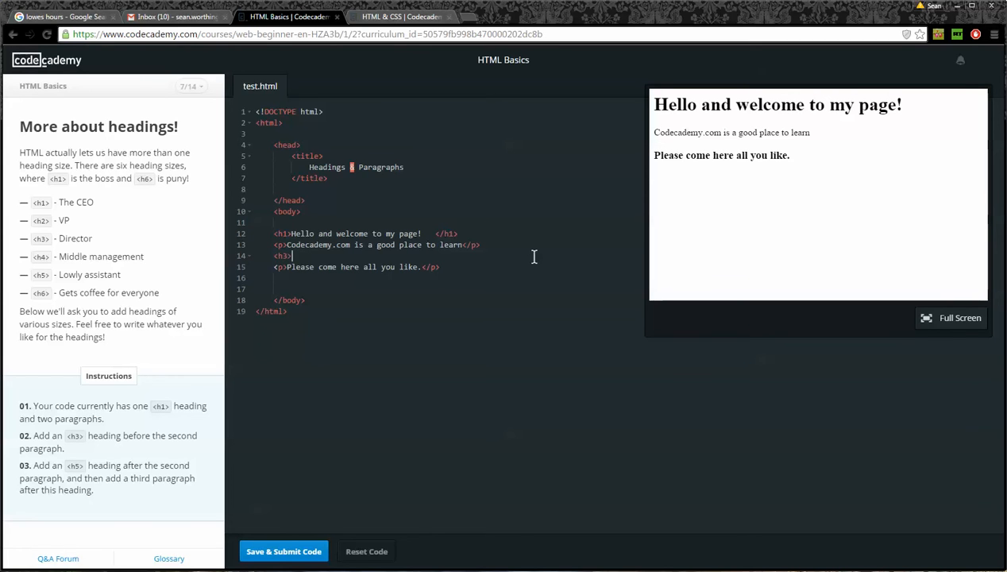
pyautogui.write('Hello this is h')
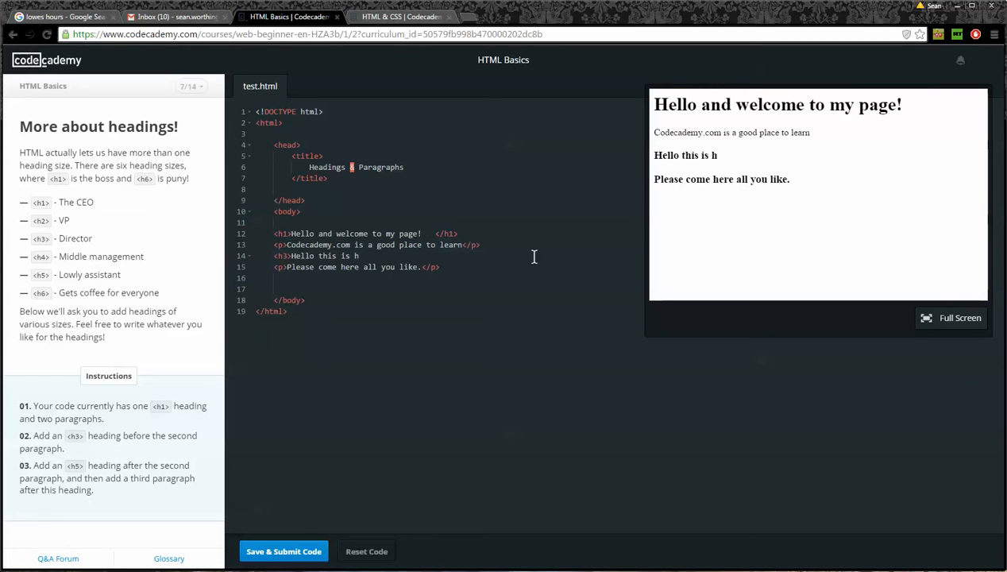
pyautogui.write('3</h3>')
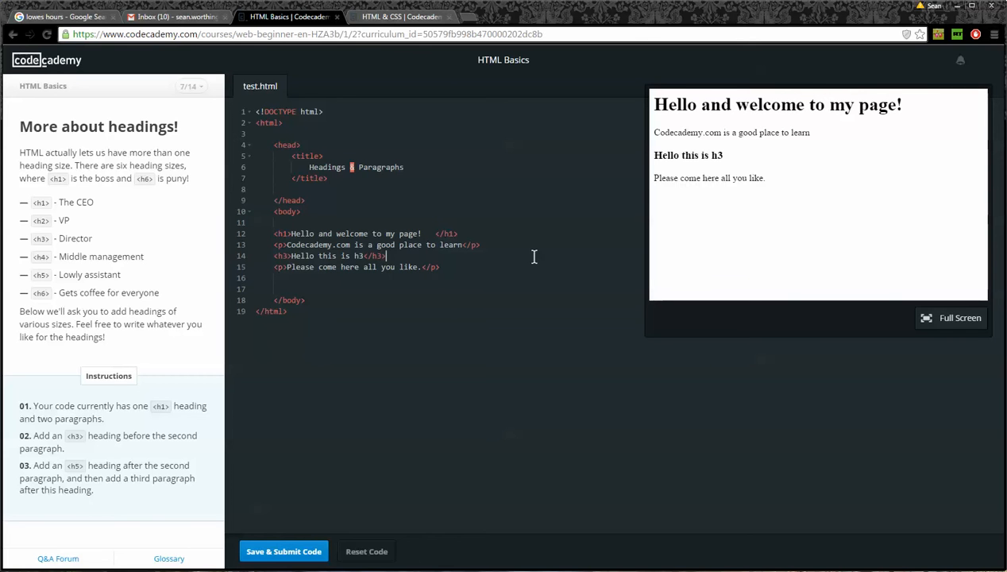
pyautogui.moveTo(26, 470)
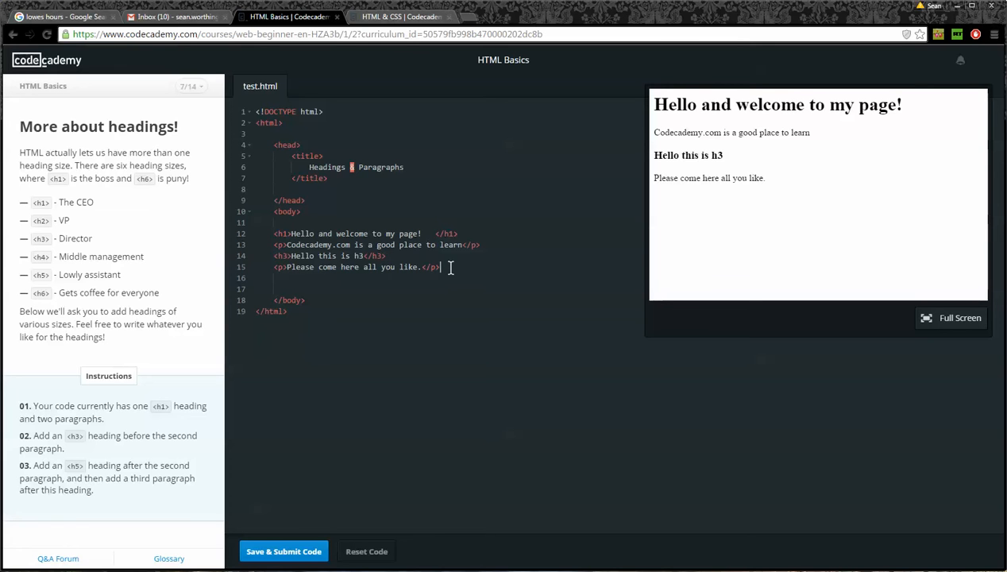
# - Add <h5>This is h5</h5> below the second paragraph
pyautogui.write('<')
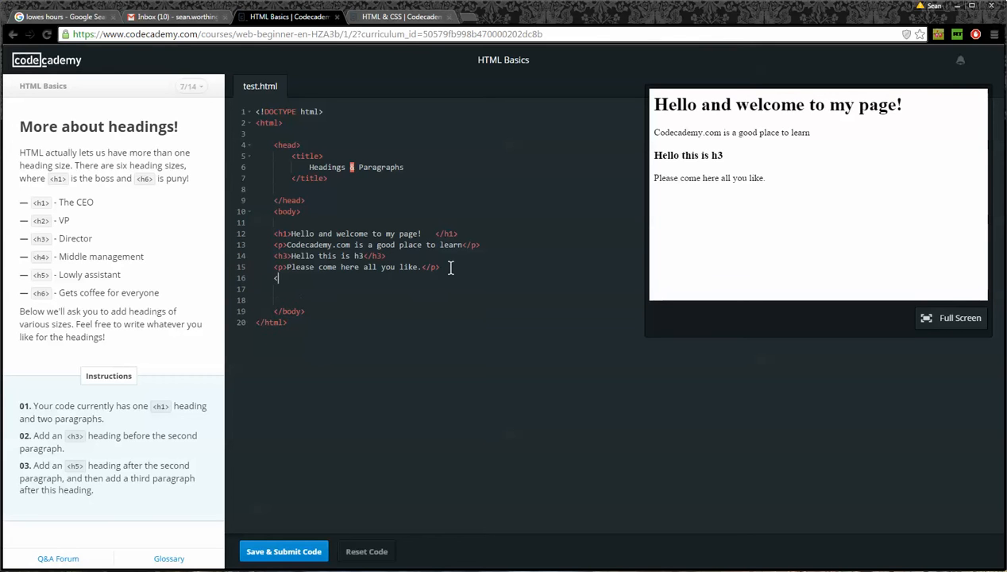
pyautogui.write('h5')
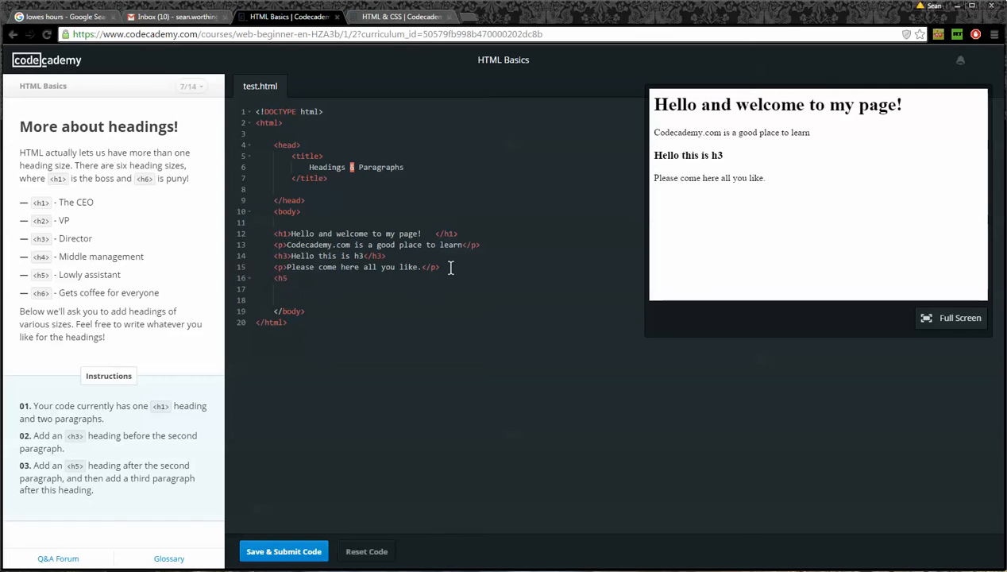
pyautogui.write('This is')
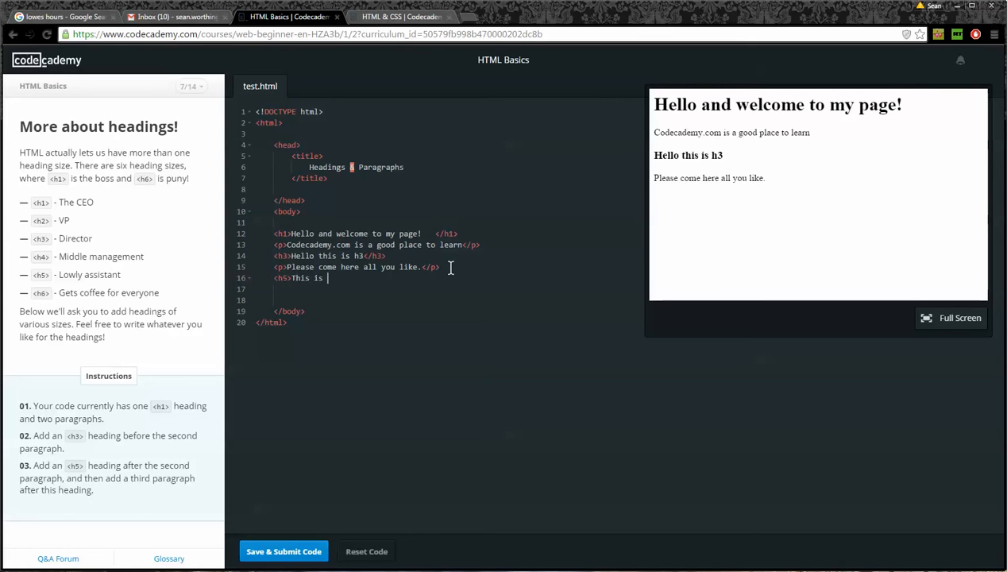
pyautogui.write('h5')
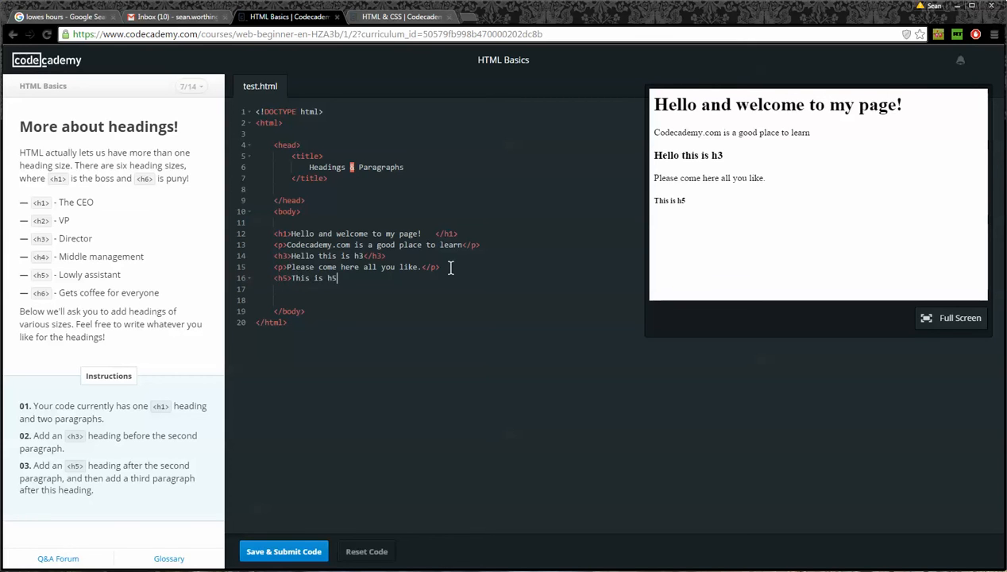
pyautogui.write('</h5>')
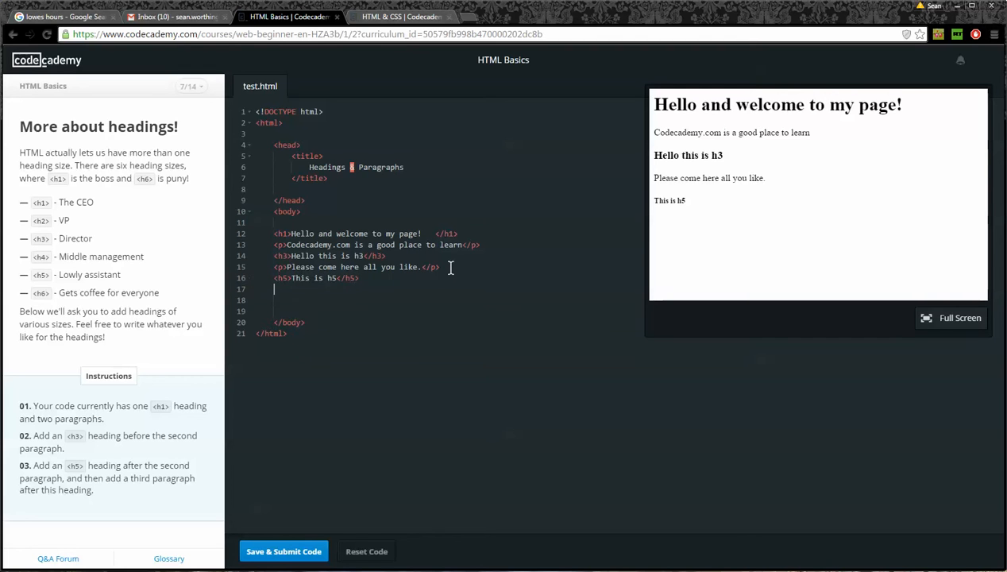
# - Add a third paragraph <p>I hope you are having fun</p>, removing stray characters after fun
pyautogui.write('<p>')
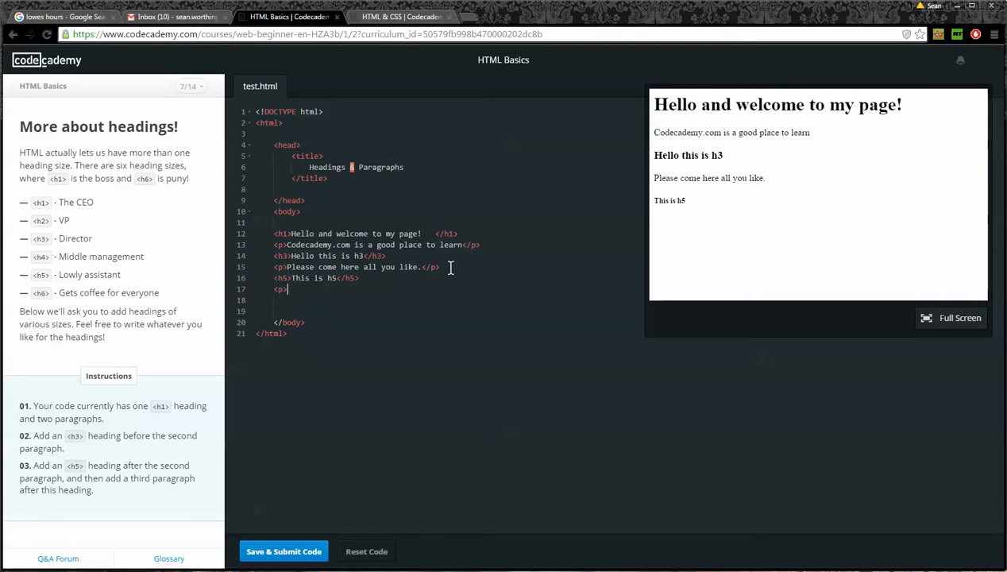
pyautogui.write('I hope you')
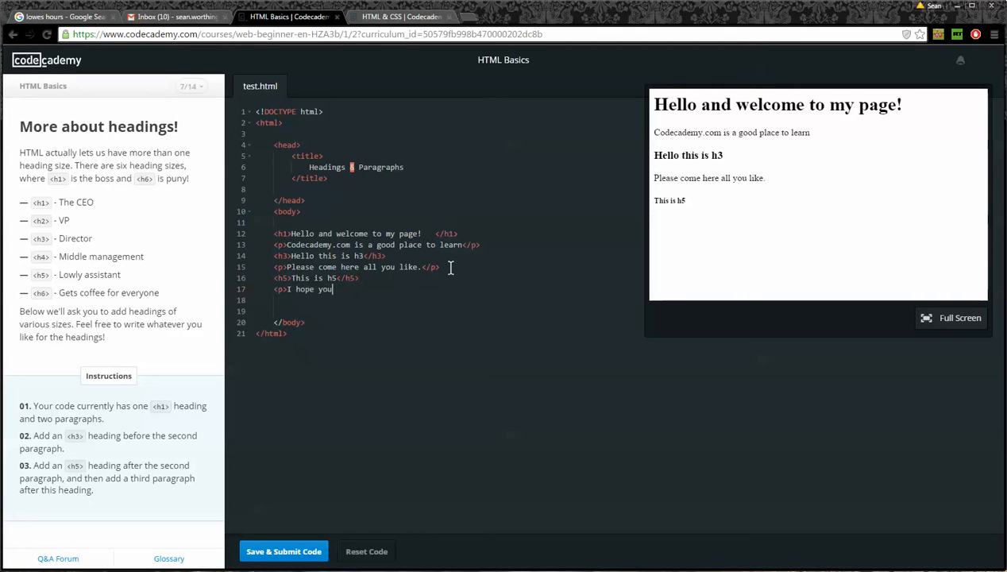
pyautogui.write('are having')
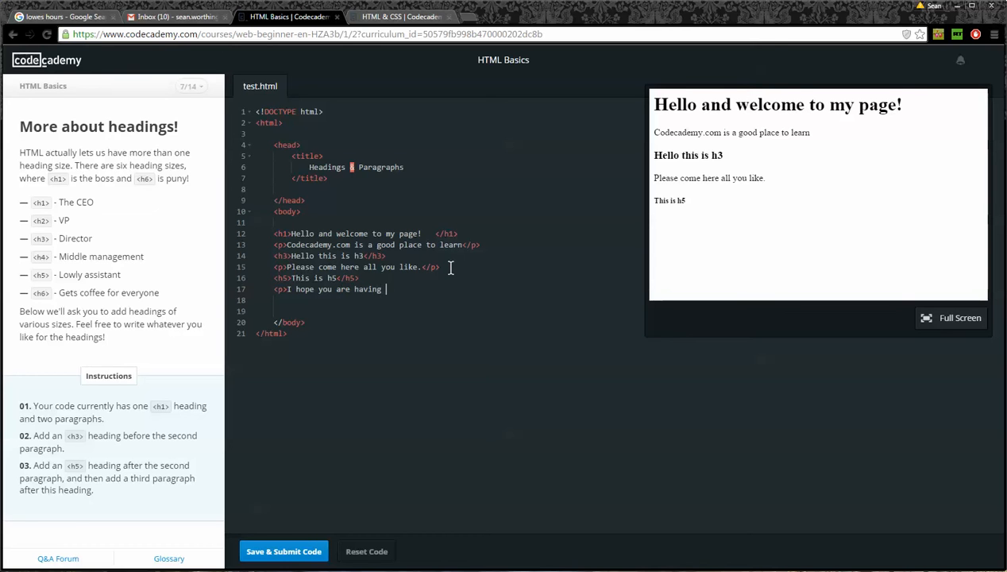
pyautogui.write('fun')
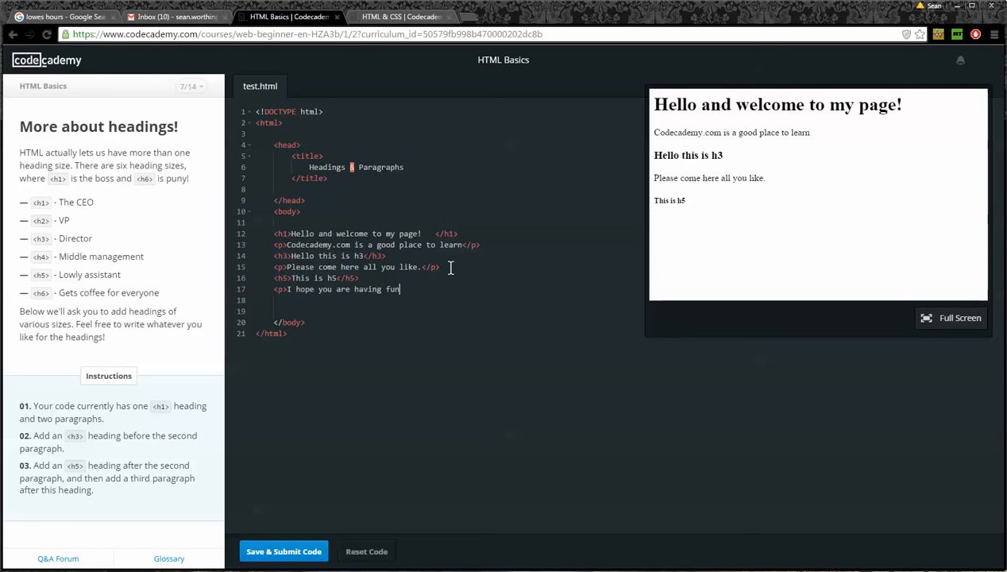
pyautogui.write('M/a')
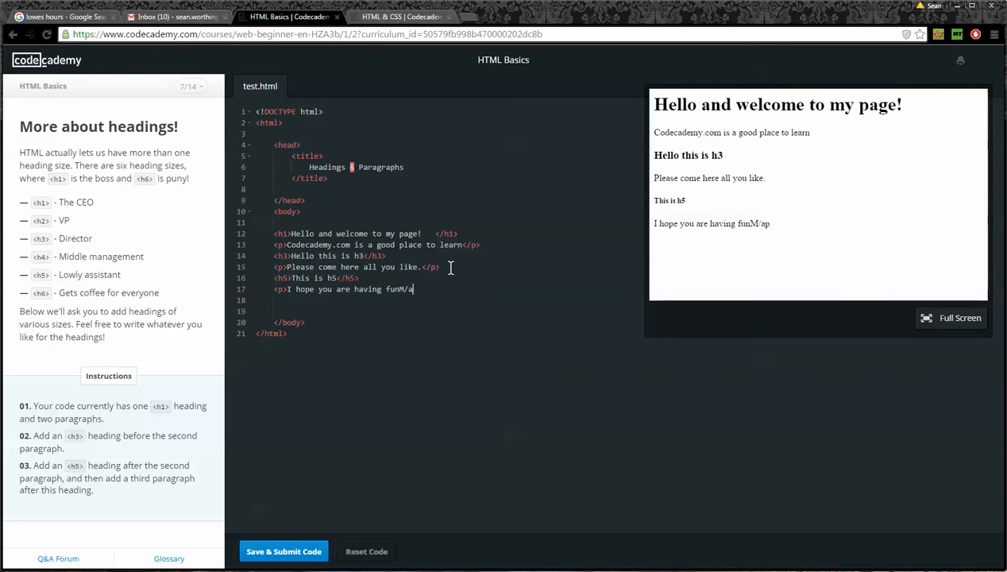
pyautogui.press('BackSpace')
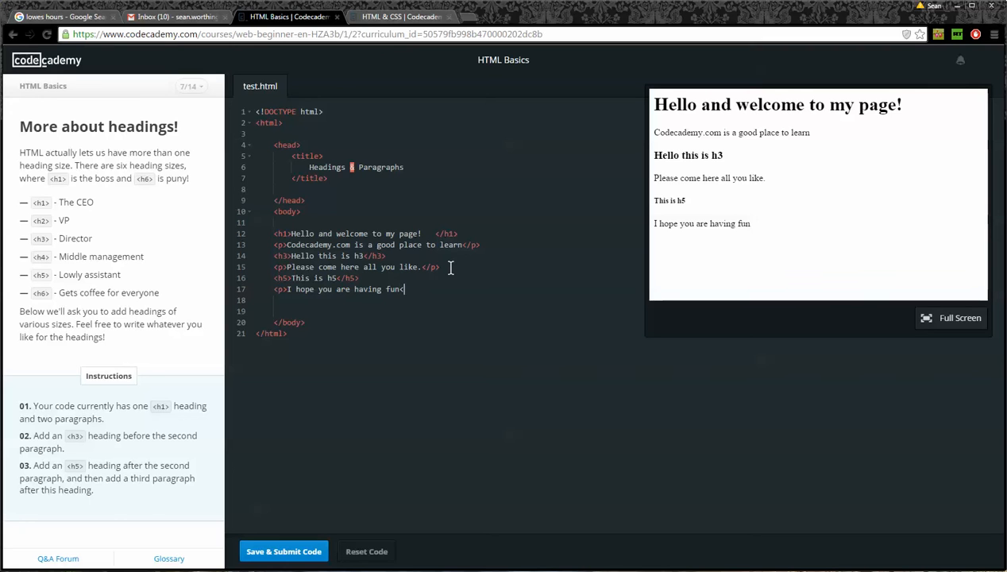
pyautogui.write('/p>')
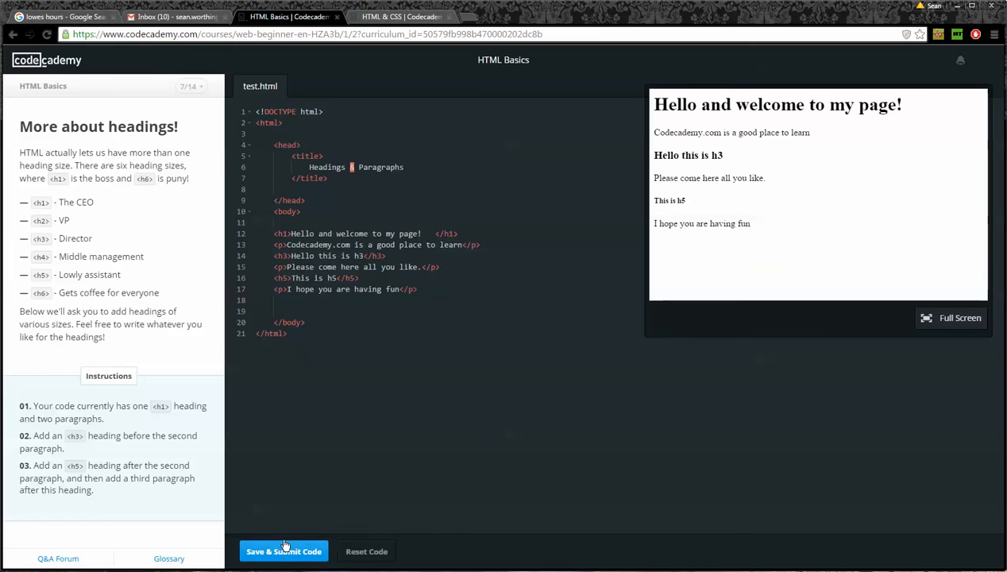
# - Submit the headings code for checking and continue to the Using every heading lesson
pyautogui.click(285, 549)
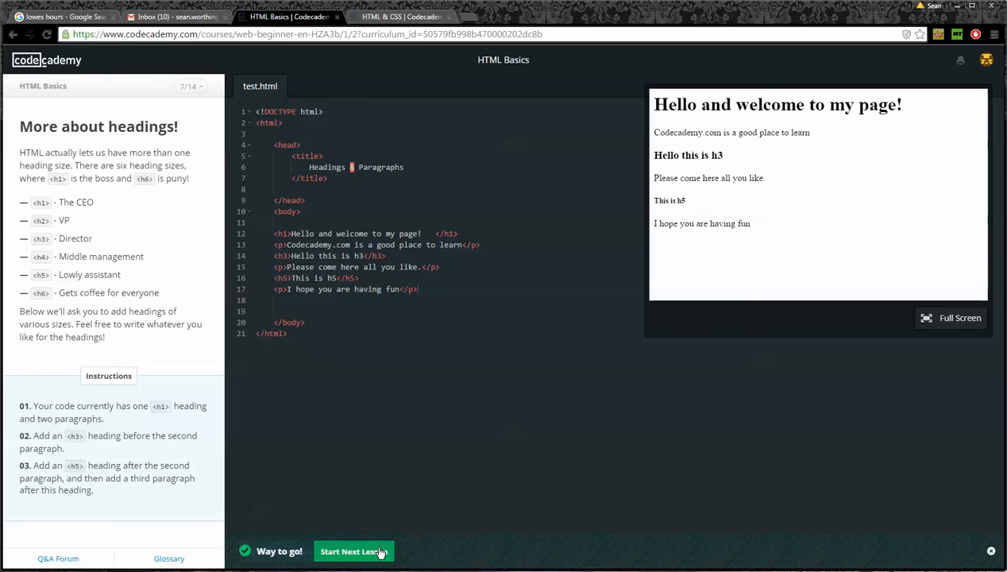
pyautogui.click(353, 550)
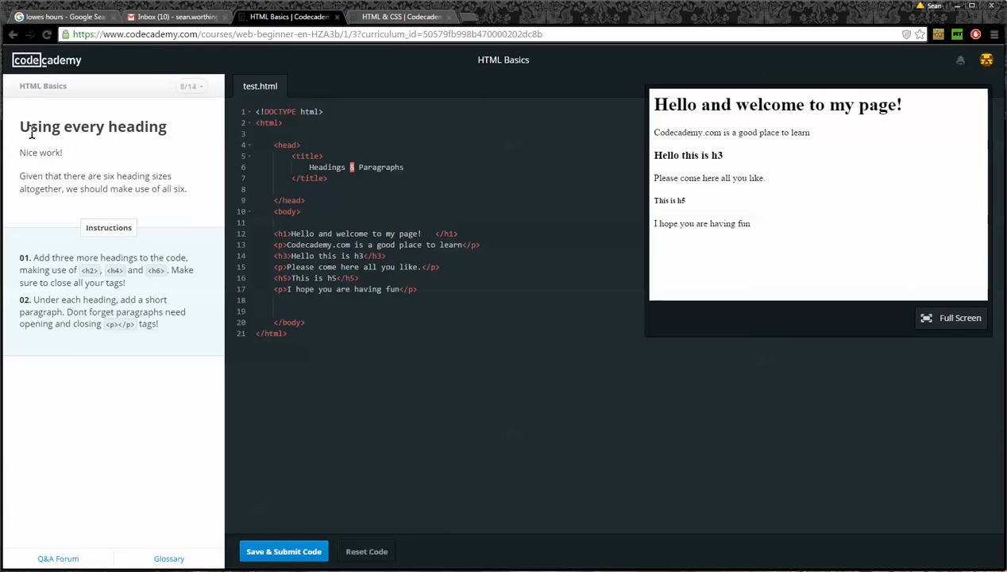
pyautogui.moveTo(88, 207)
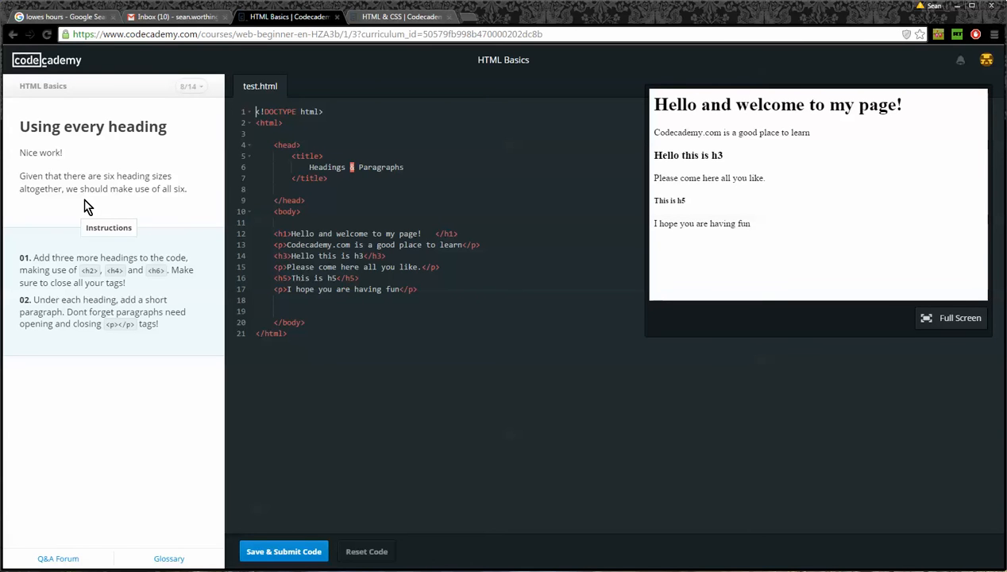
pyautogui.moveTo(105, 300)
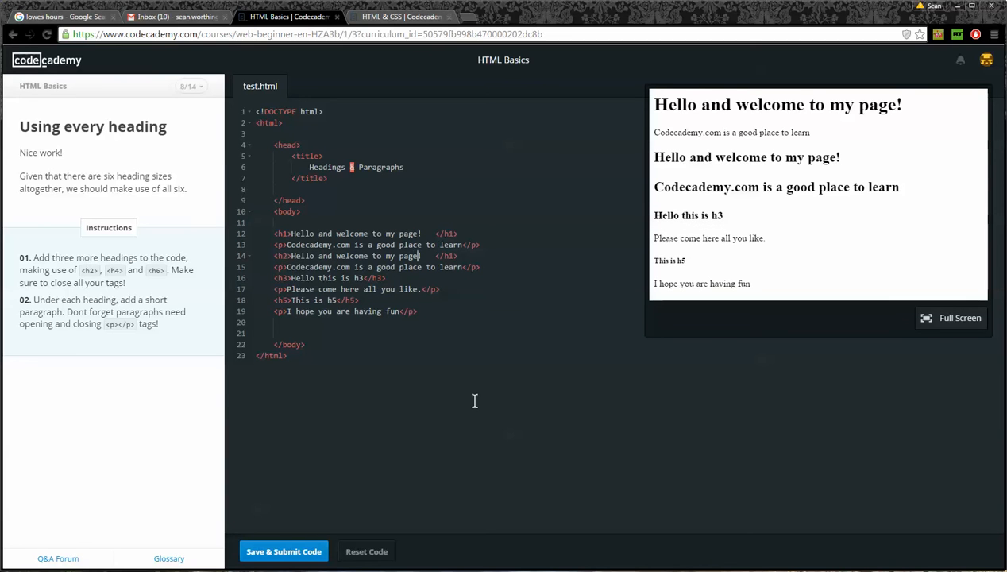
# - Create h2, h4 and h6 headings, each followed by a short paragraph, in test.html
pyautogui.write('2')
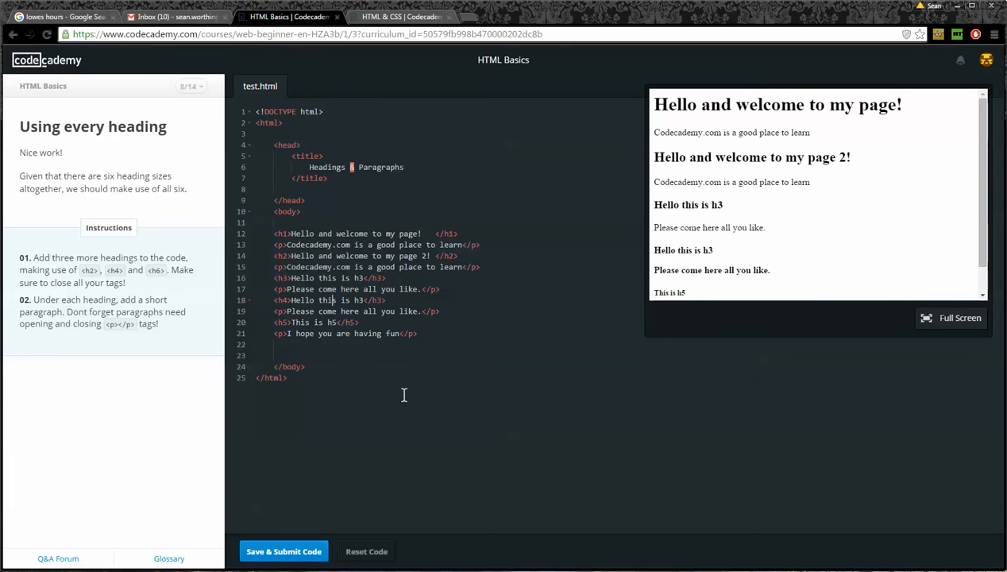
pyautogui.write('4')
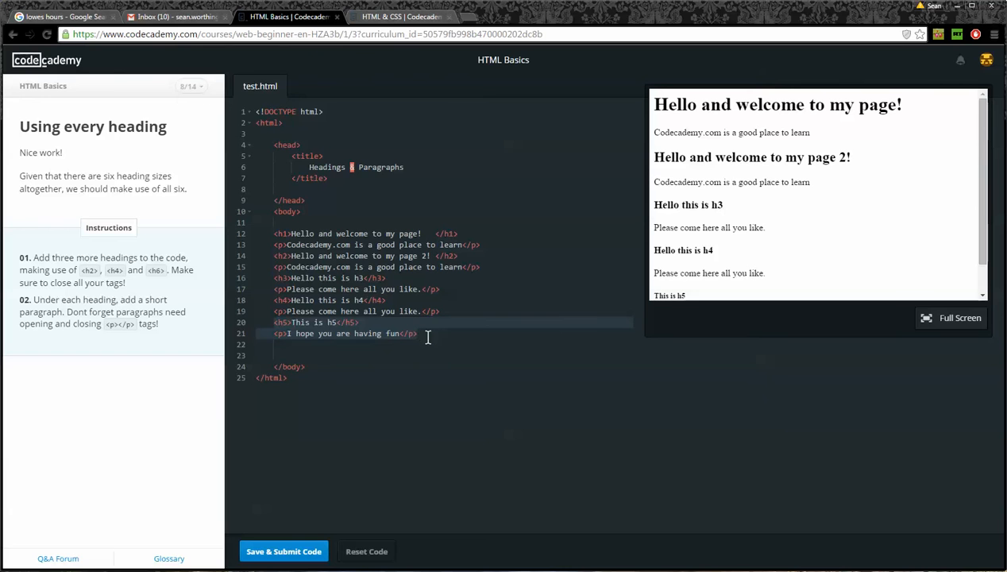
pyautogui.press('enter')
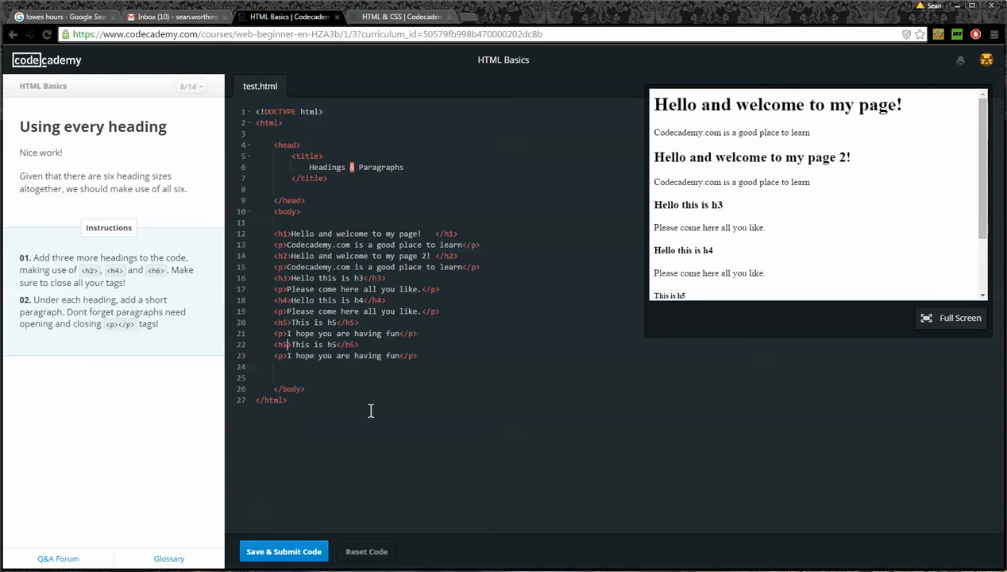
pyautogui.write('6')
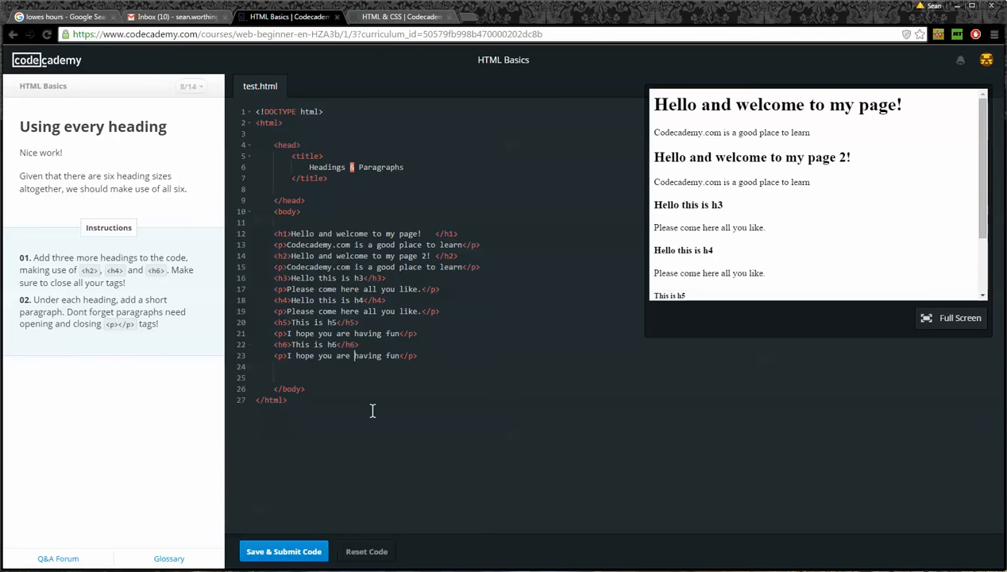
pyautogui.moveTo(695, 105)
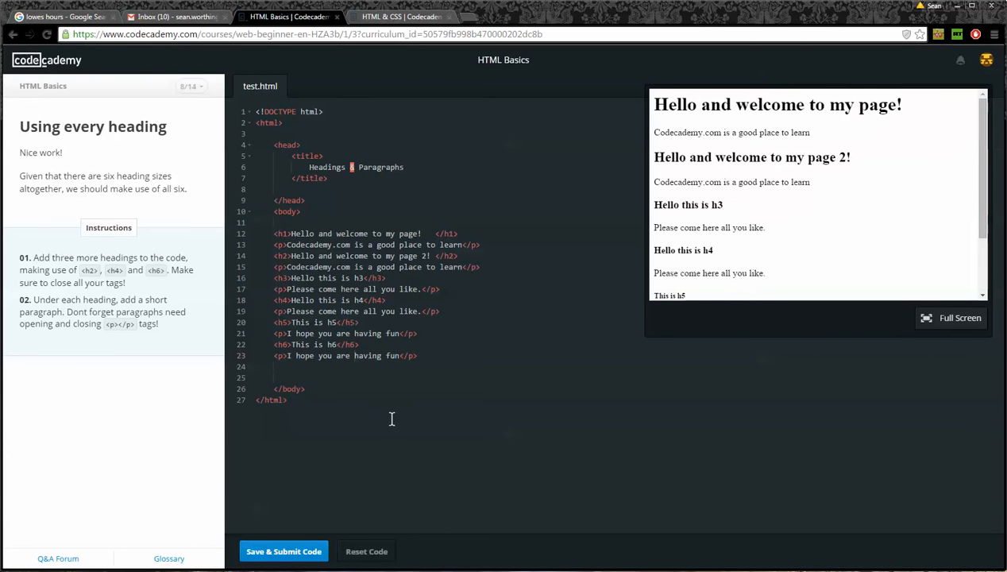
# - Submit the heading code and move on to the Mid-lesson breather exercise
pyautogui.click(285, 551)
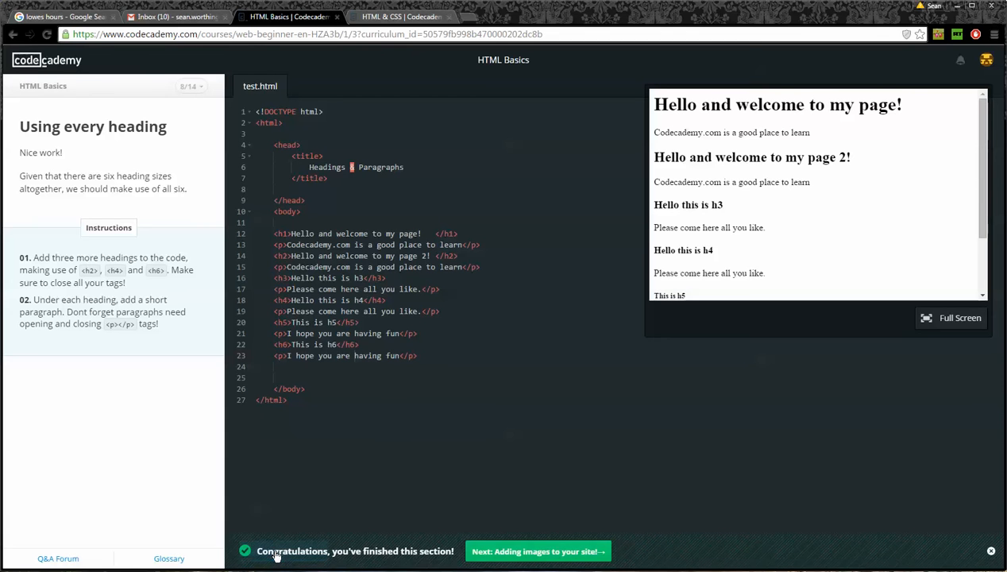
pyautogui.moveTo(538, 551)
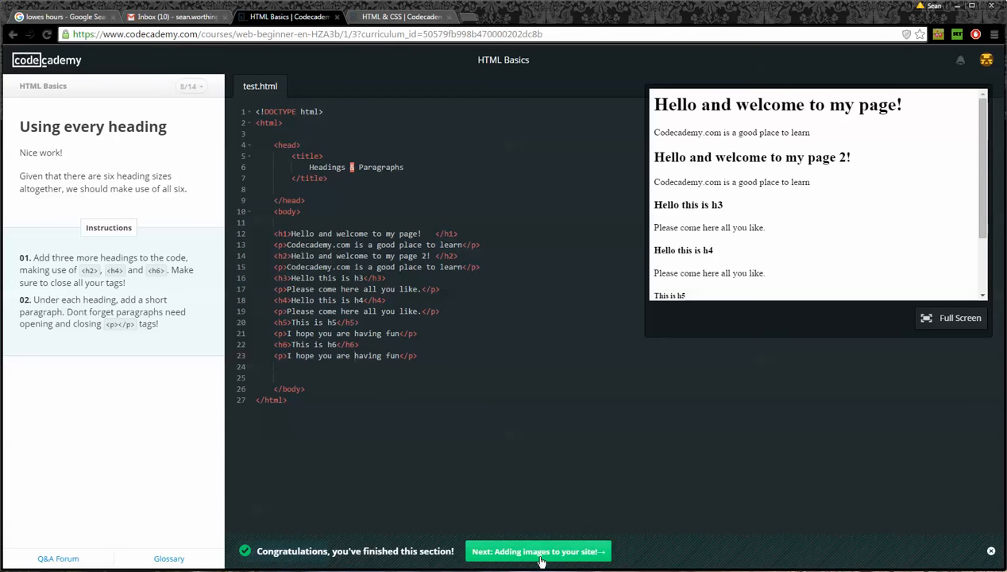
pyautogui.click(537, 551)
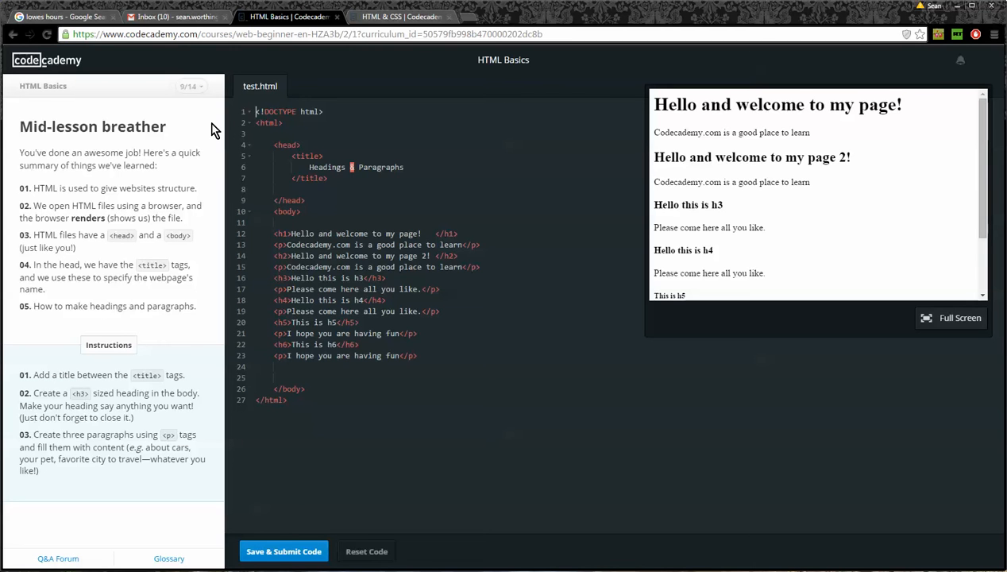
pyautogui.moveTo(195, 188)
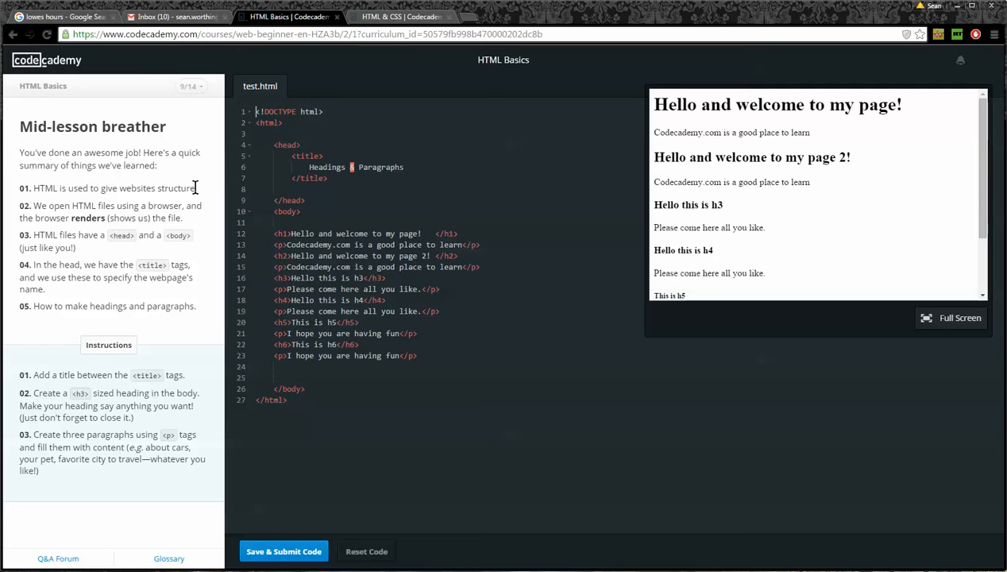
pyautogui.doubleClick(41, 188)
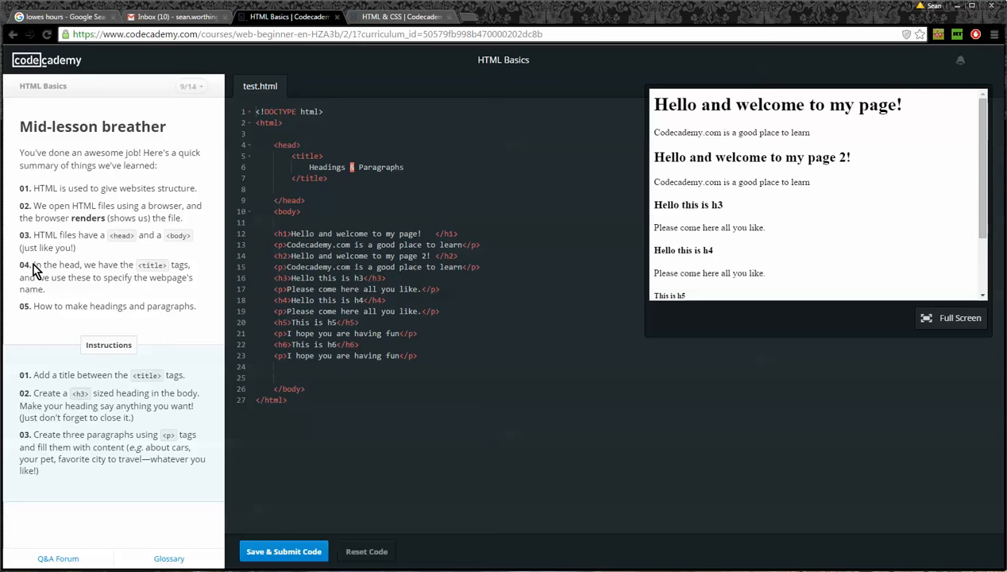
pyautogui.moveTo(64, 292)
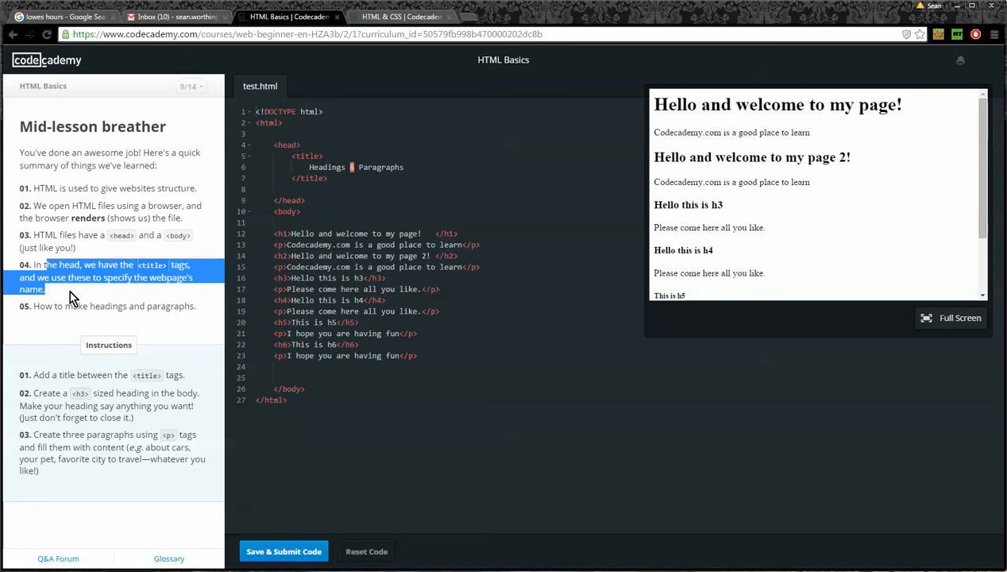
pyautogui.moveTo(130, 308)
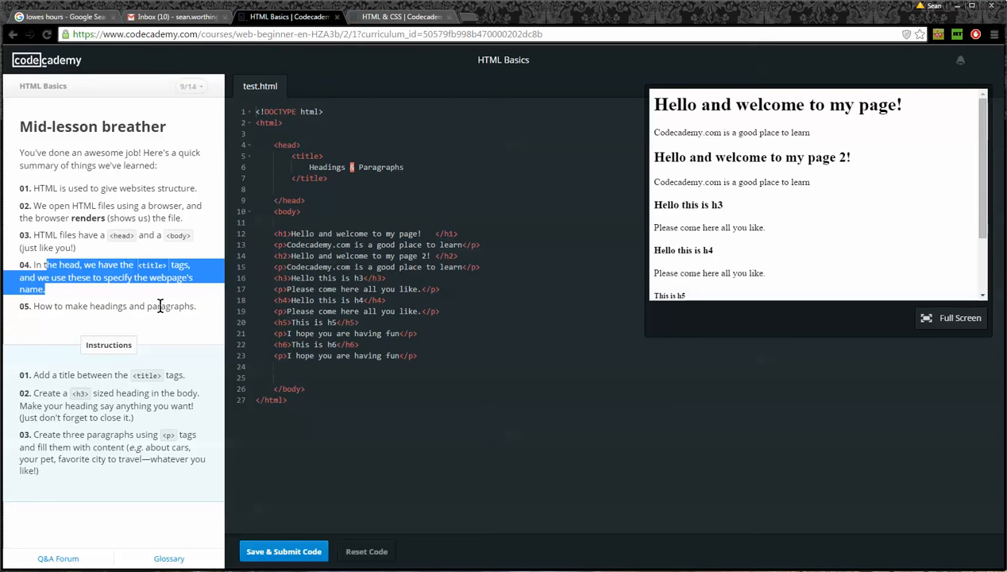
pyautogui.moveTo(232, 276)
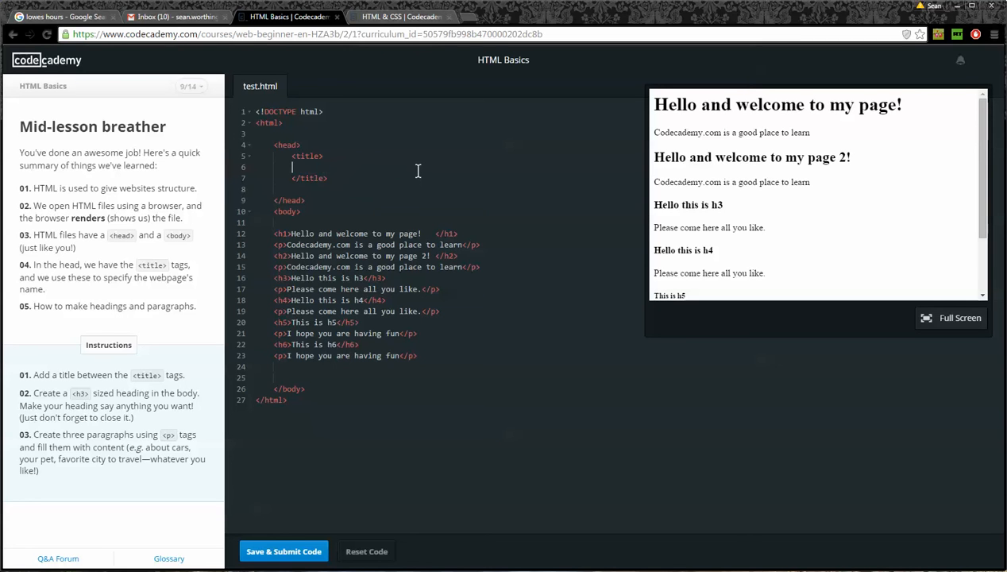
# - Change the title to Sean's Web page and add <h3>Hello this is another h3</h3> before </body>
pyautogui.write("Sean's")
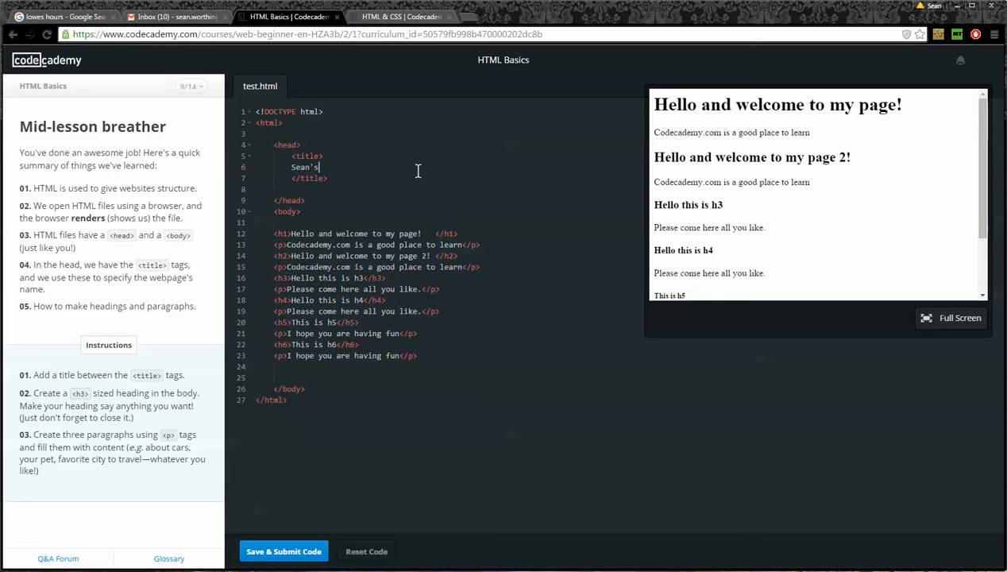
pyautogui.write('Web page')
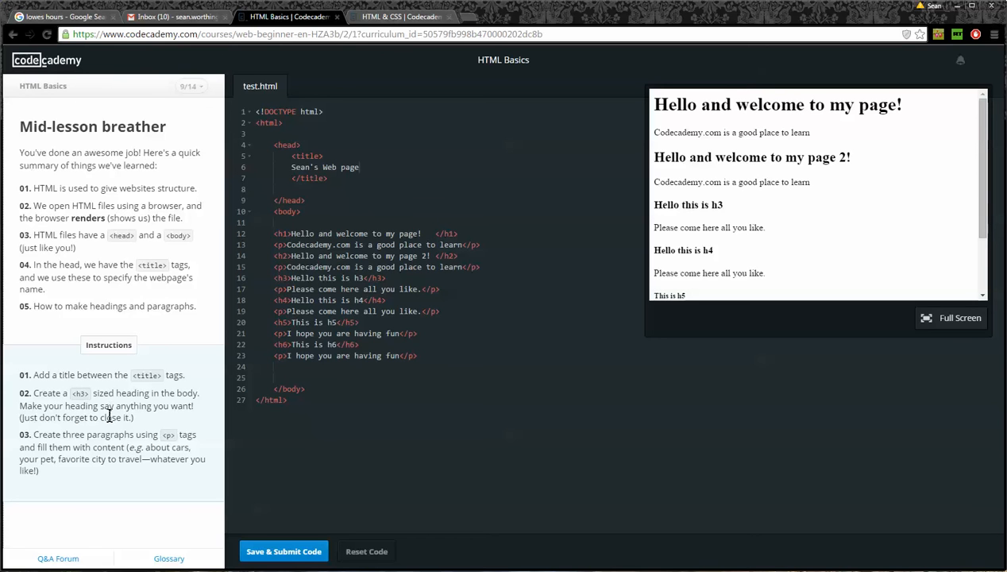
pyautogui.moveTo(117, 435)
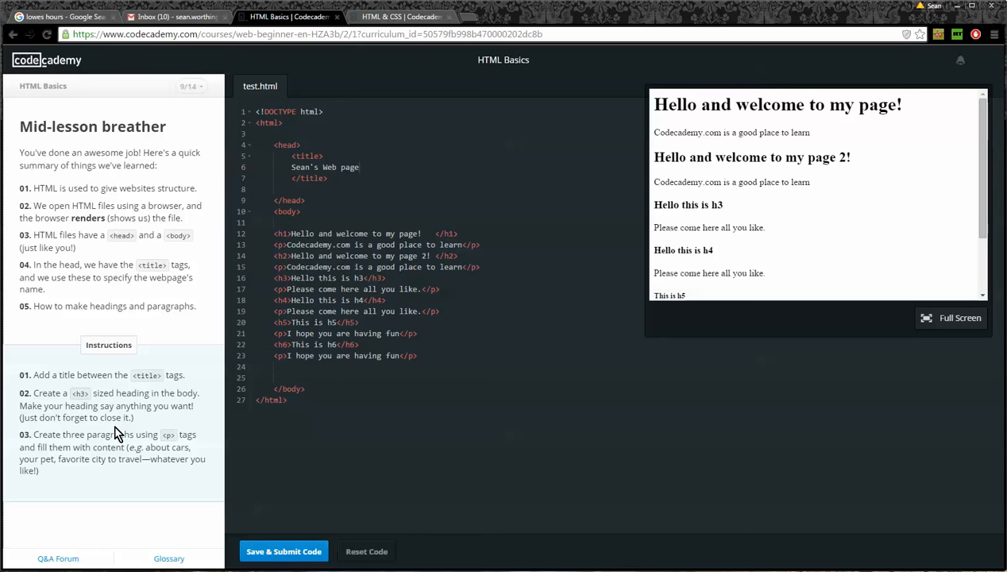
pyautogui.moveTo(124, 413)
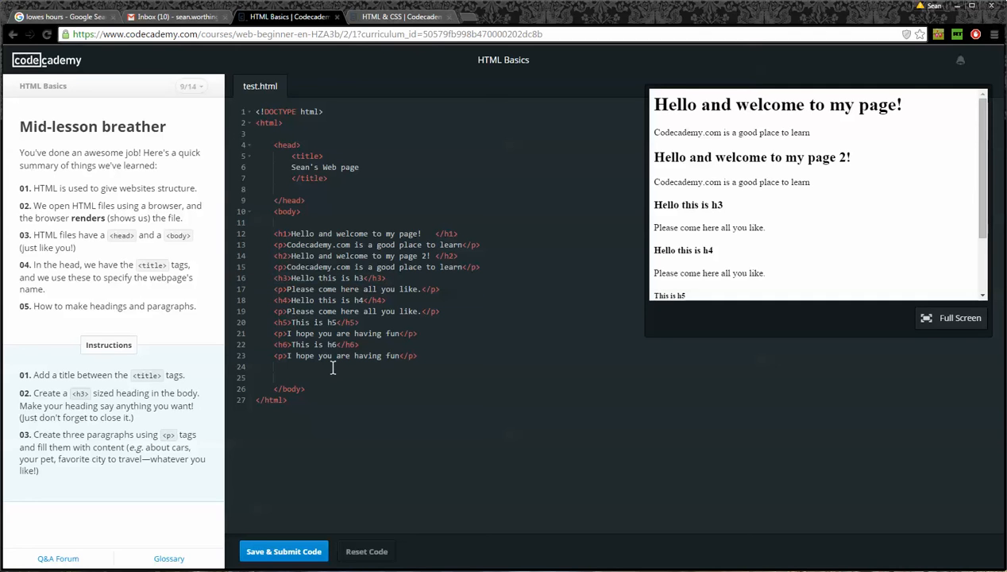
pyautogui.write('<h3>Hello this is h3</h3>')
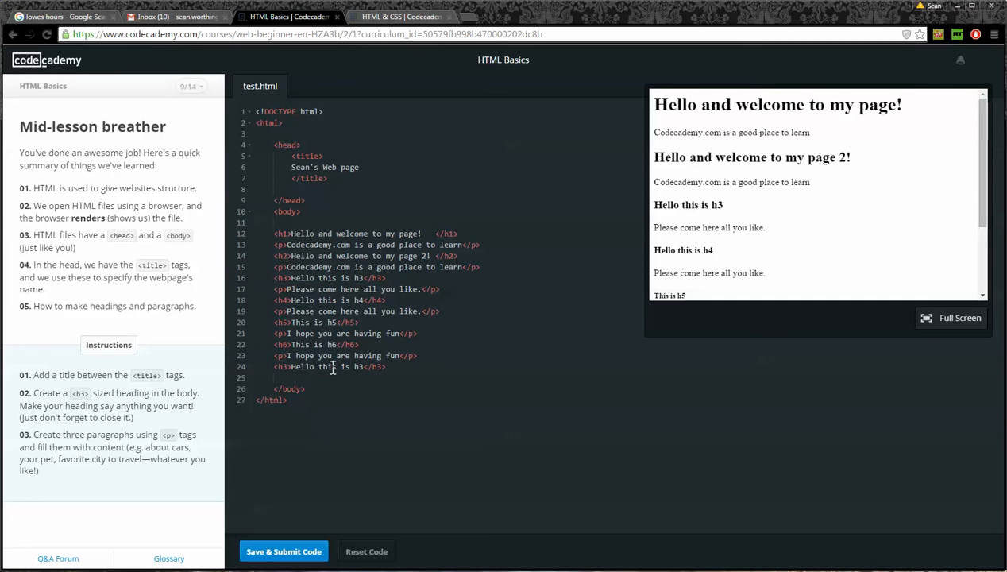
pyautogui.write('another')
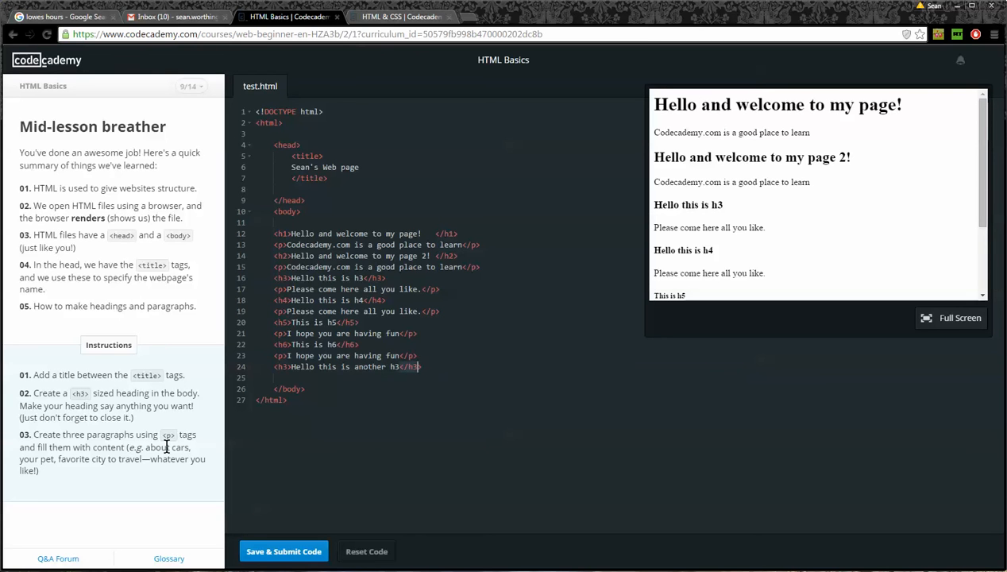
pyautogui.moveTo(127, 453)
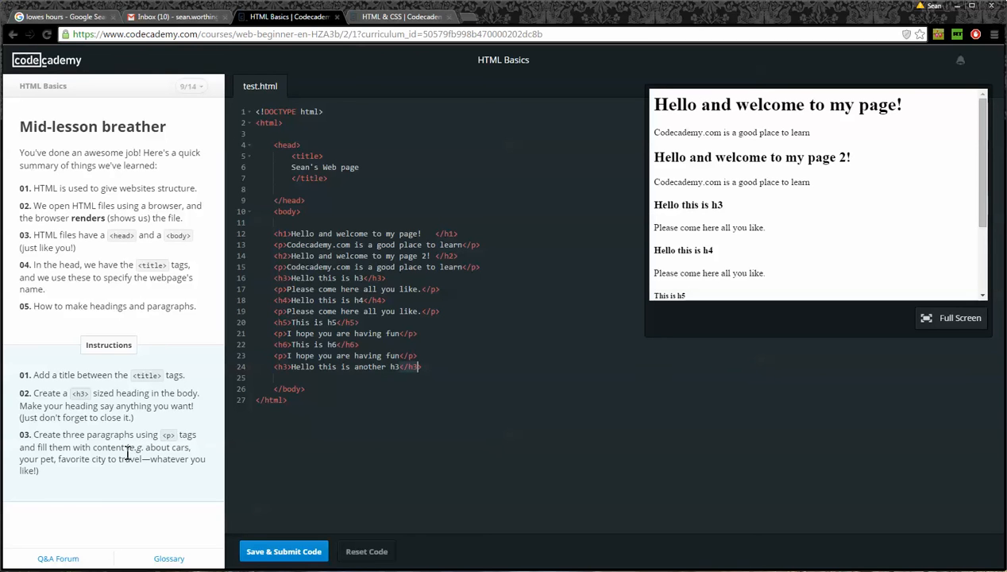
pyautogui.moveTo(128, 475)
pyautogui.write('>')
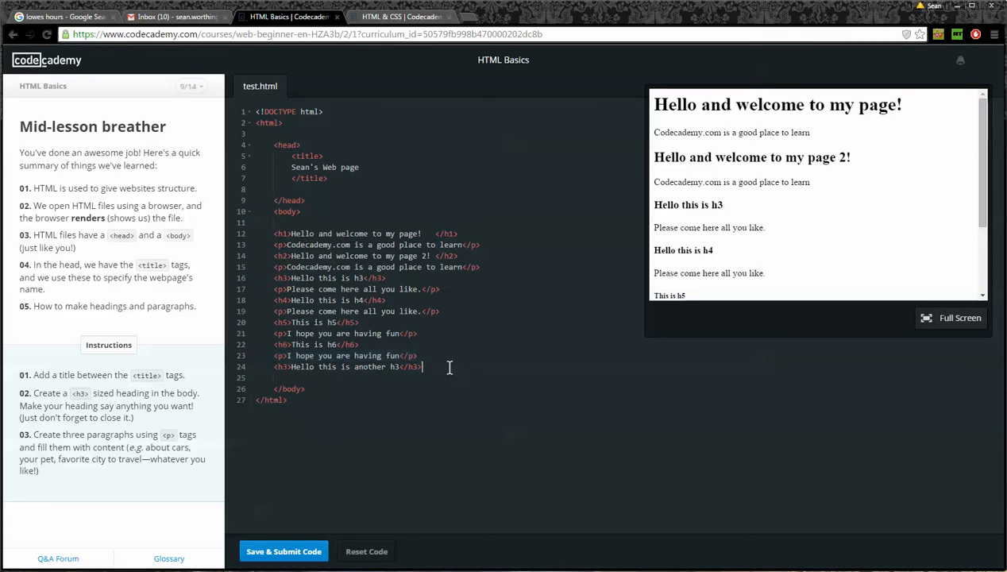
# - Write paragraphs I like Elio Motors, I like Labs, I love San Diego and submit the code
pyautogui.write('<p>I hope you are having fun</p>')
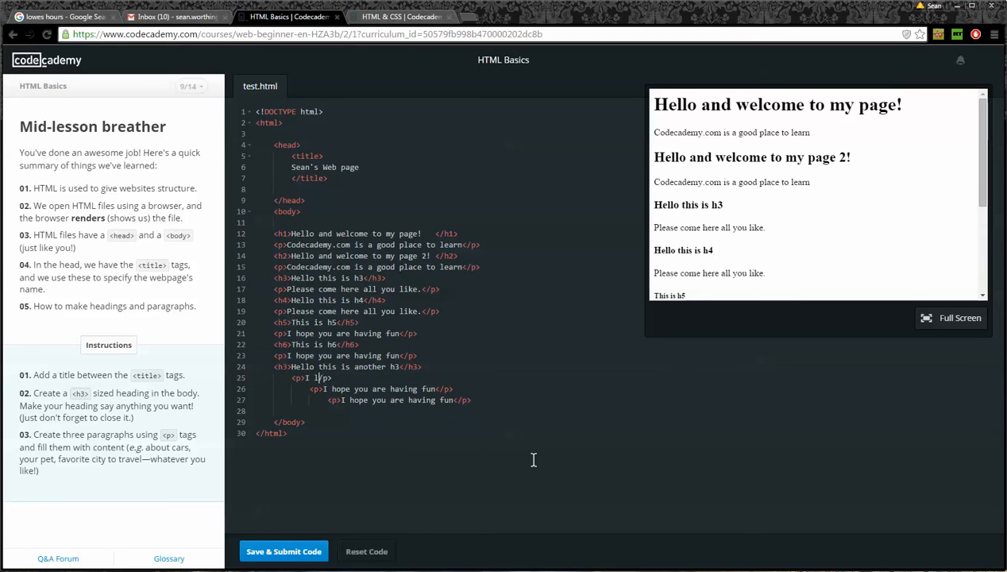
pyautogui.write('like Elio Motors')
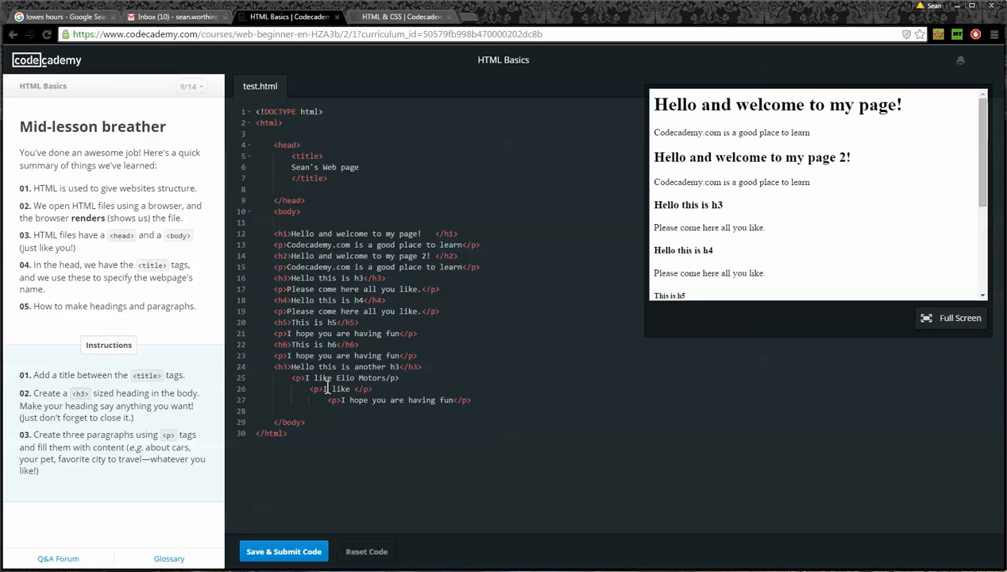
pyautogui.write('Labs')
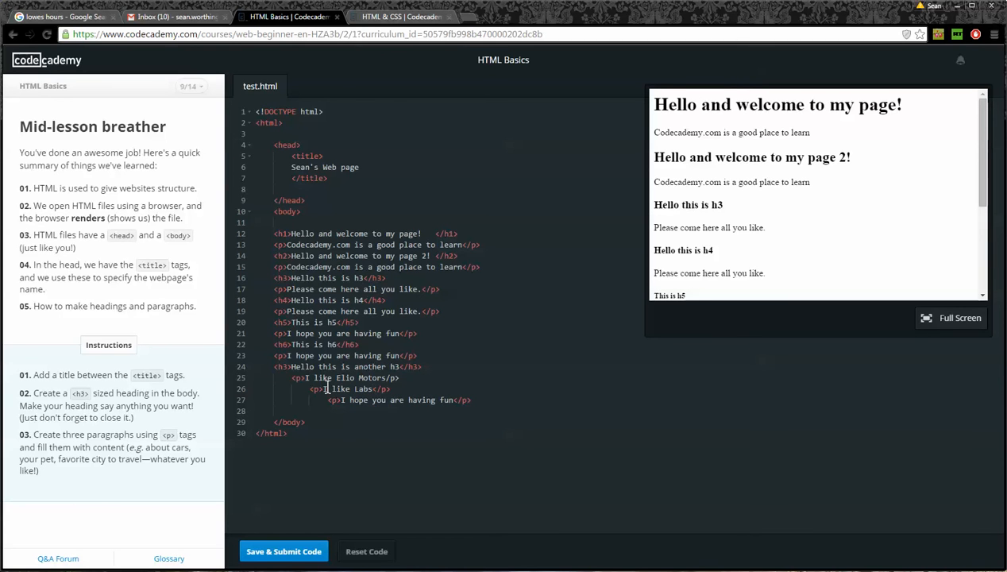
pyautogui.moveTo(454, 400)
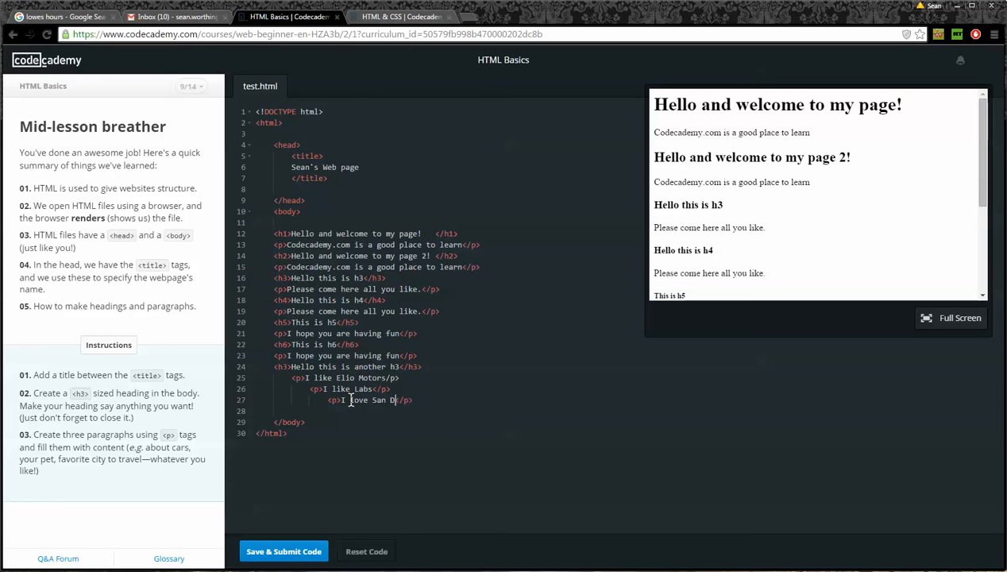
pyautogui.write('iego')
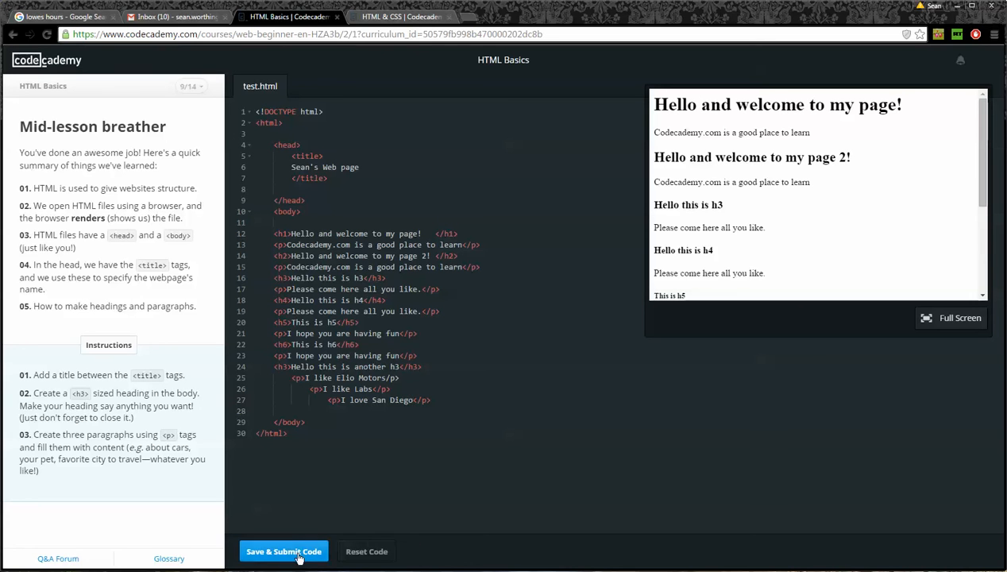
pyautogui.click(284, 551)
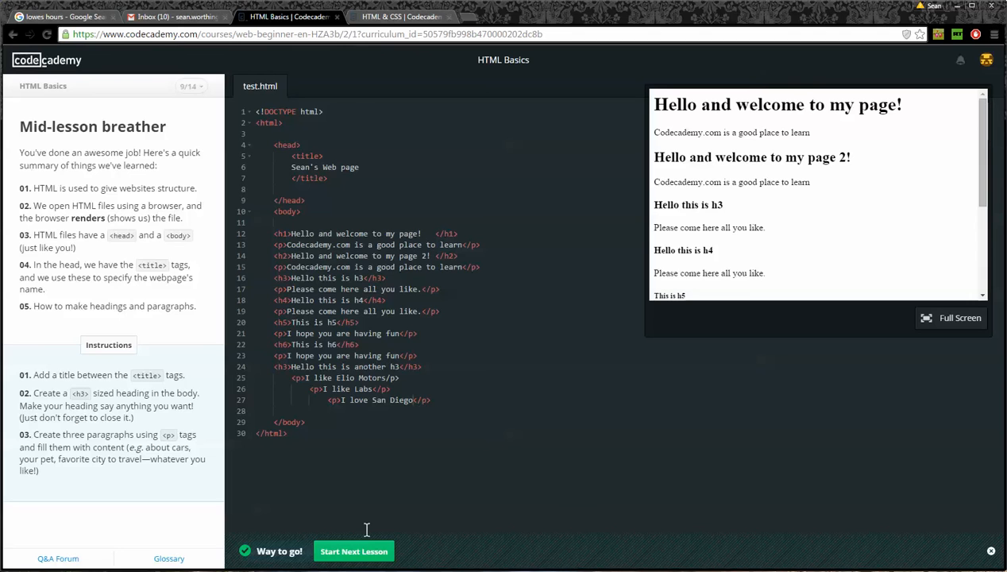
pyautogui.click(352, 550)
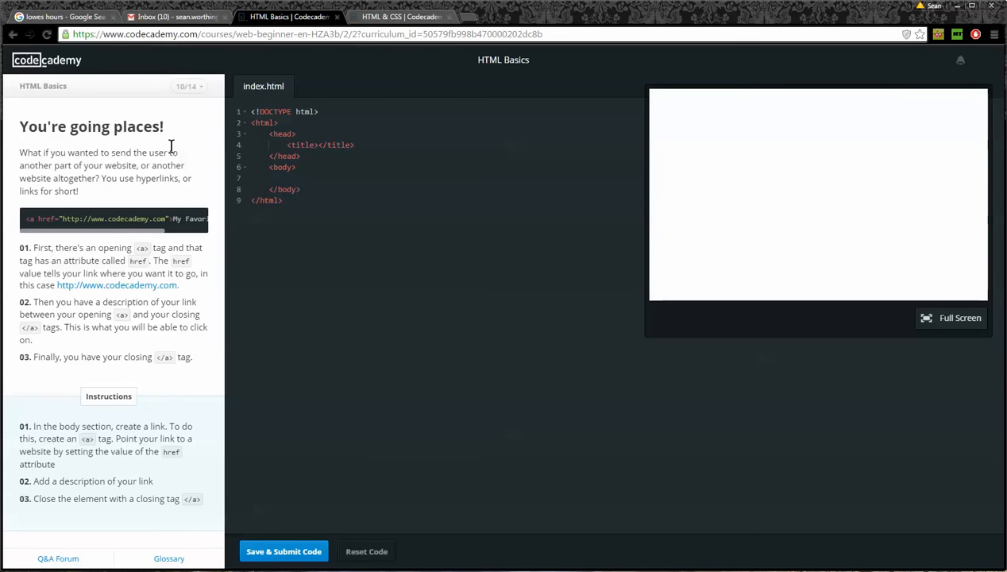
pyautogui.moveTo(204, 186)
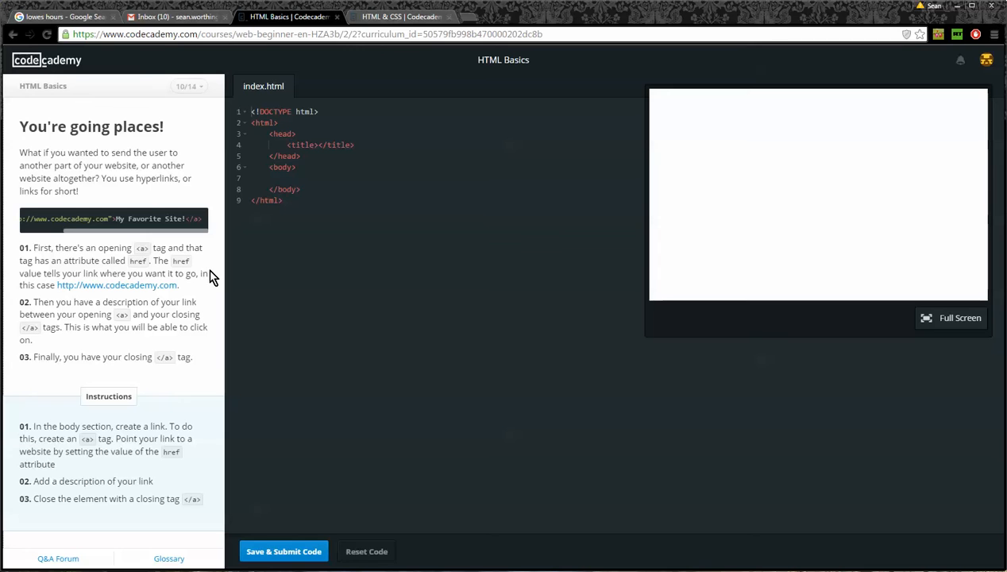
pyautogui.moveTo(87, 308)
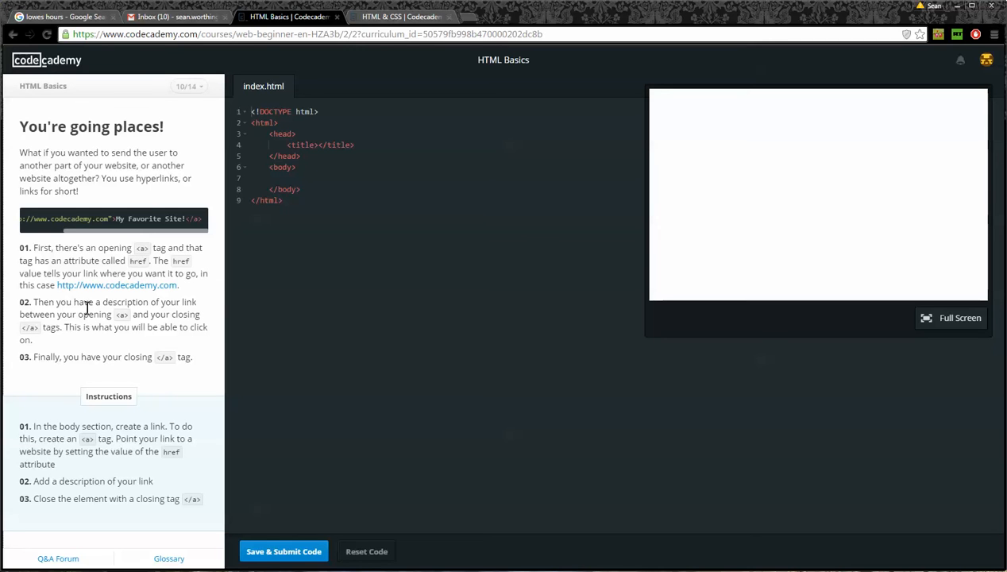
pyautogui.moveTo(162, 310)
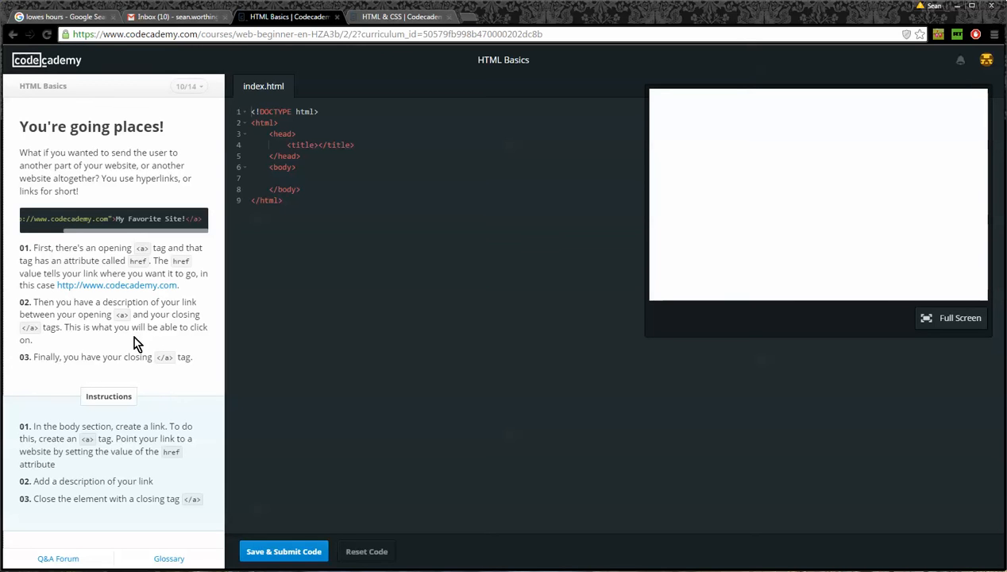
pyautogui.moveTo(151, 375)
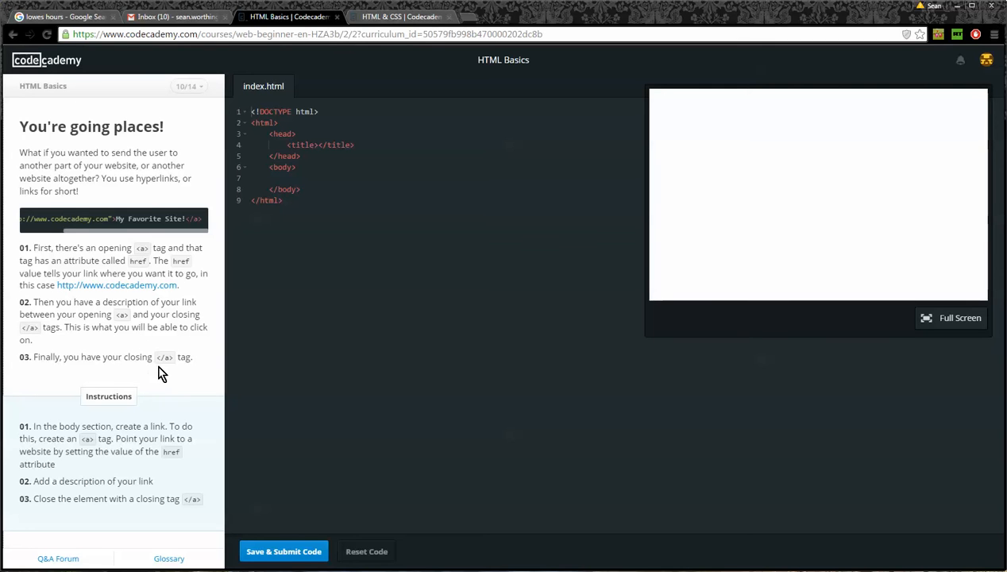
pyautogui.moveTo(196, 416)
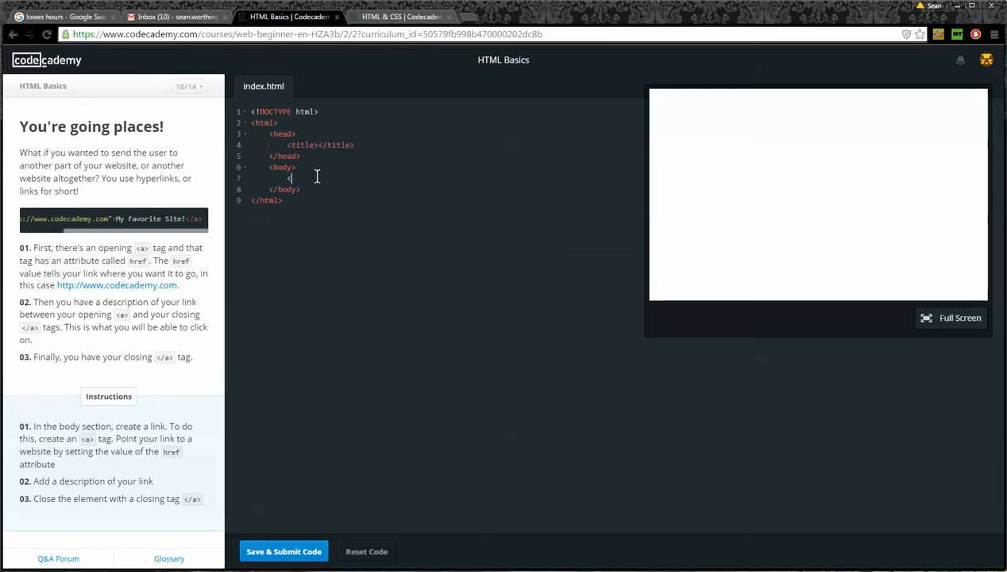
pyautogui.write('<a')
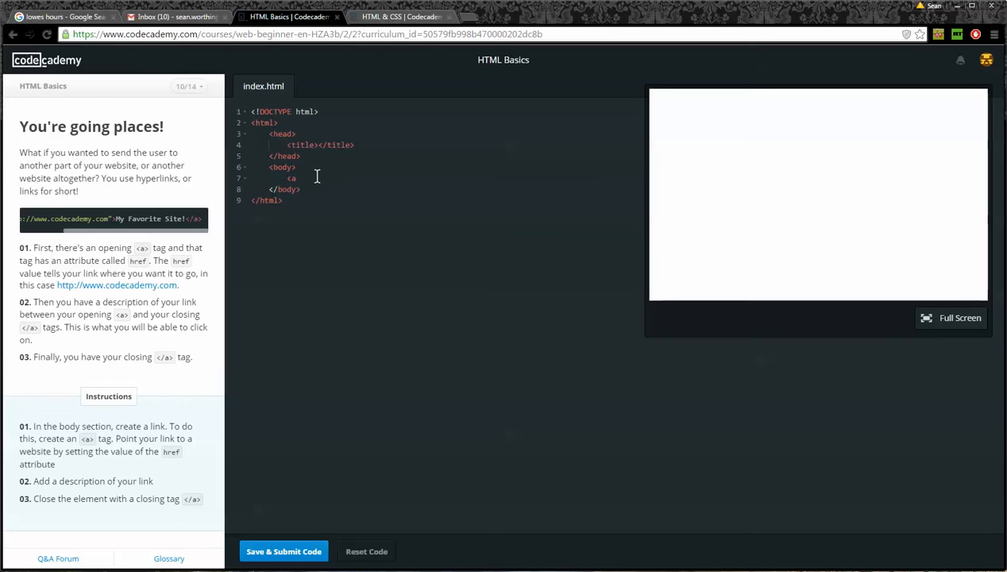
pyautogui.write('>')
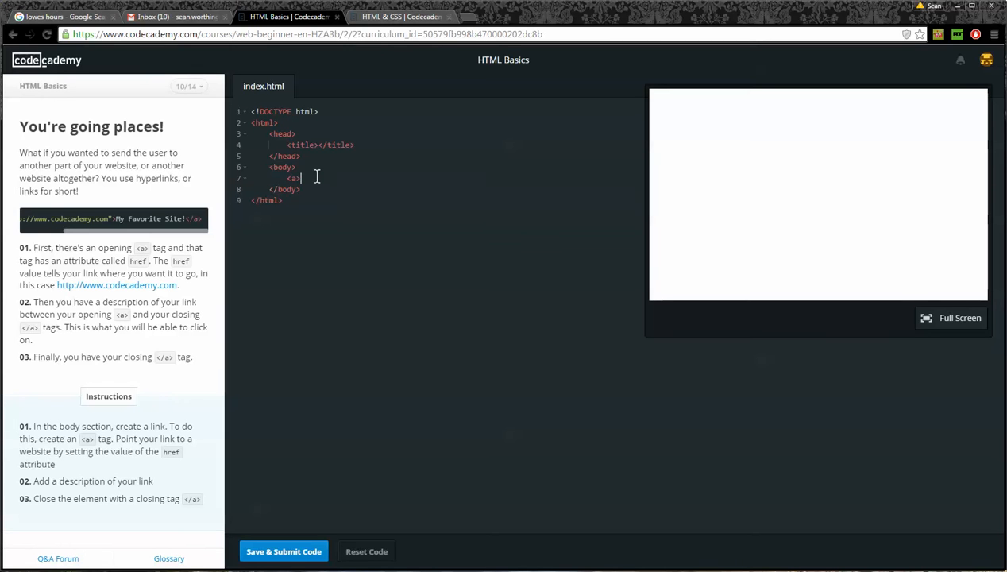
pyautogui.write('>')
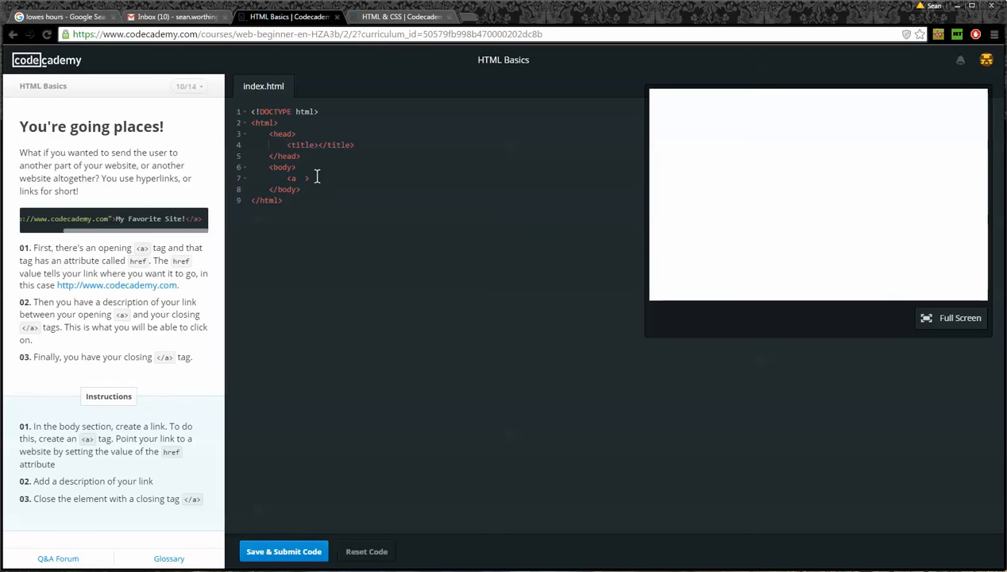
pyautogui.write('href')
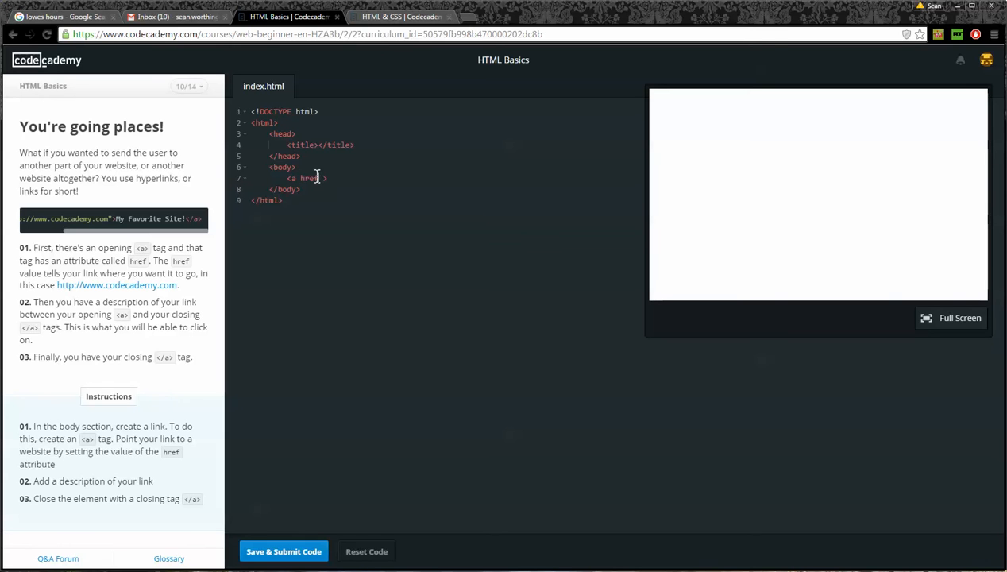
pyautogui.write('""')
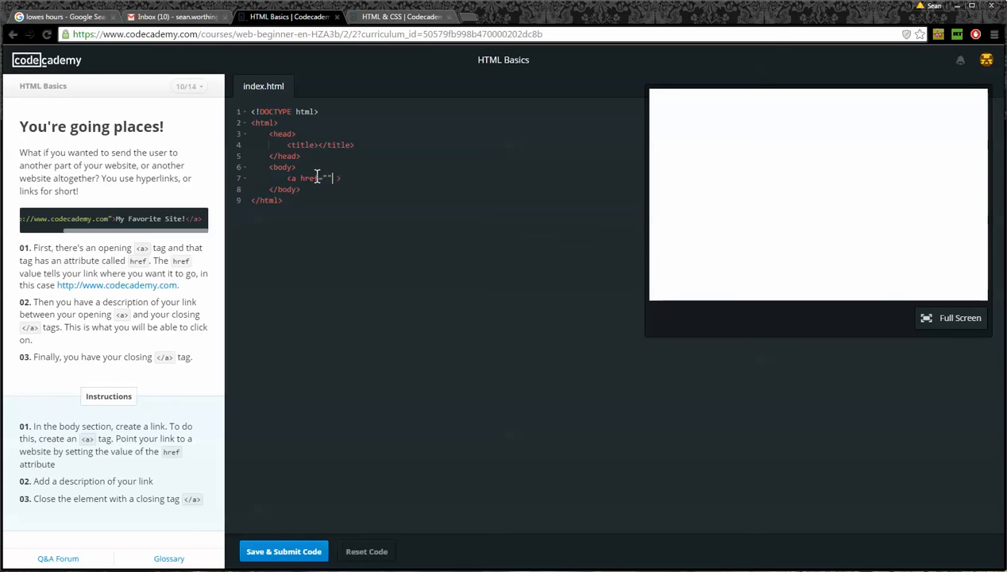
pyautogui.write('h')
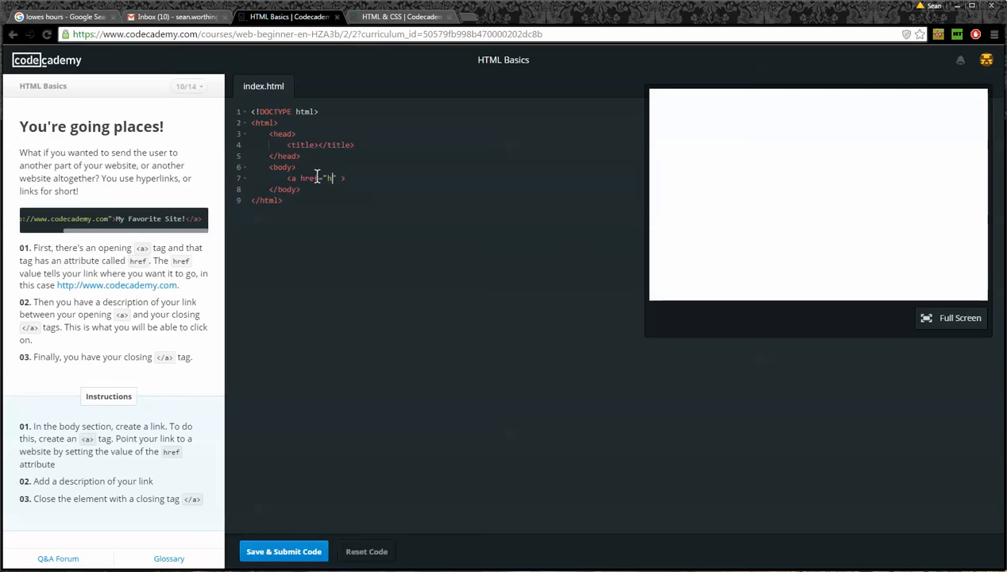
pyautogui.write('http://www.code')
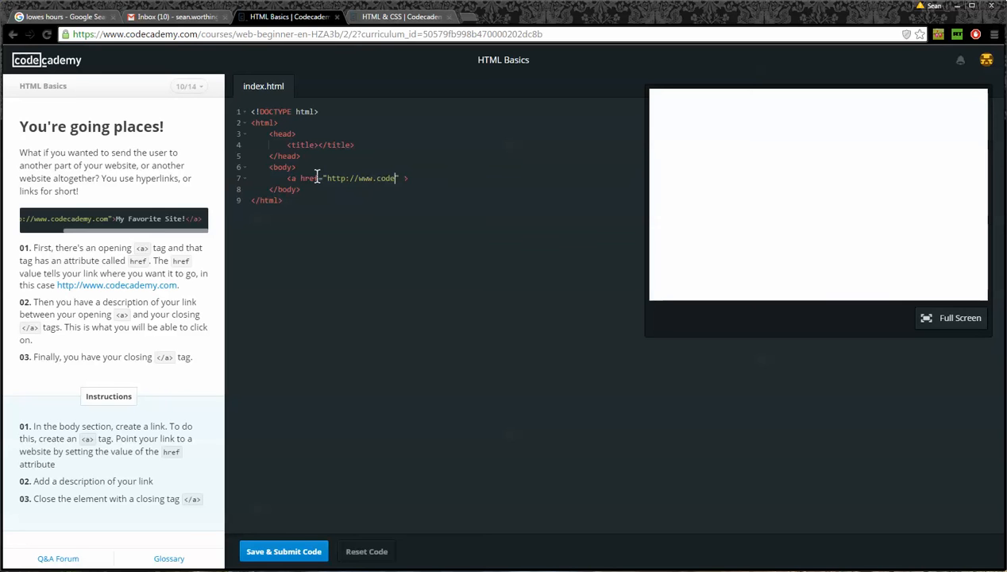
pyautogui.write('cademy.com')
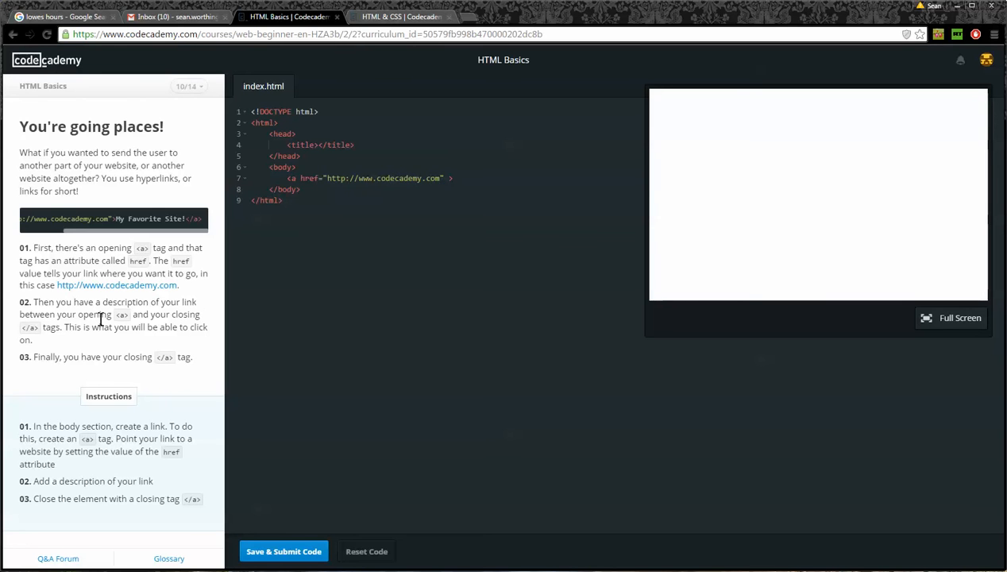
pyautogui.moveTo(475, 195)
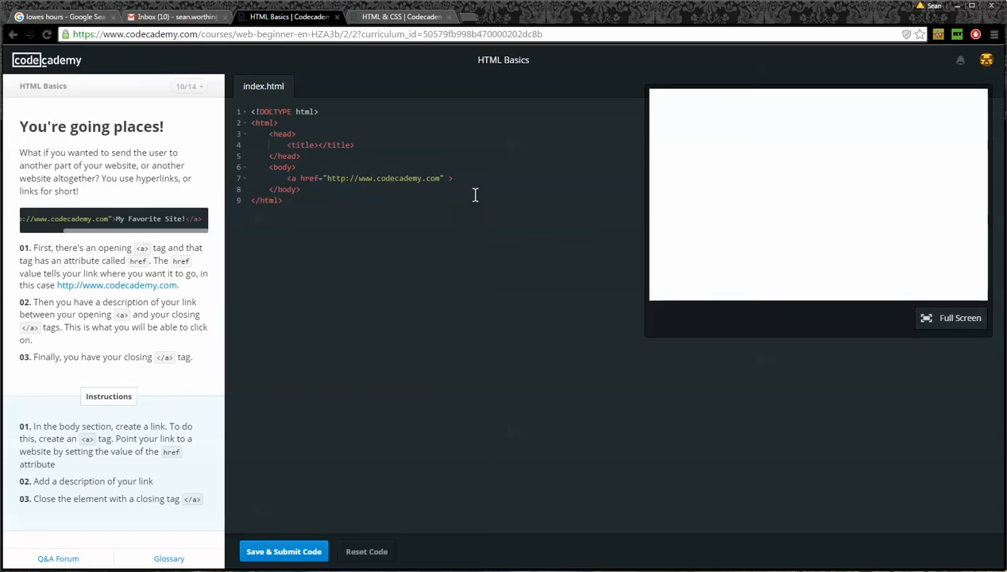
# - Give the link the text CodeCademy, close it with </a> and submit the code
pyautogui.write('C')
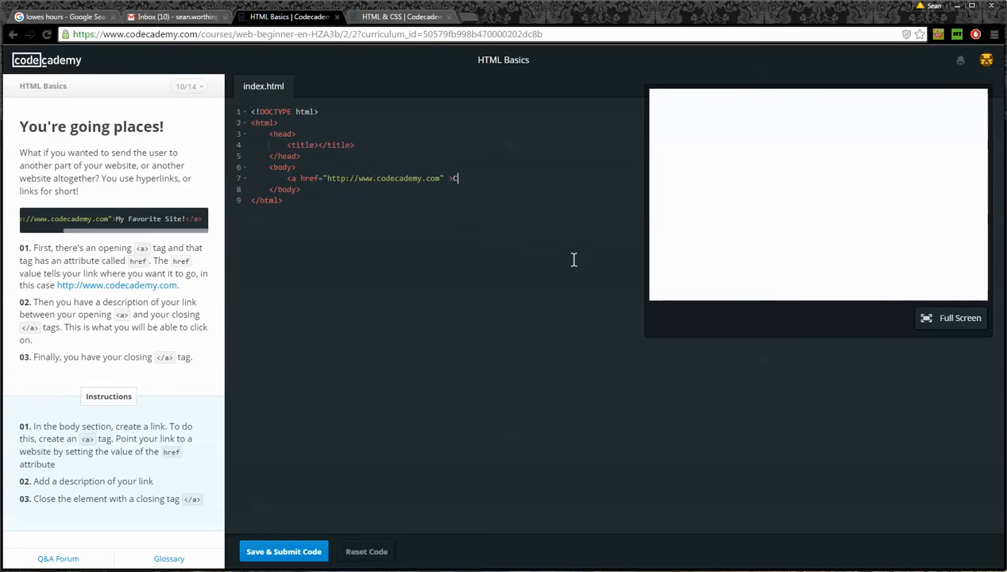
pyautogui.write('ode Academ')
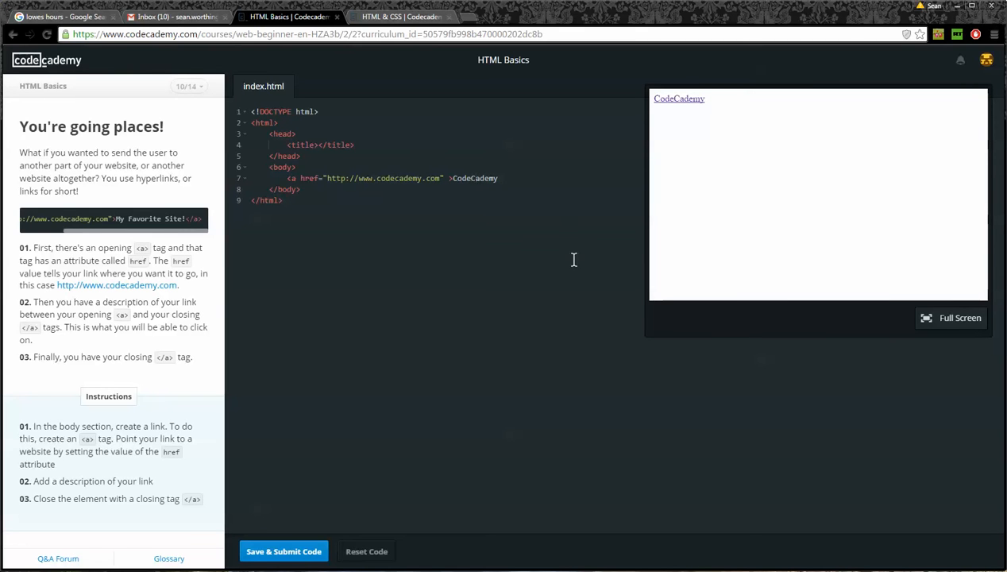
pyautogui.click(499, 178)
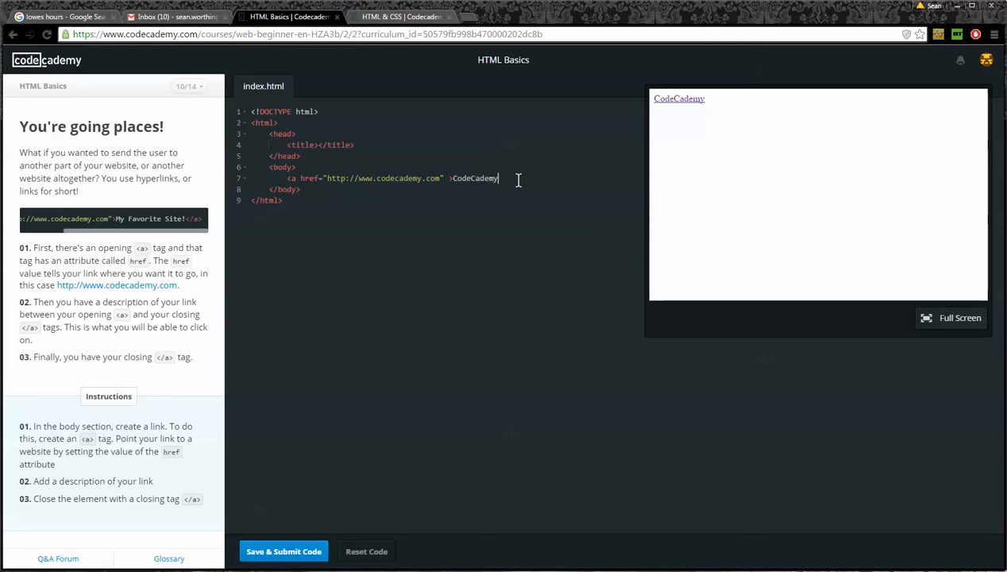
pyautogui.write('</a>')
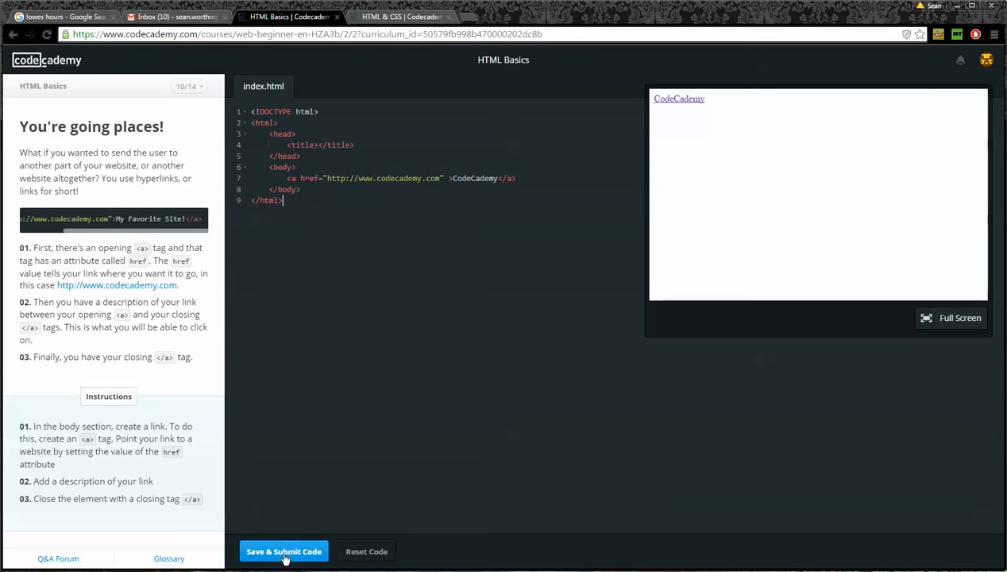
pyautogui.click(284, 551)
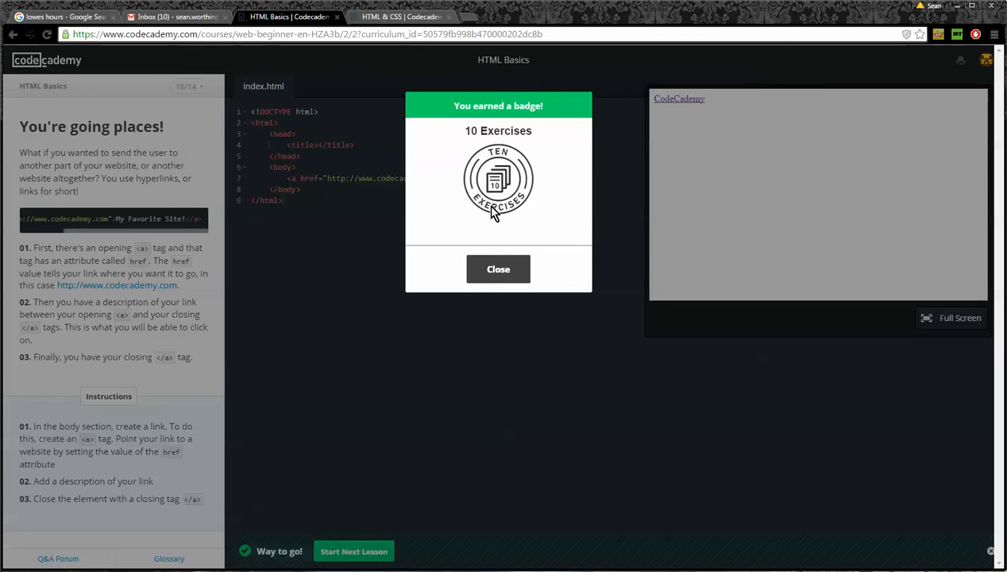
# - Dismiss the 10 Exercises badge notice and continue to the Adding images lesson
pyautogui.click(499, 268)
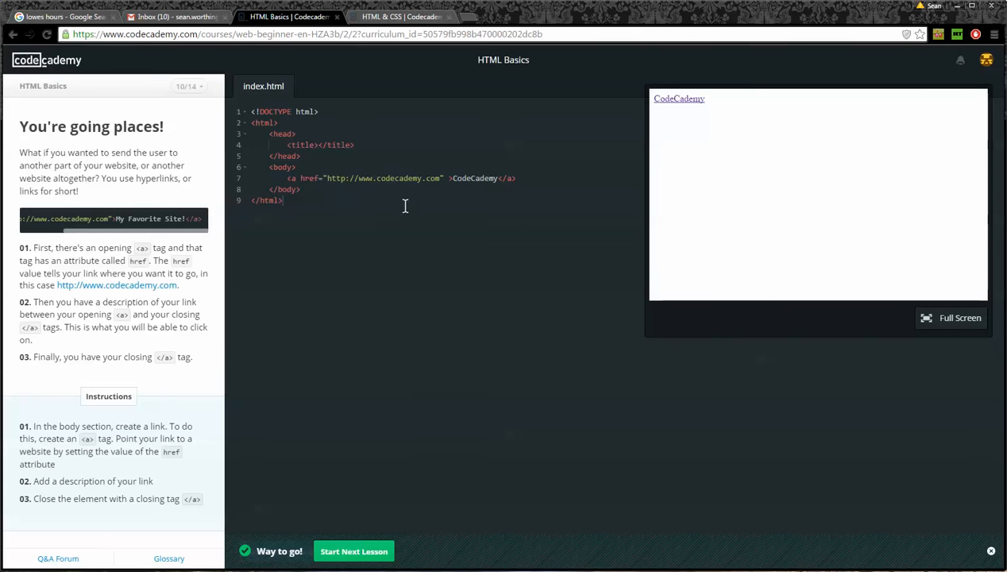
pyautogui.moveTo(225, 181)
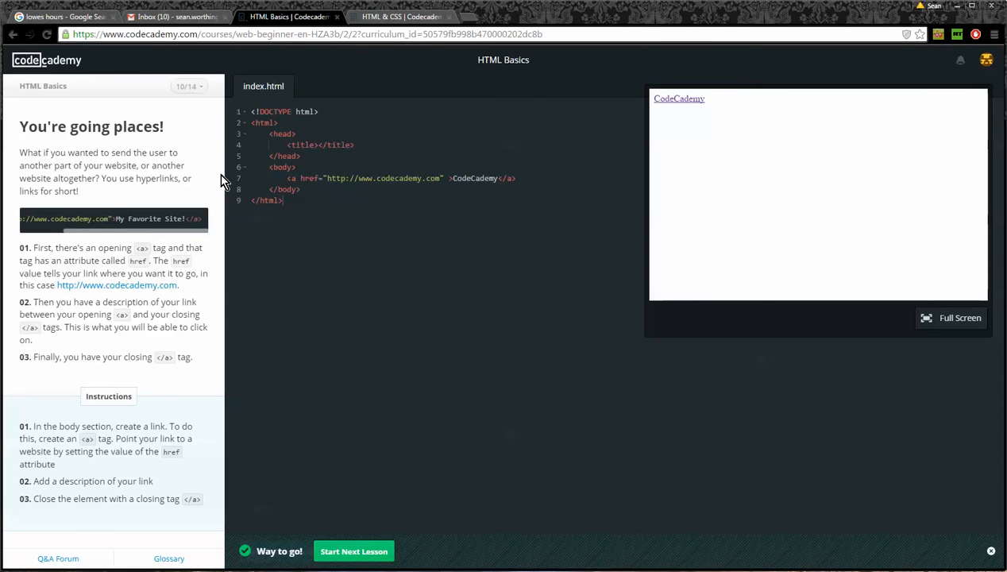
pyautogui.moveTo(359, 521)
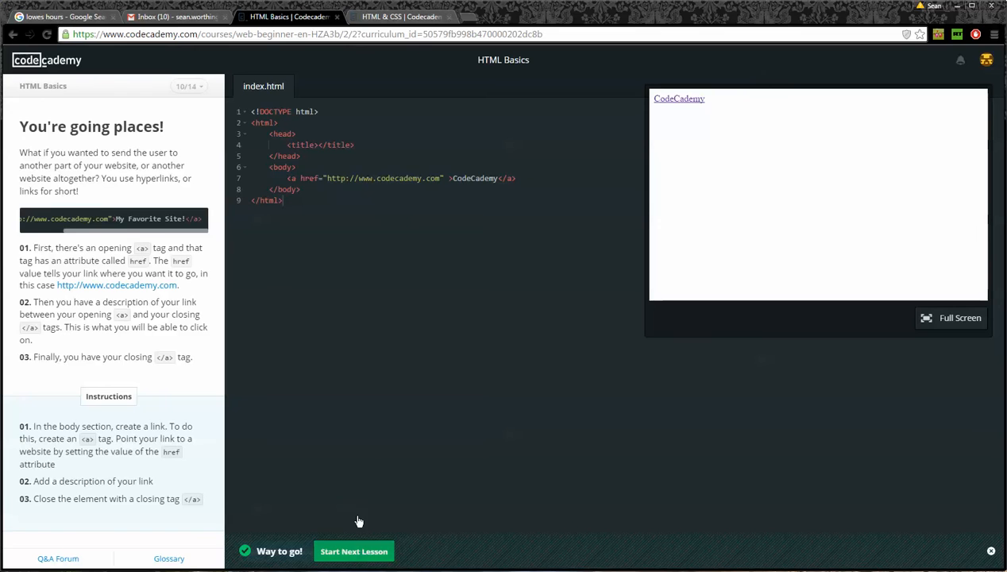
pyautogui.click(352, 549)
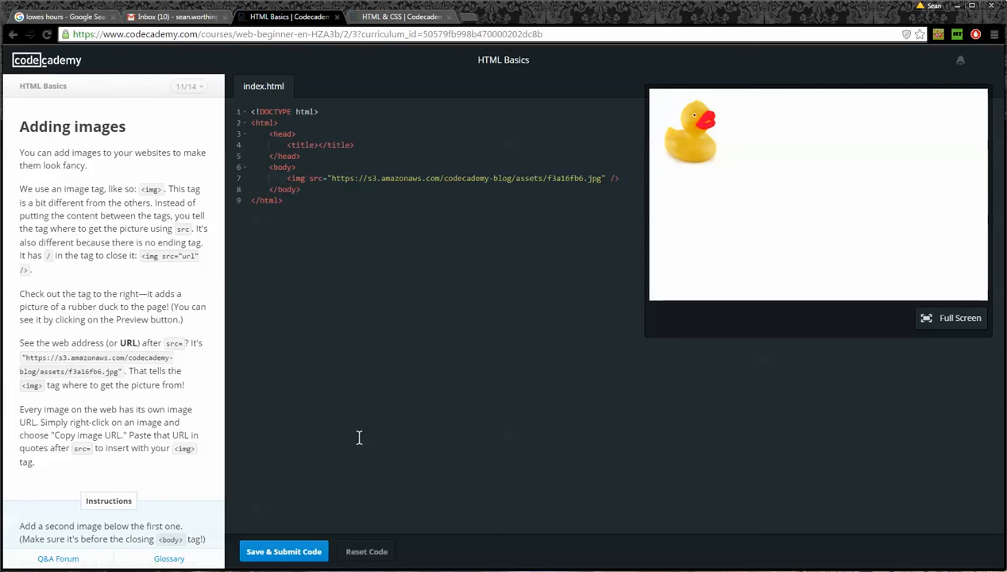
pyautogui.moveTo(156, 197)
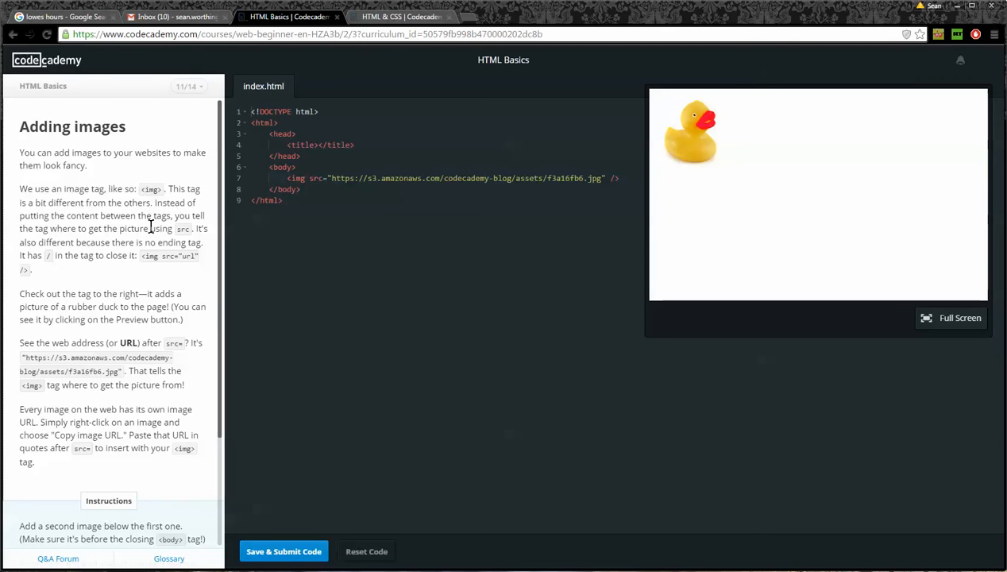
pyautogui.moveTo(144, 245)
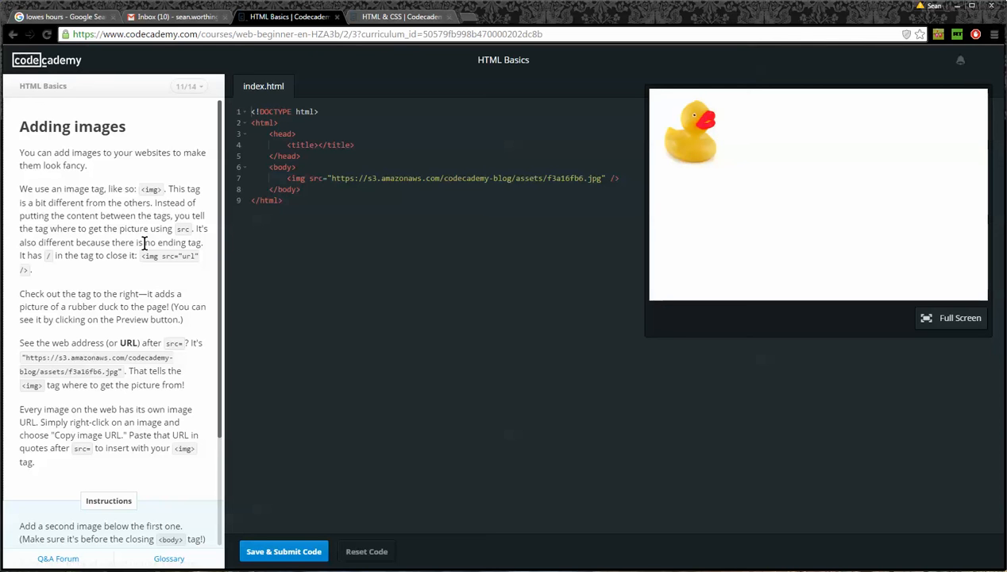
pyautogui.moveTo(118, 273)
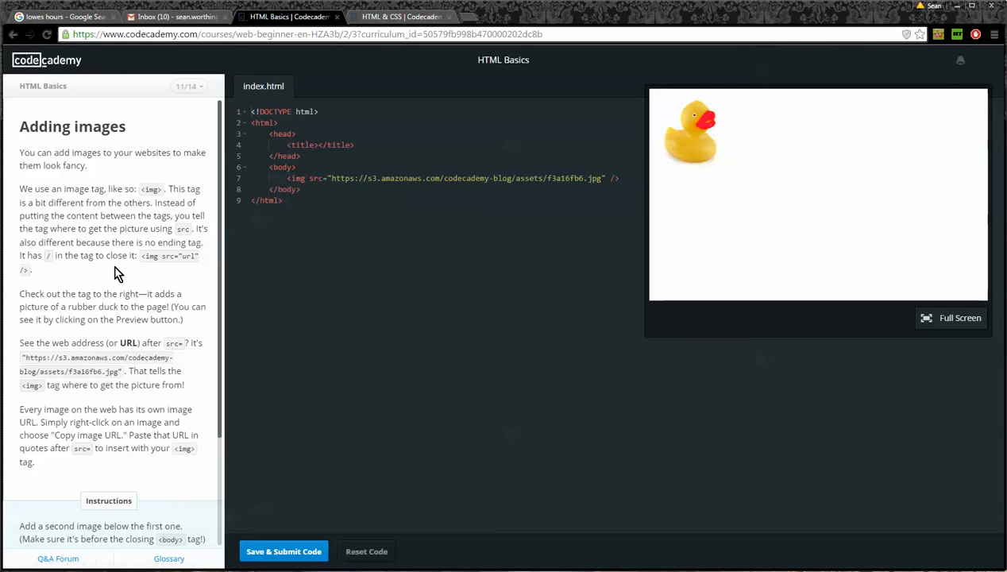
pyautogui.moveTo(72, 259)
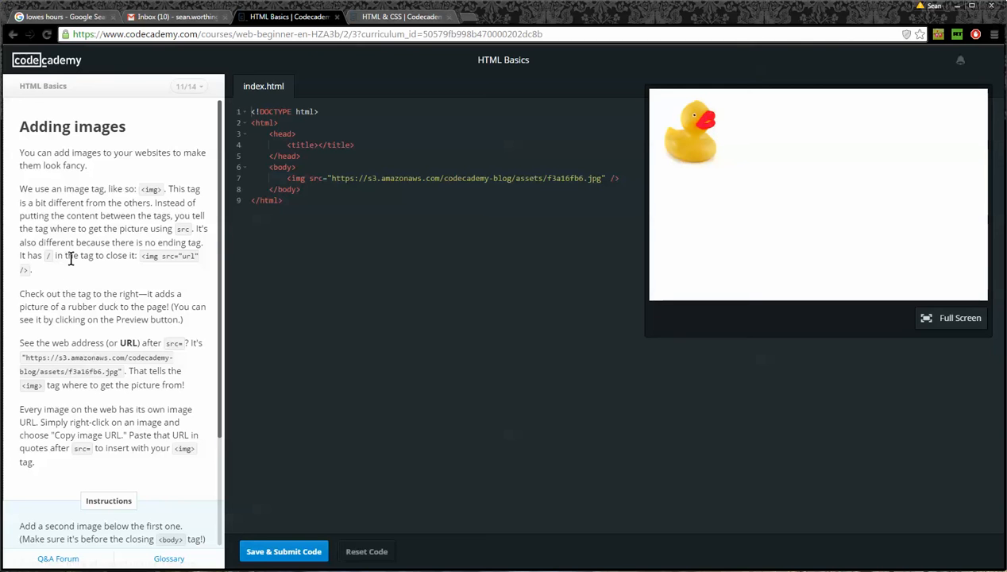
pyautogui.moveTo(190, 279)
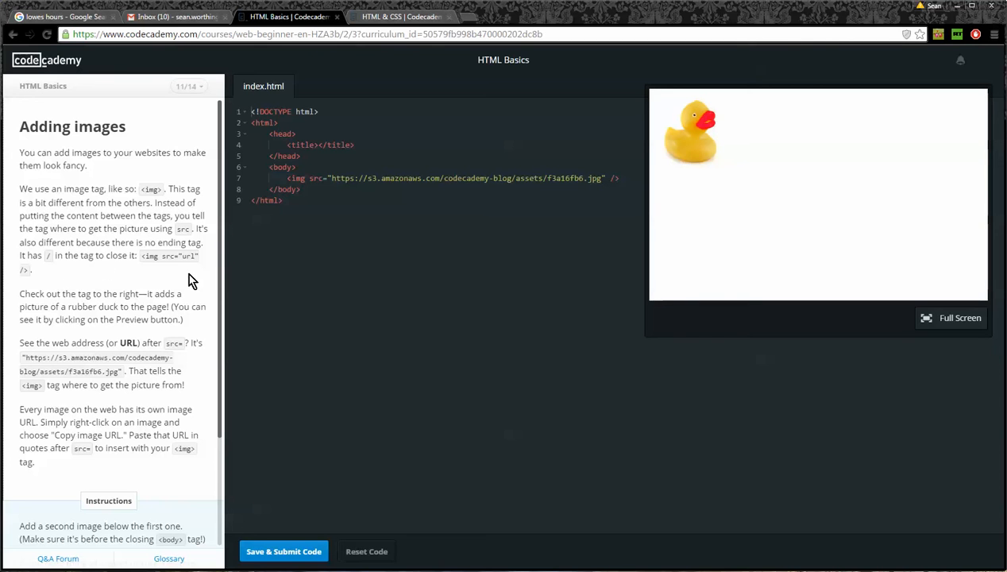
pyautogui.moveTo(146, 267)
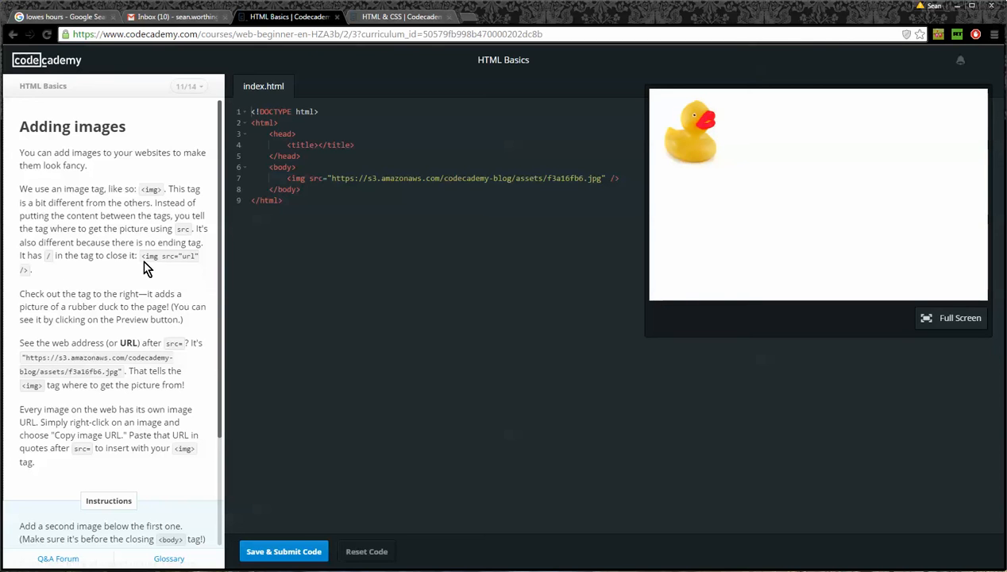
pyautogui.doubleClick(146, 255)
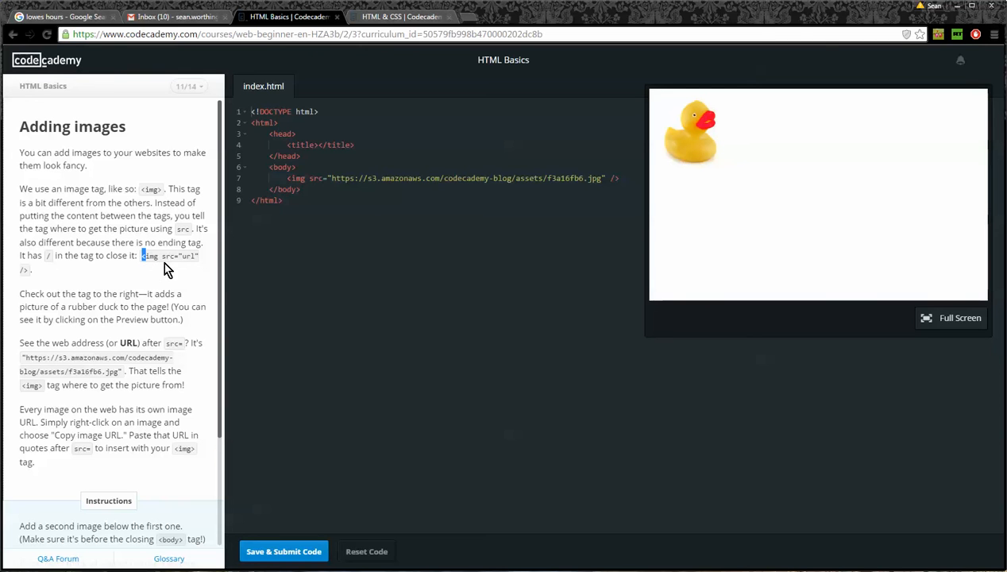
pyautogui.moveTo(31, 284)
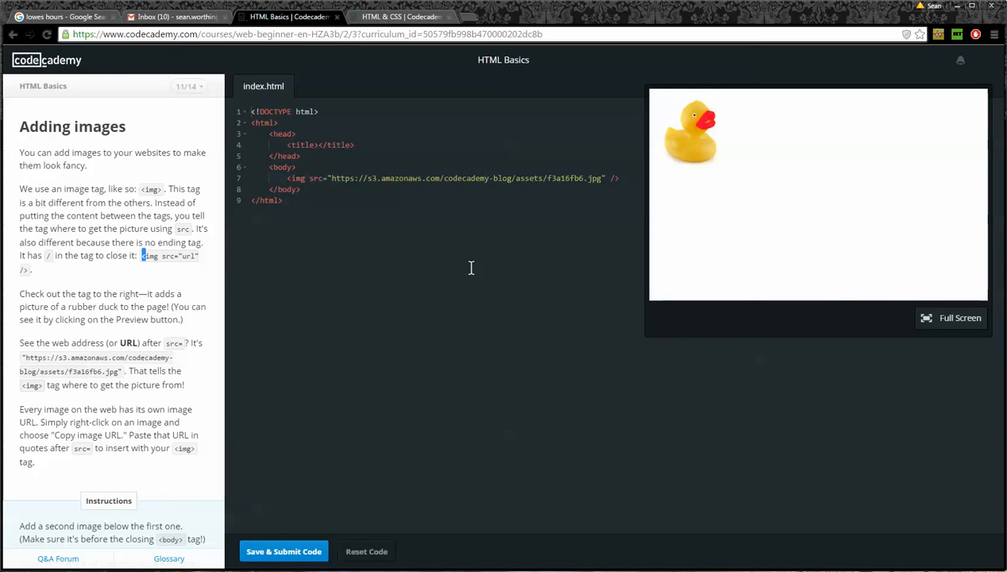
pyautogui.moveTo(284, 550)
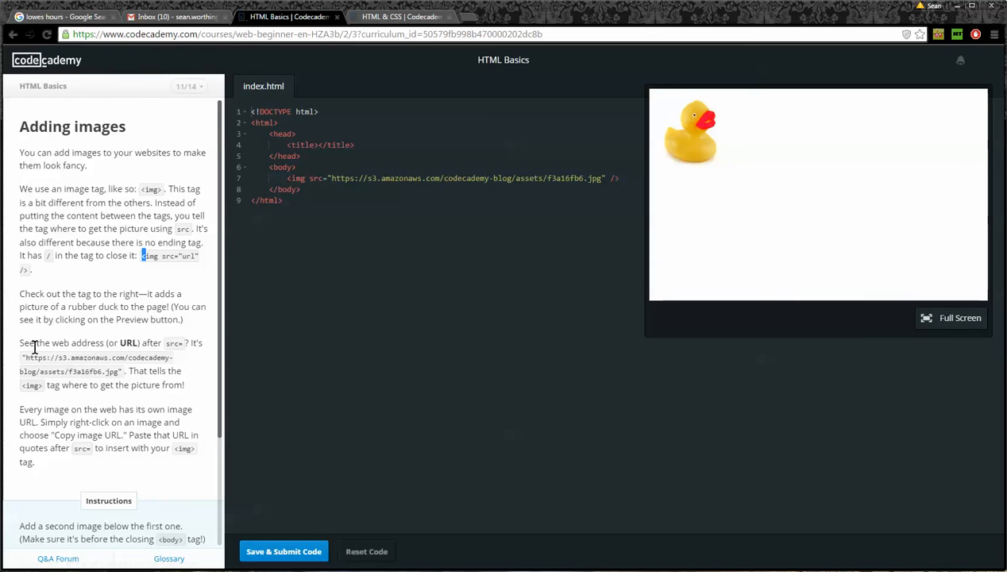
pyautogui.moveTo(197, 346)
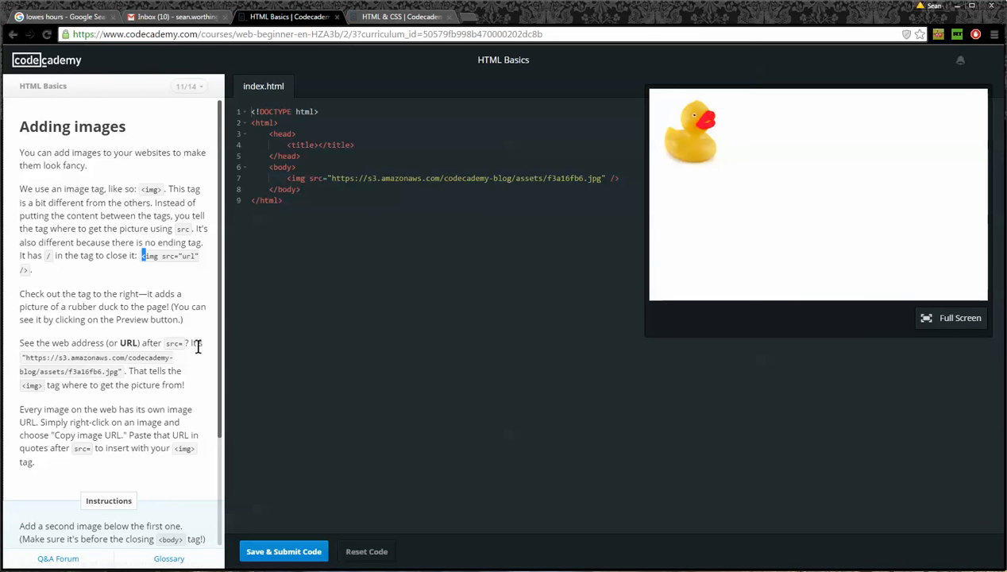
pyautogui.moveTo(41, 369)
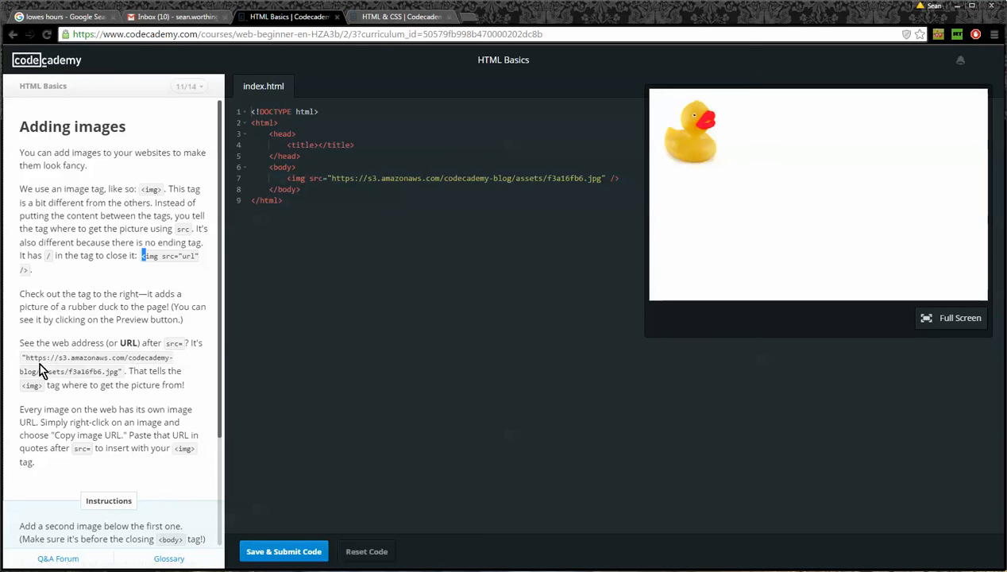
pyautogui.moveTo(60, 359)
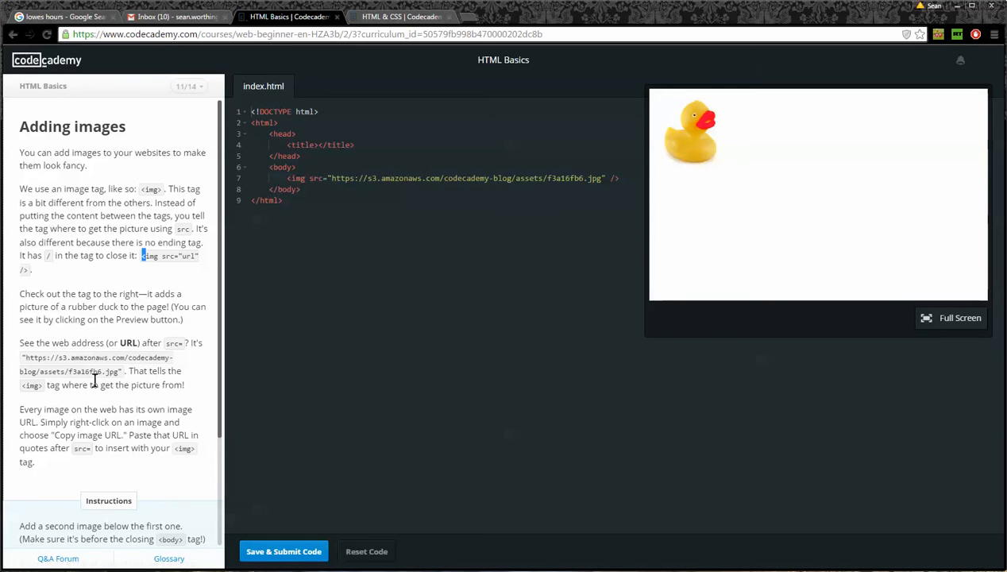
pyautogui.moveTo(181, 403)
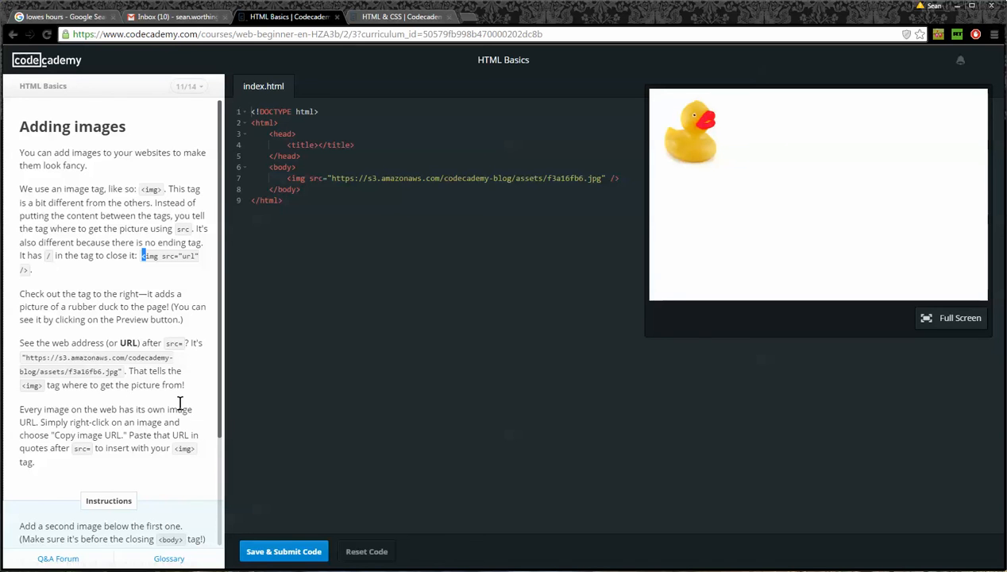
pyautogui.scroll(-3)
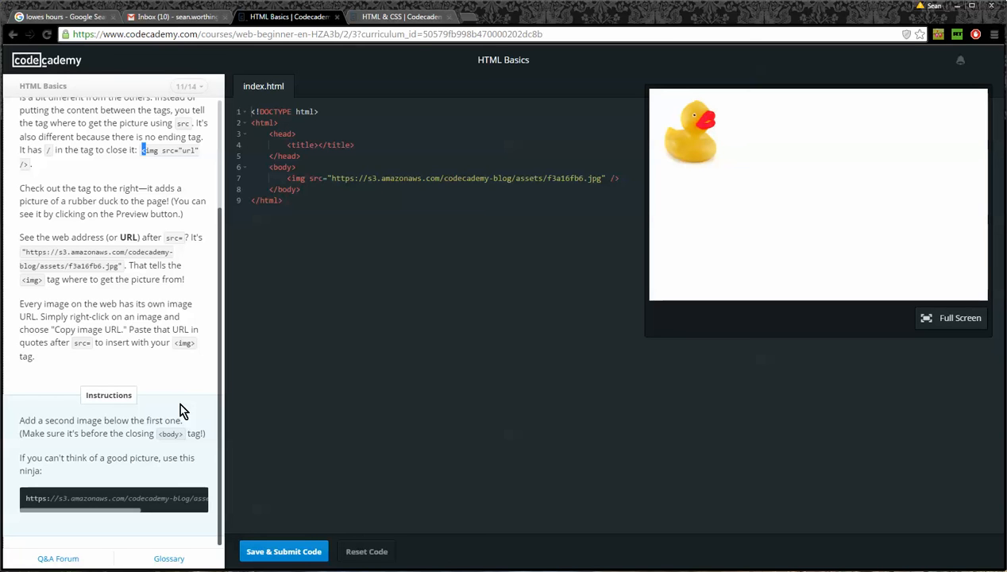
pyautogui.moveTo(175, 446)
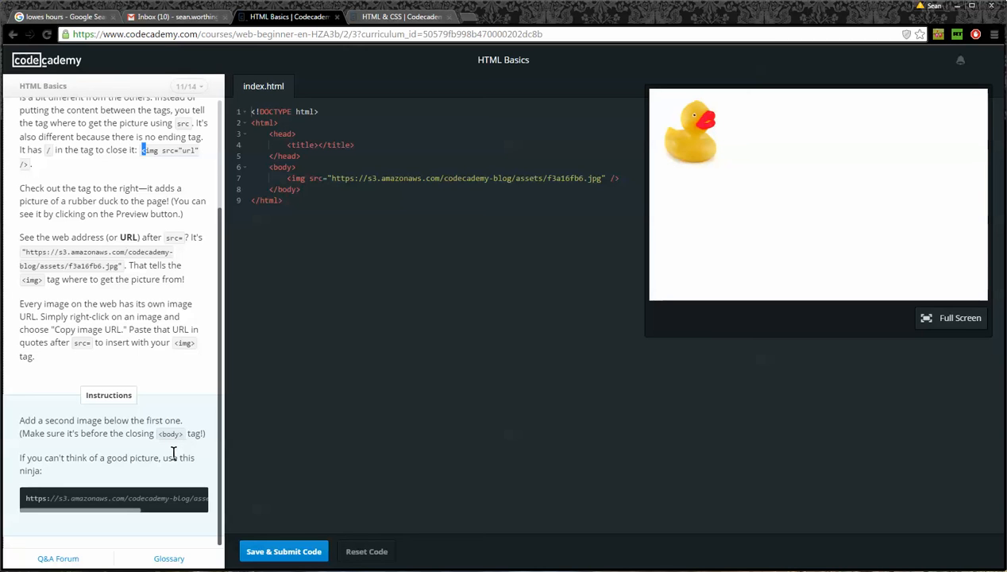
pyautogui.moveTo(223, 442)
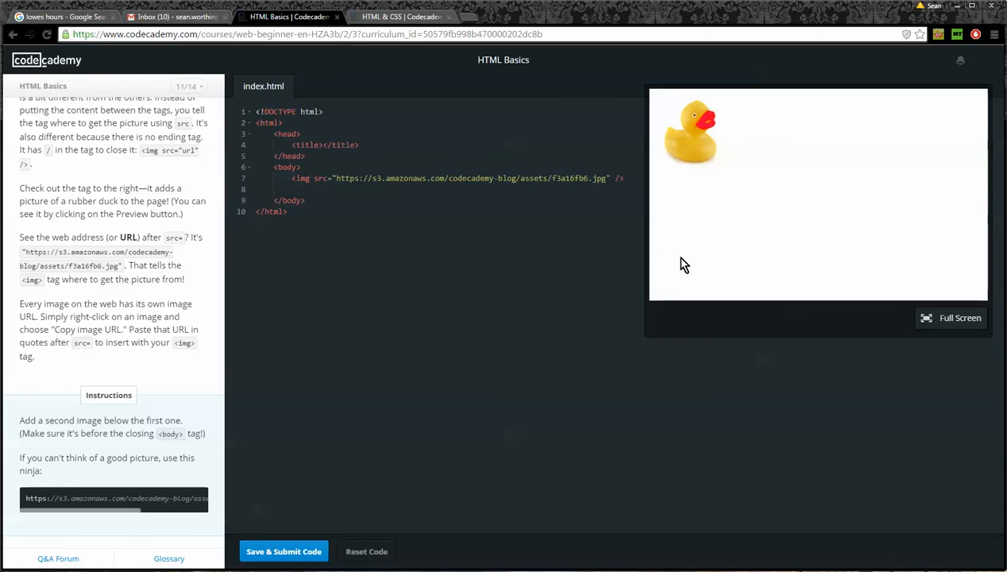
# - Write a second <img src="" /> tag with empty source below the duck image
pyautogui.write('<im')
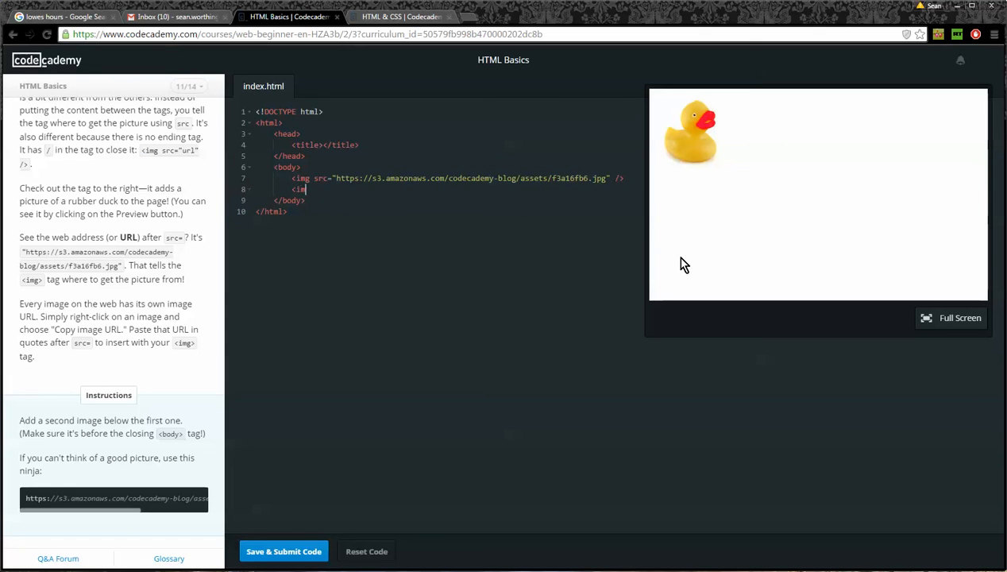
pyautogui.write('g')
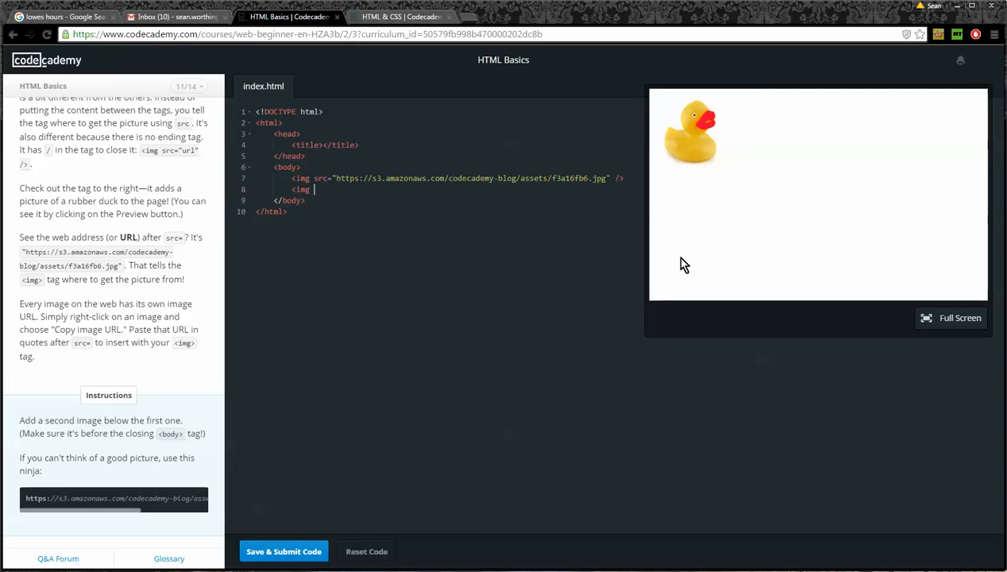
pyautogui.write('src')
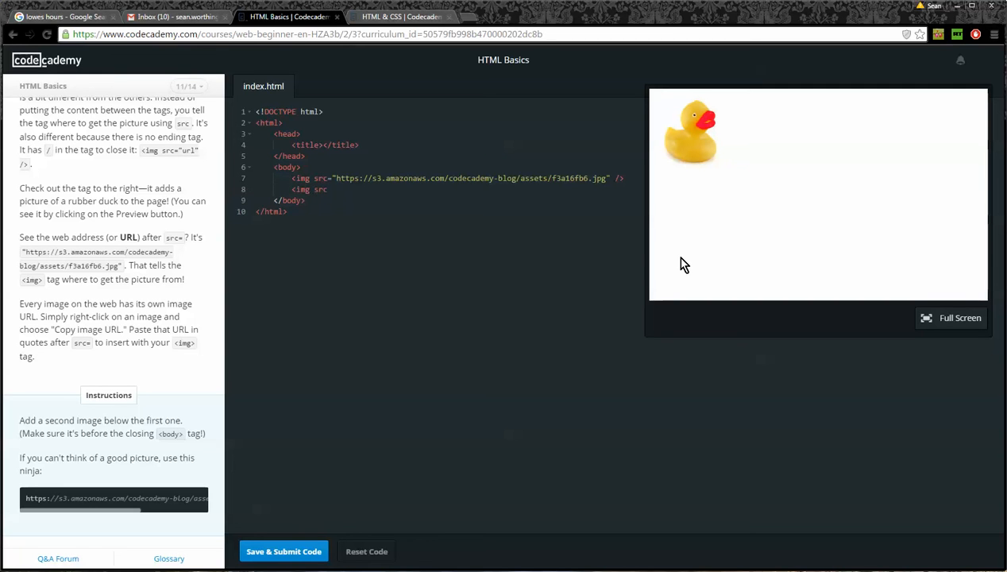
pyautogui.write('=""')
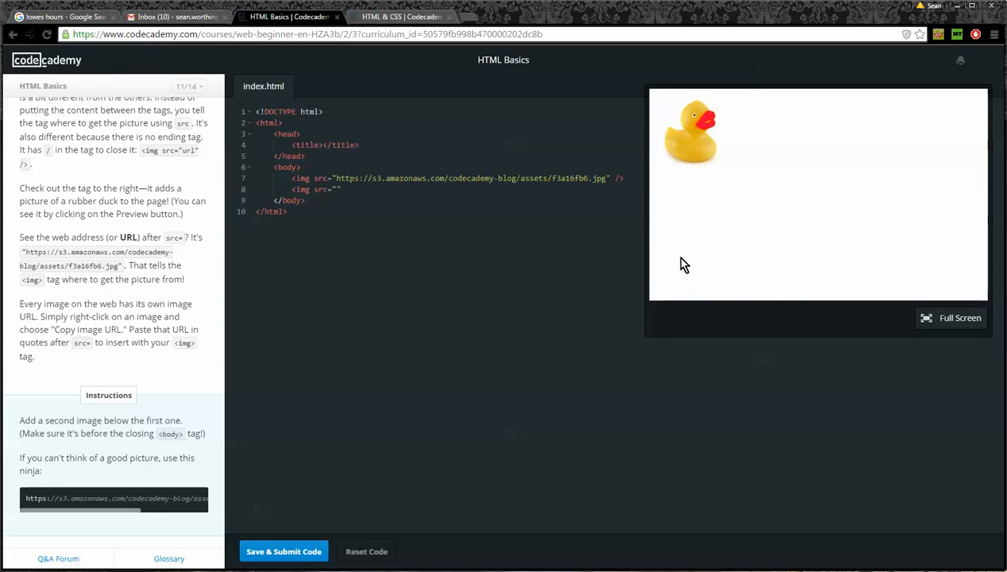
pyautogui.write('/>')
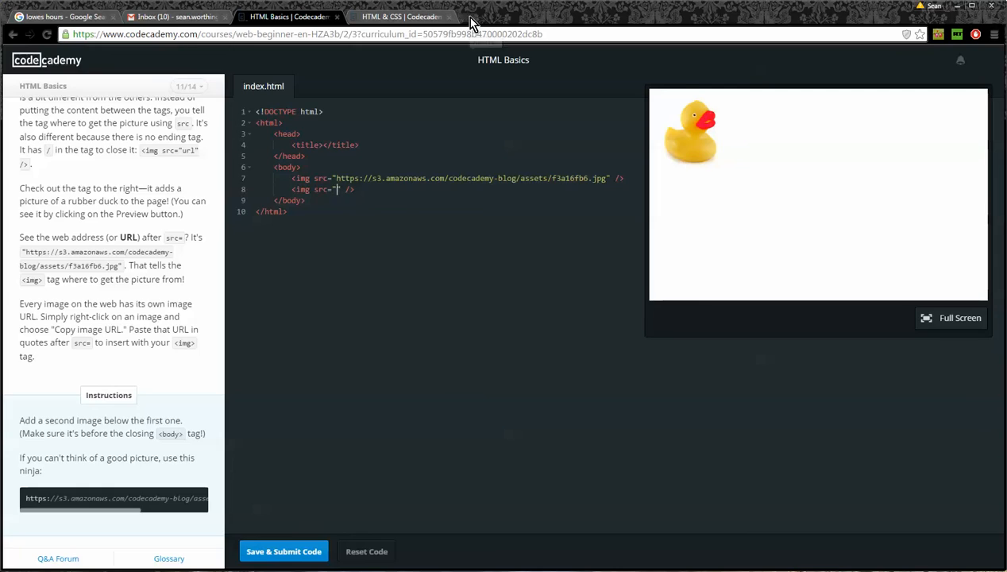
# - In a new tab, search Google Images for cute kittens
pyautogui.click(470, 16)
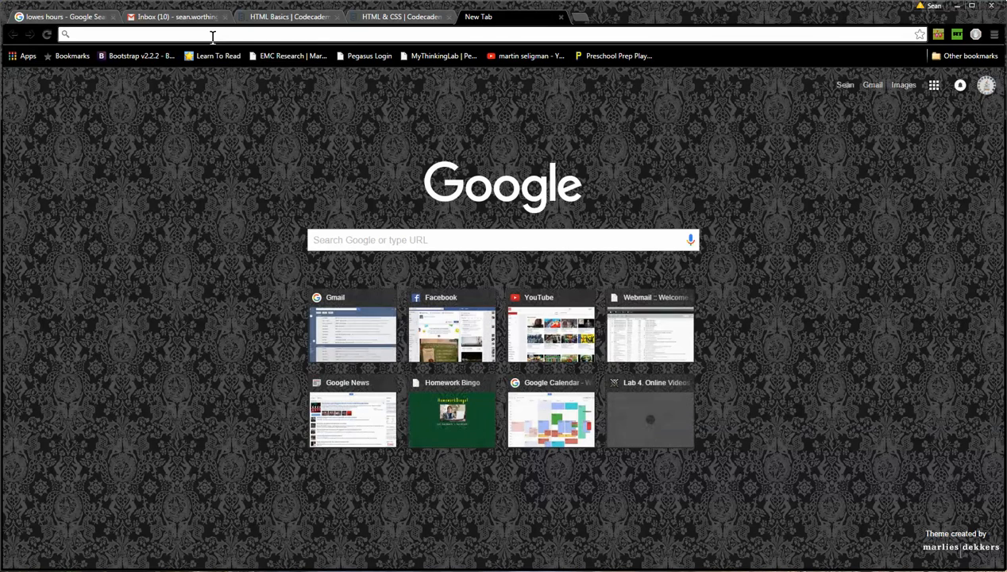
pyautogui.write('images.google.com/?gws_rd=ssl')
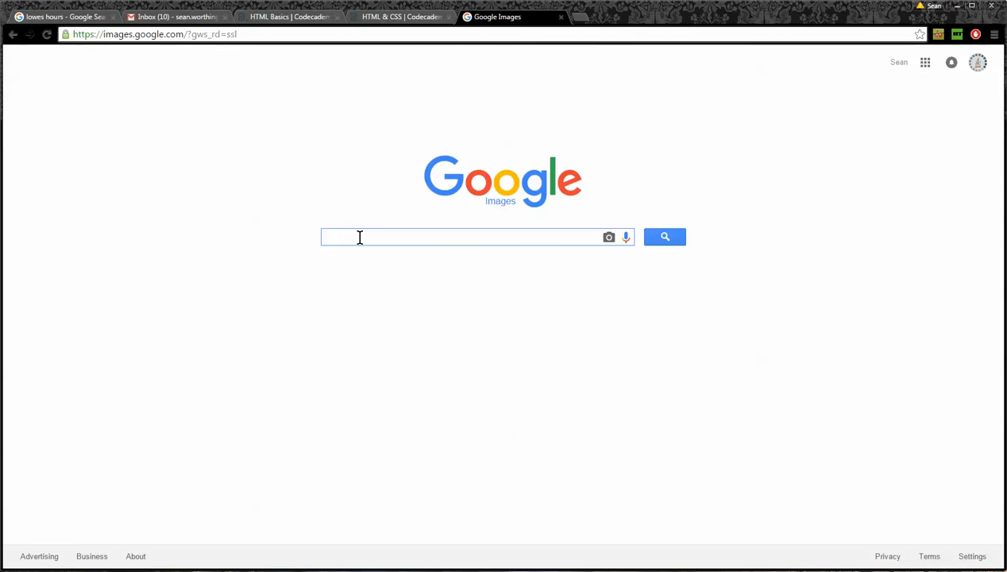
pyautogui.write('cute kittens')
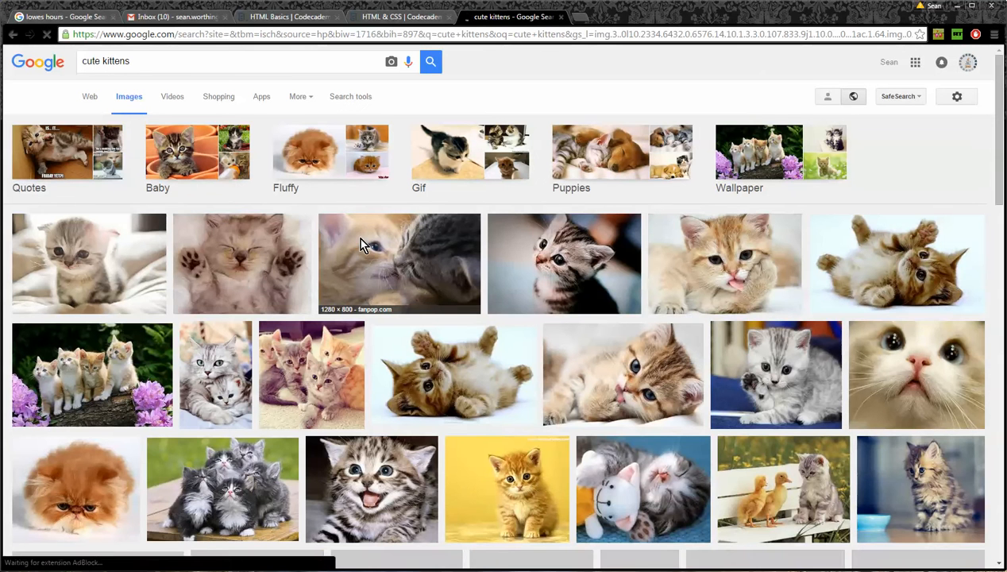
pyautogui.moveTo(543, 273)
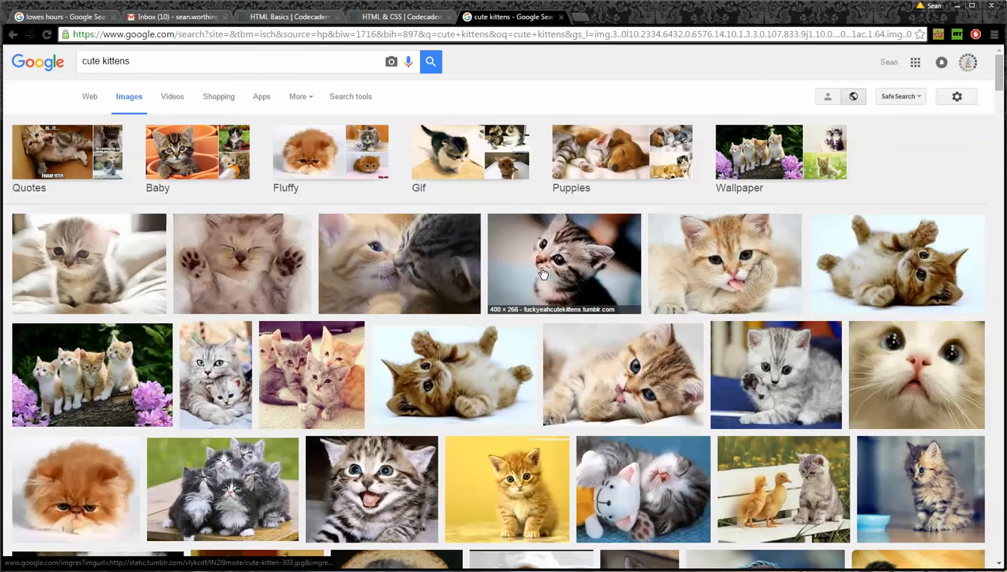
pyautogui.moveTo(832, 238)
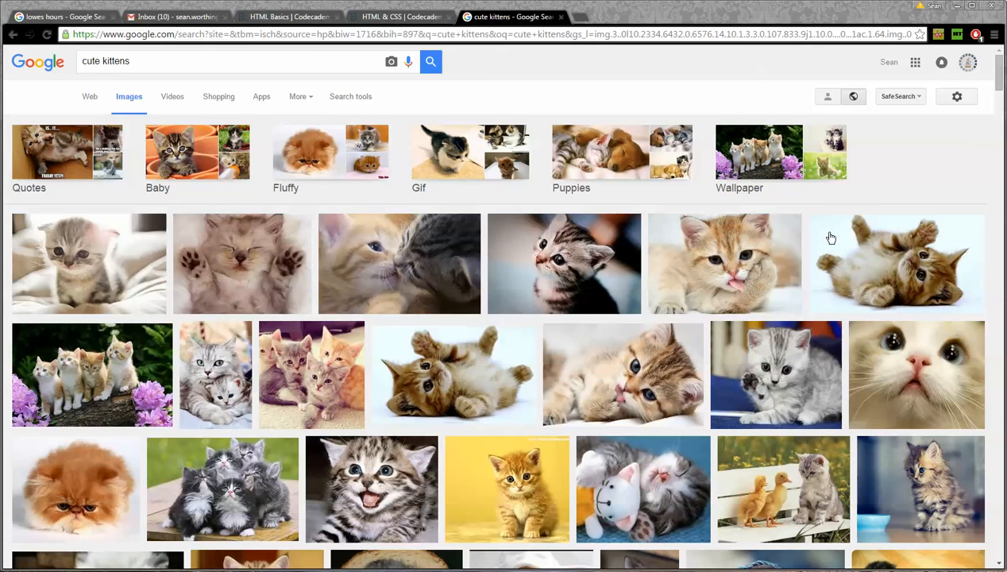
pyautogui.moveTo(219, 351)
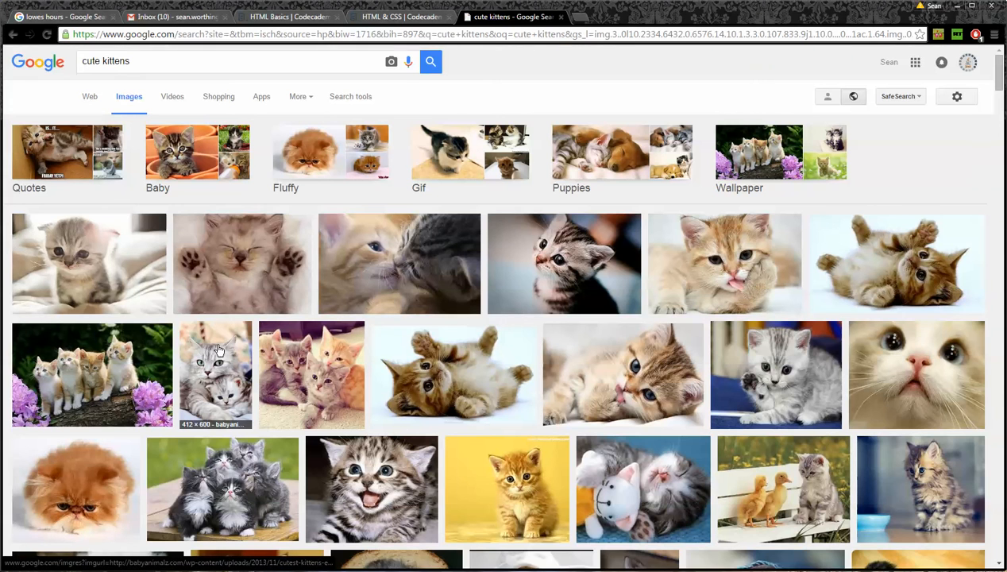
# - Open the two-cats picture on its own page, copy its image address, and return to the lesson
pyautogui.click(214, 374)
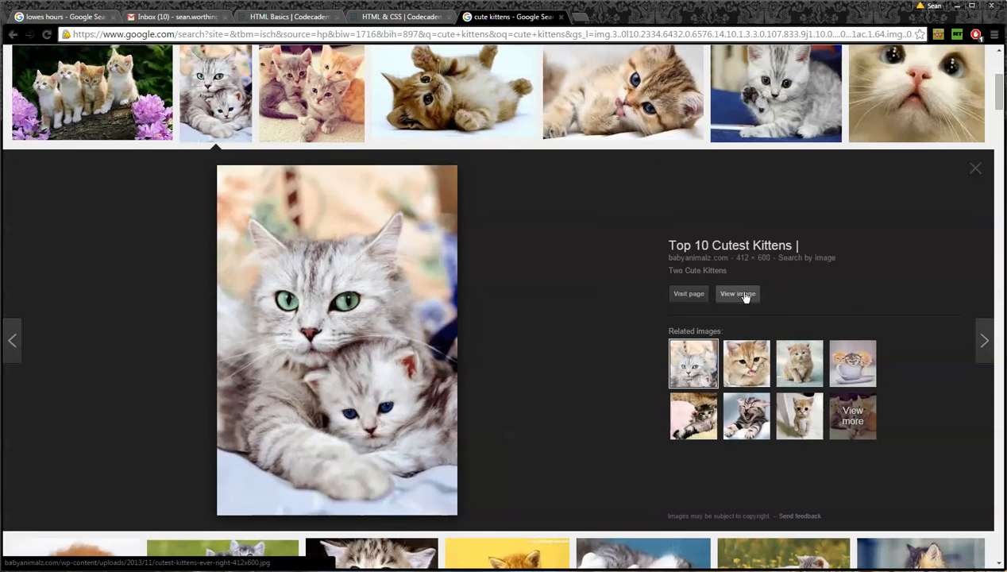
pyautogui.click(736, 292)
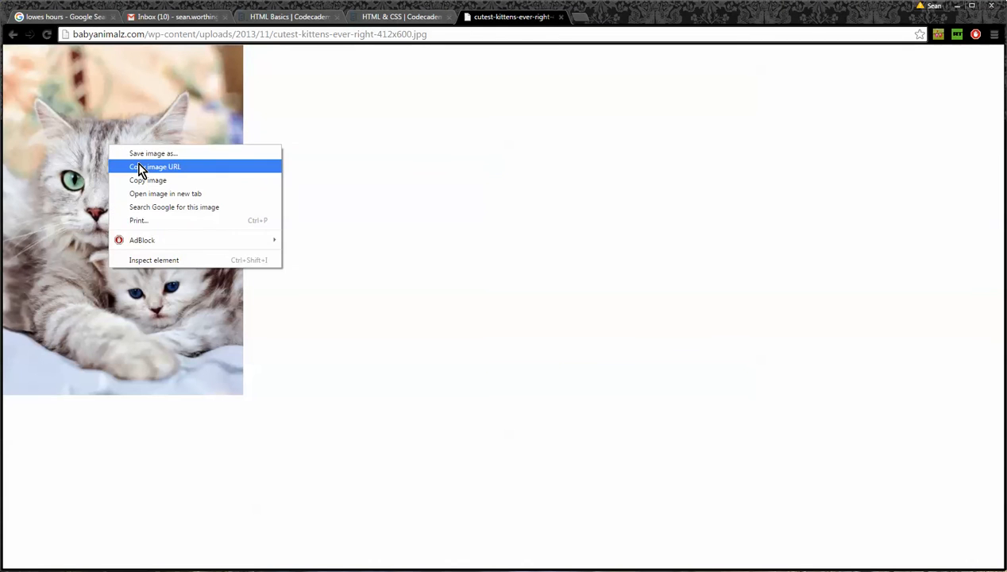
pyautogui.click(154, 167)
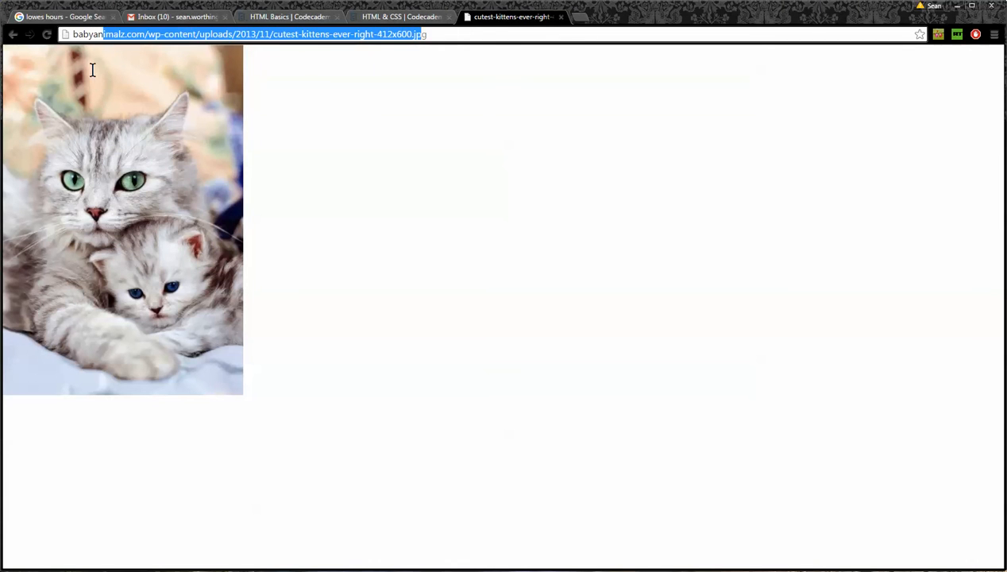
pyautogui.click(400, 16)
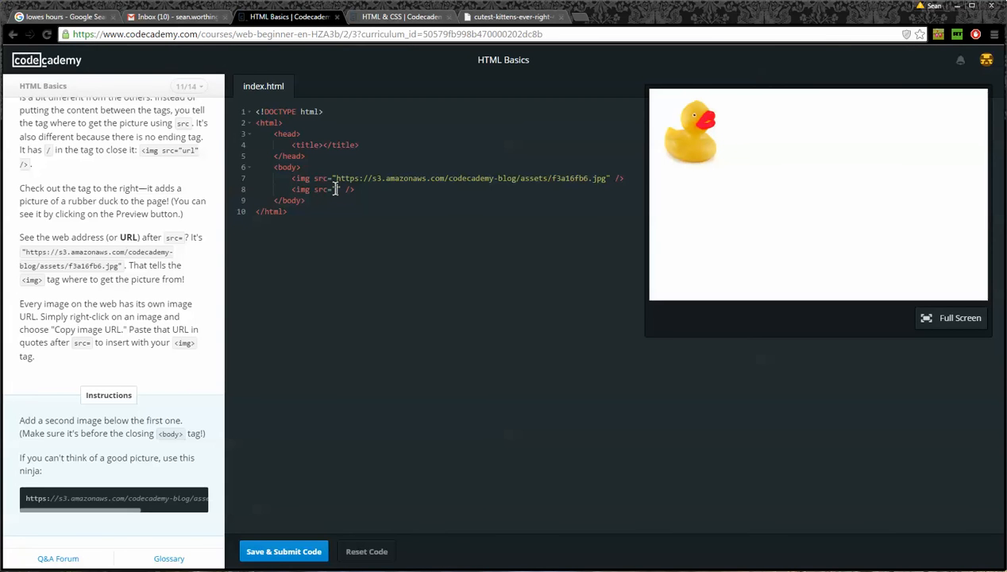
# - Paste the kitten URL into the second image's src, submit the code, and start the next lesson
pyautogui.rightClick(335, 189)
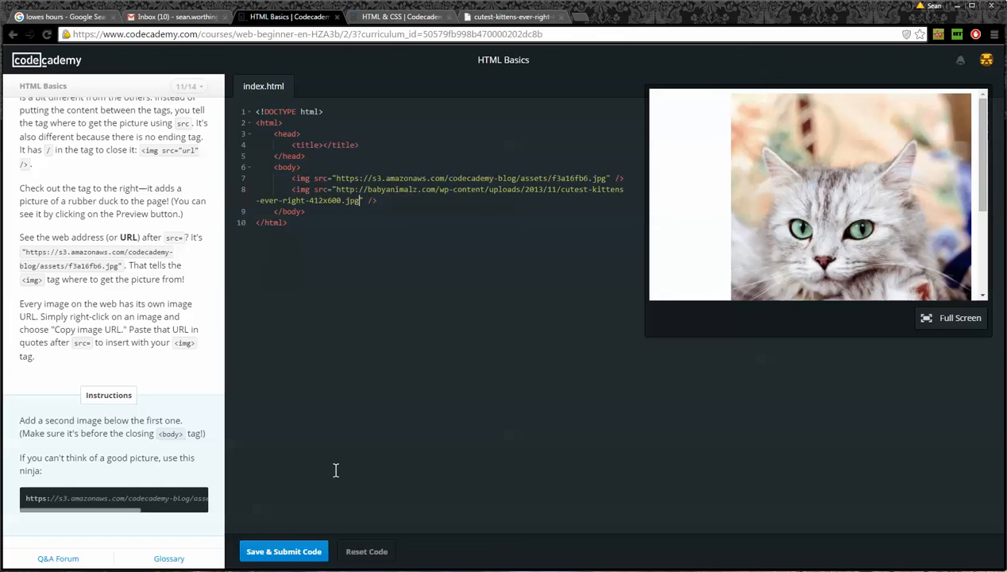
pyautogui.click(284, 551)
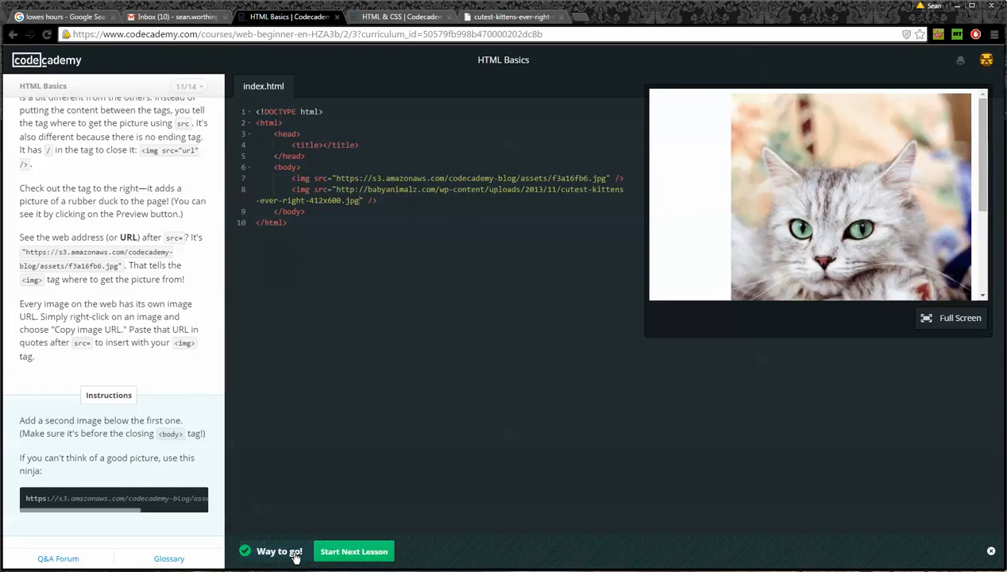
pyautogui.click(352, 551)
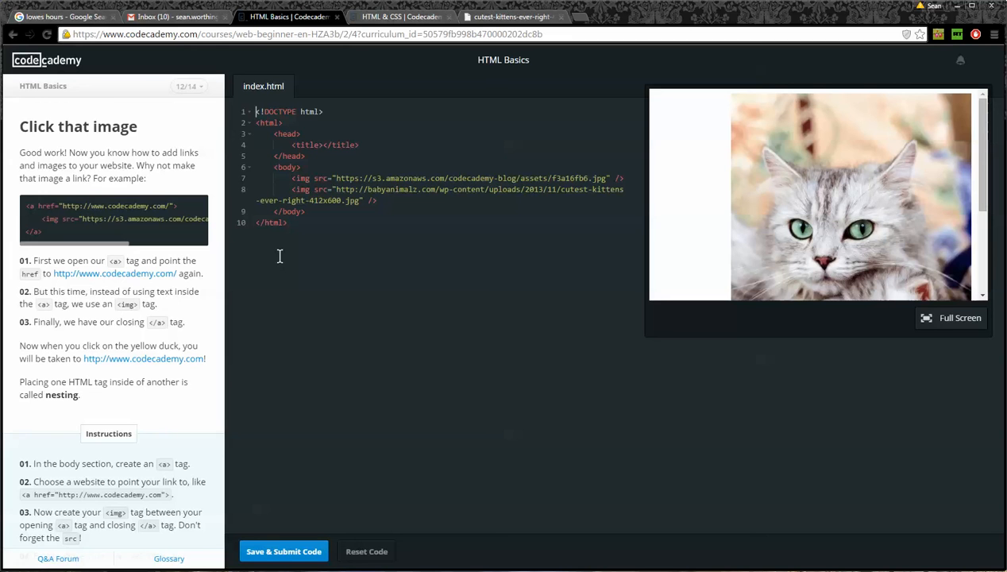
pyautogui.moveTo(159, 200)
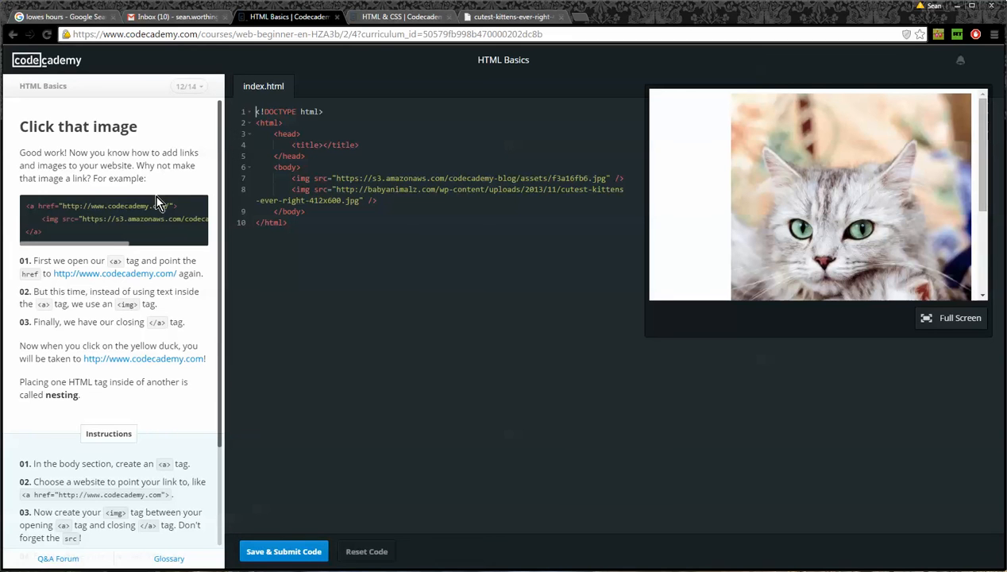
pyautogui.moveTo(29, 216)
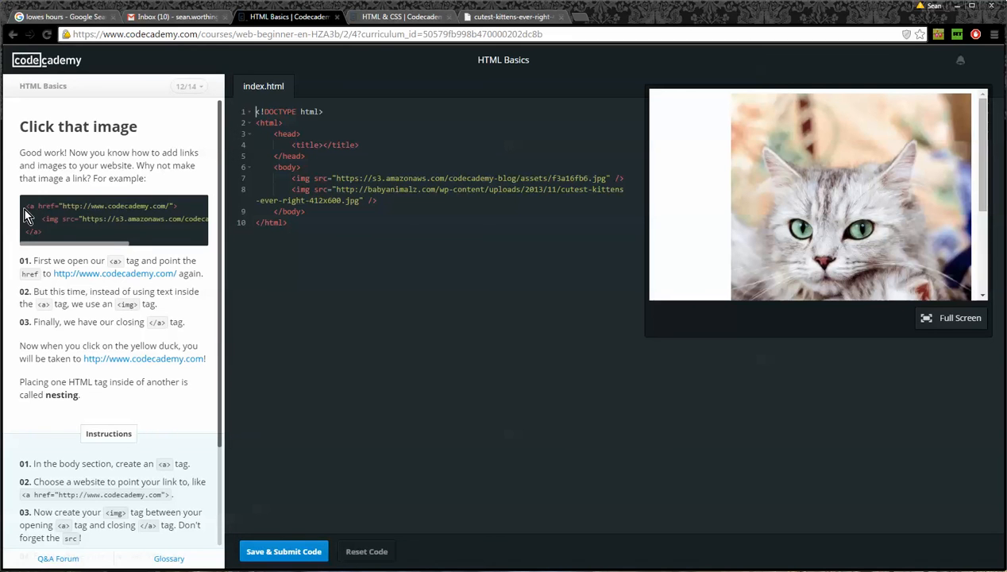
pyautogui.moveTo(45, 220); pyautogui.dragTo(118, 221)
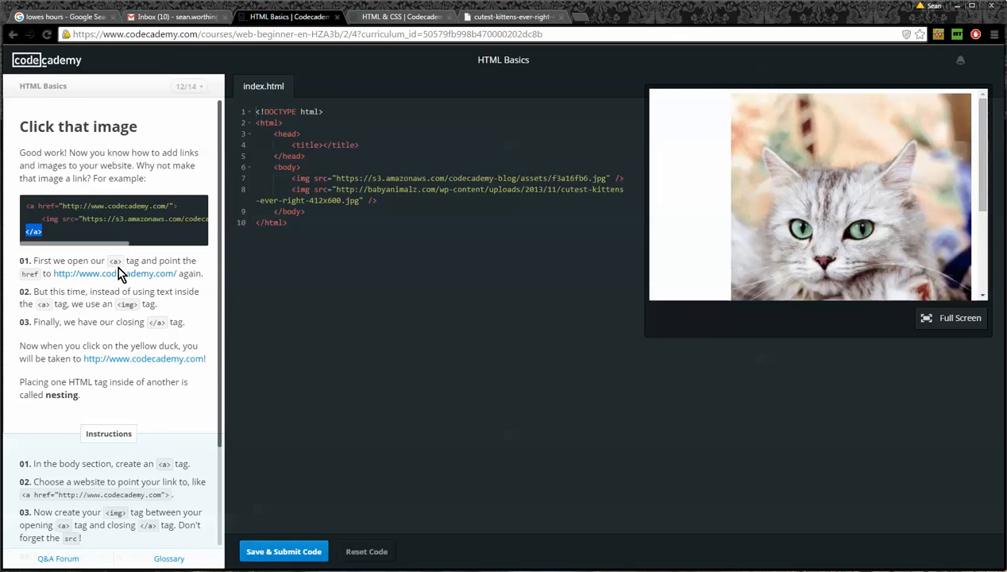
pyautogui.moveTo(157, 287)
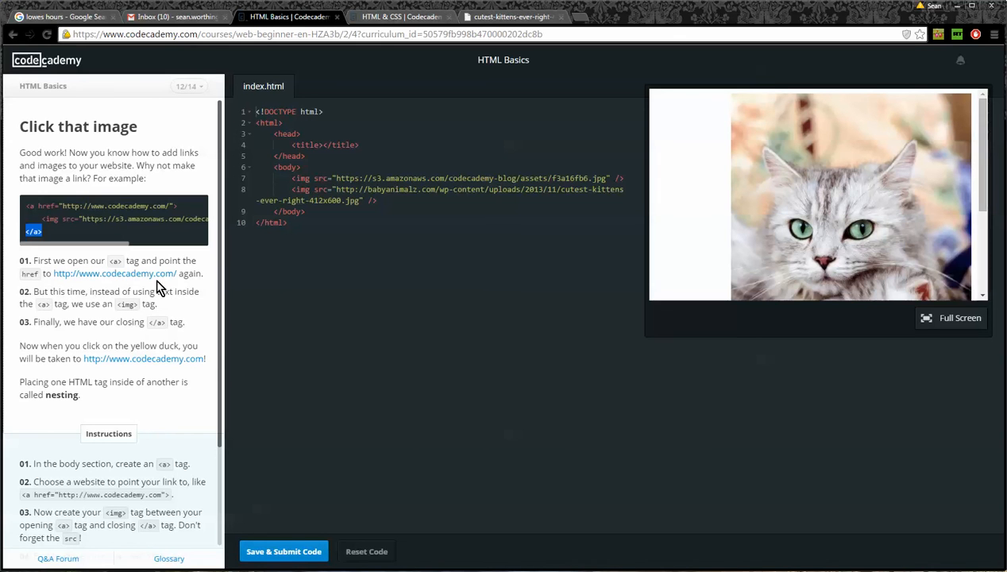
pyautogui.moveTo(196, 287)
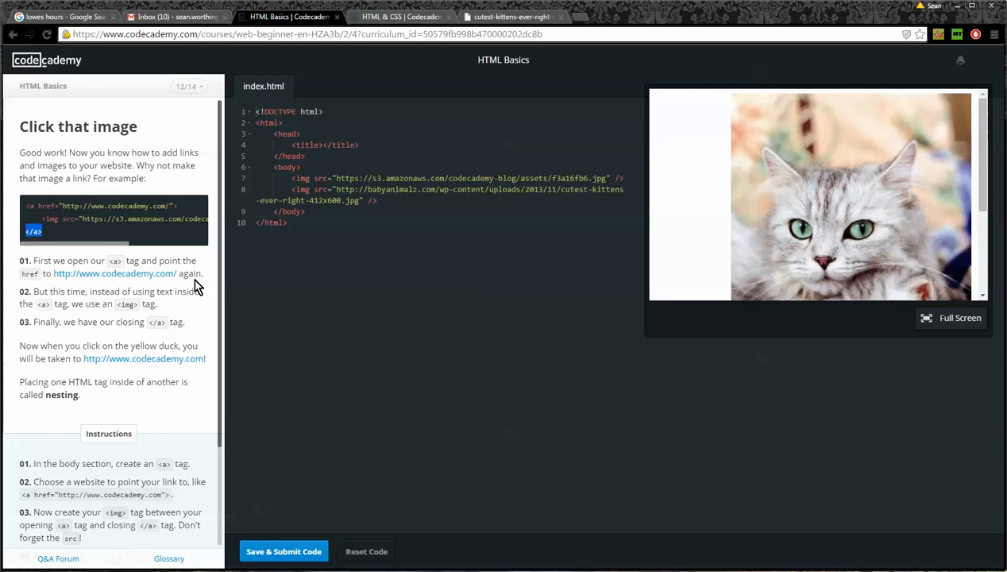
pyautogui.moveTo(200, 304)
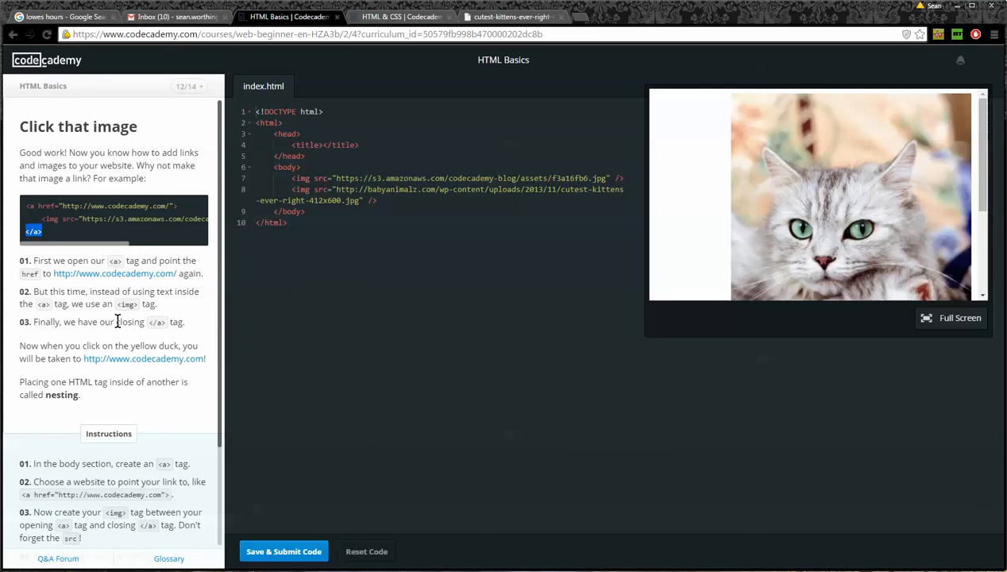
pyautogui.moveTo(181, 323)
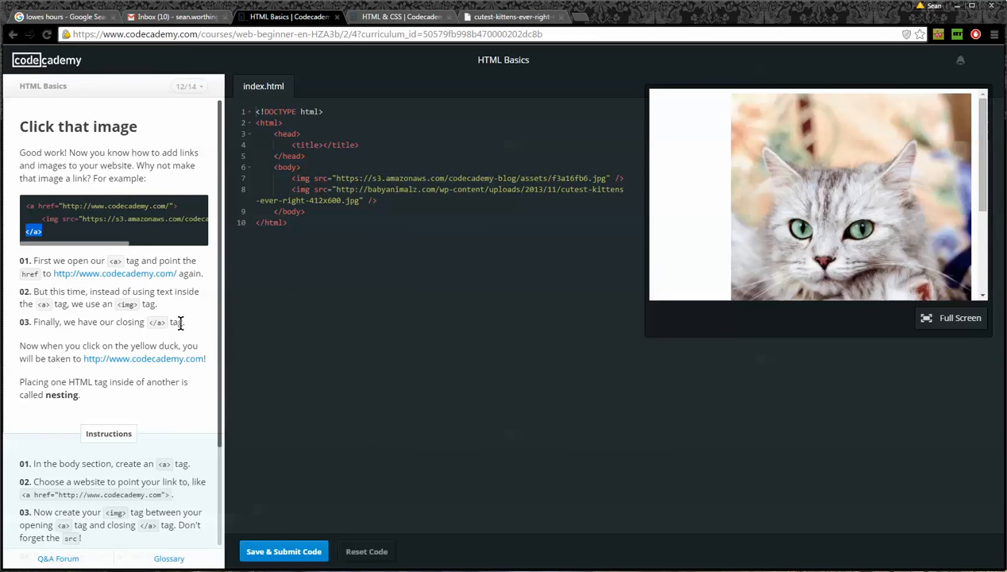
pyautogui.moveTo(177, 324)
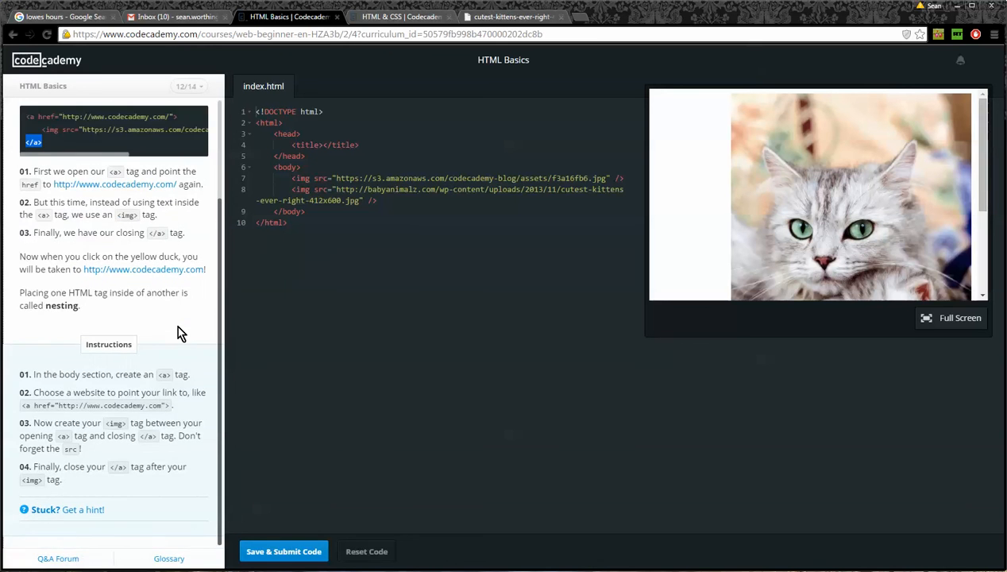
pyautogui.moveTo(178, 348)
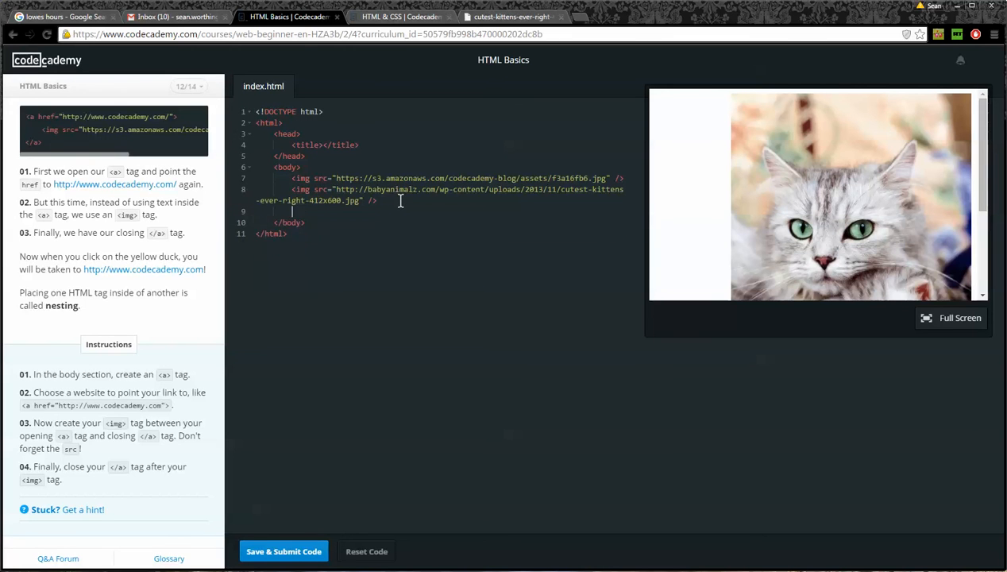
pyautogui.write('<a')
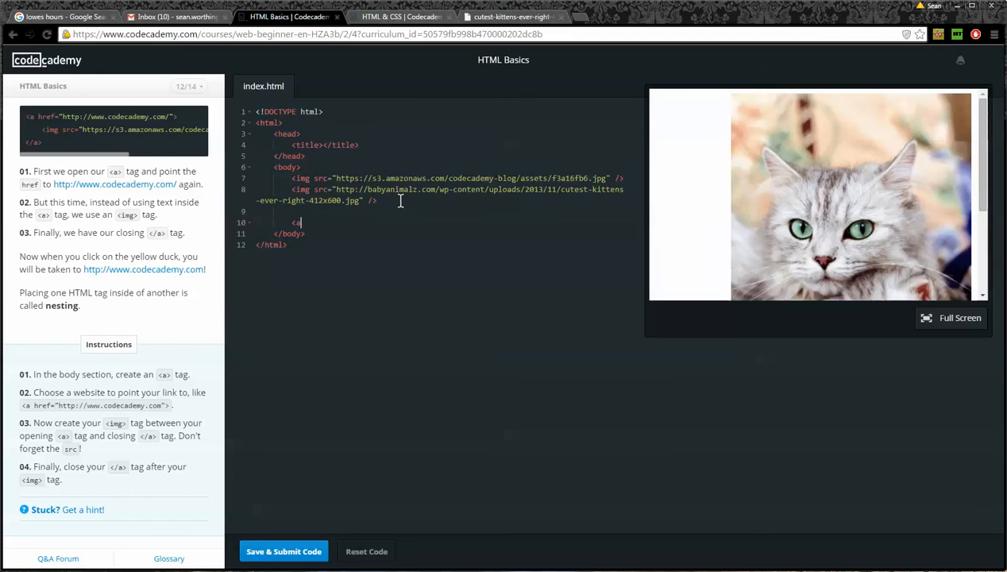
pyautogui.write('>')
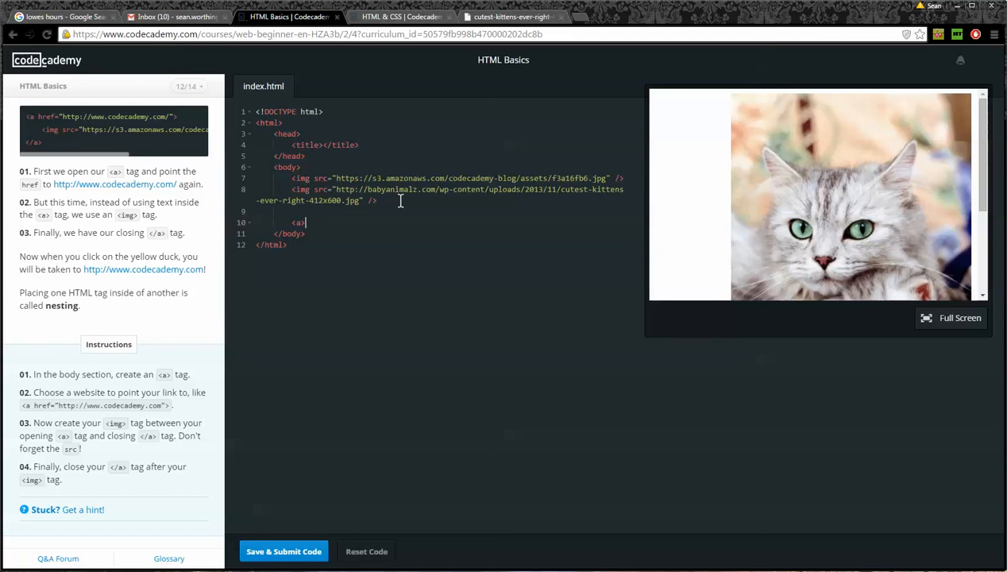
pyautogui.moveTo(331, 211)
pyautogui.write(' href=')
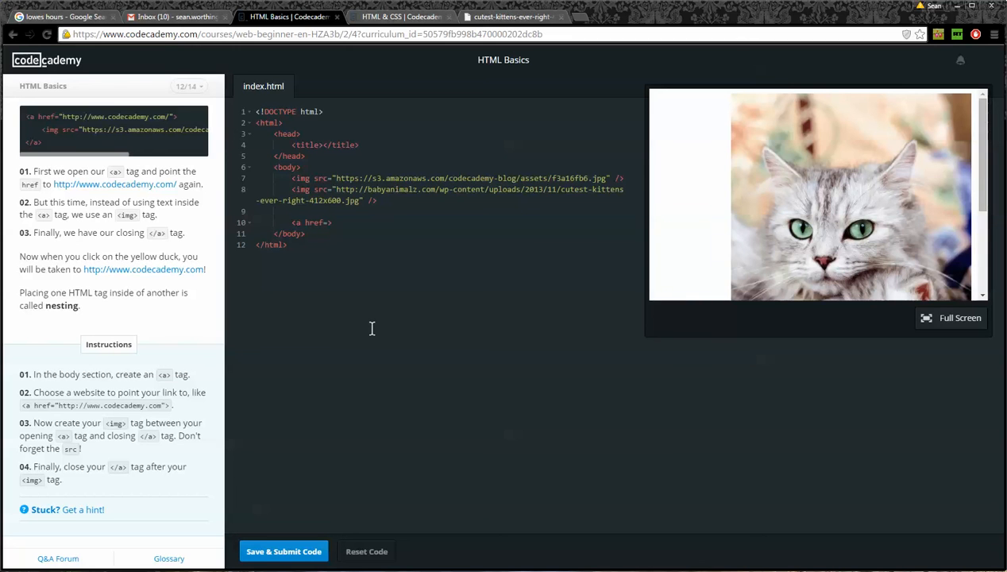
pyautogui.write('""')
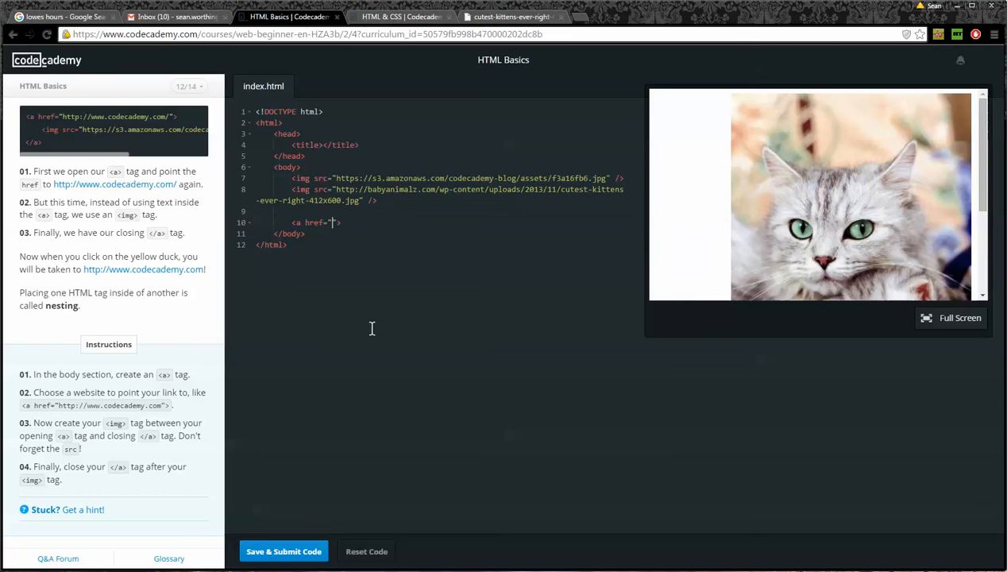
pyautogui.write('http://codecademy.com')
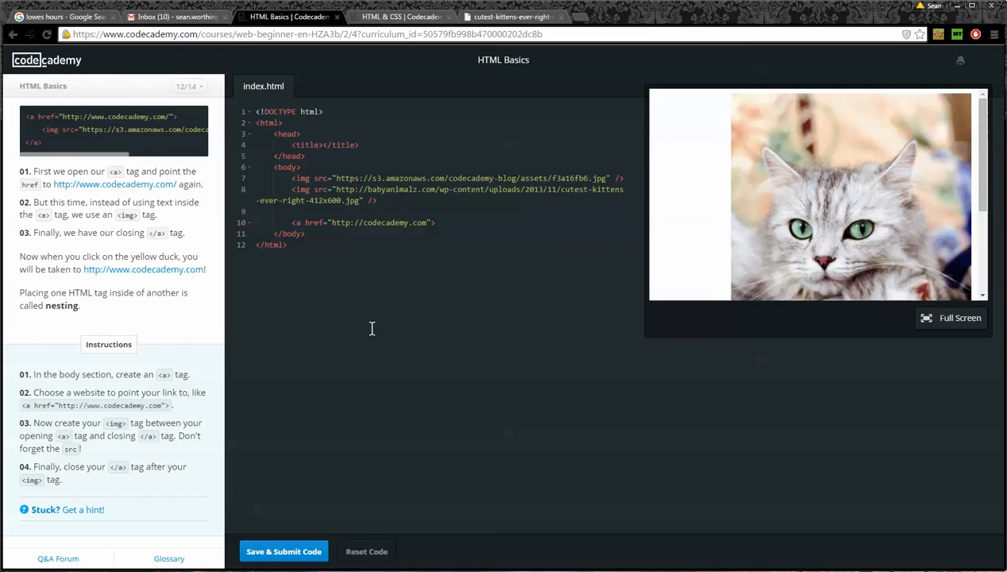
pyautogui.moveTo(367, 328)
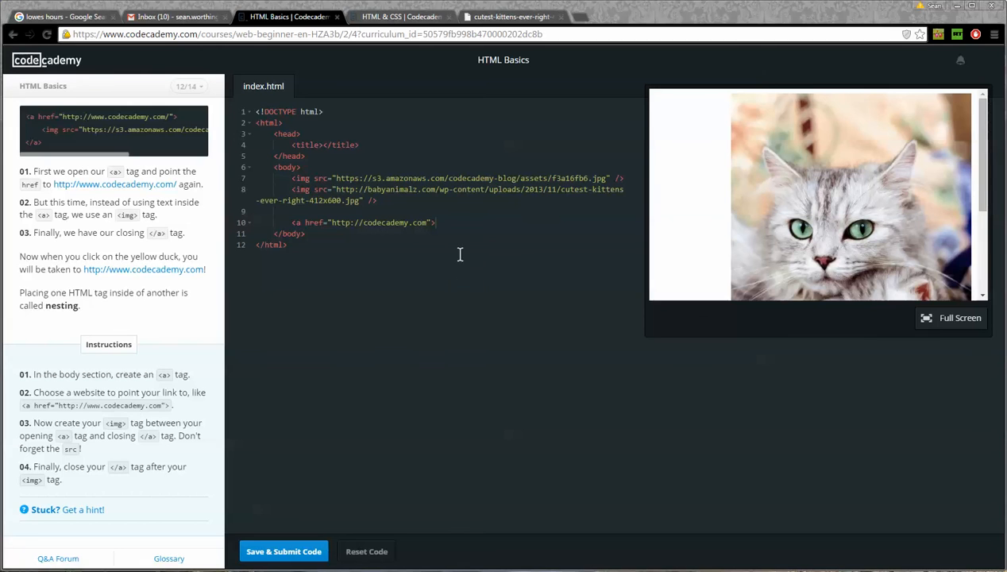
pyautogui.press('Enter')
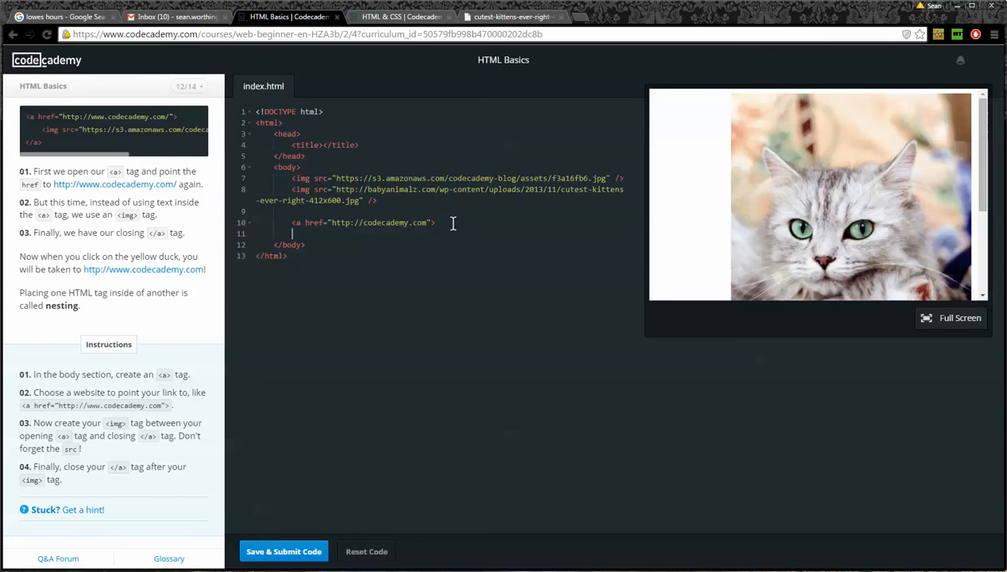
# - Add an <img> inside the link with src set to the babyanimalz.com kitten photo URL
pyautogui.write('<img')
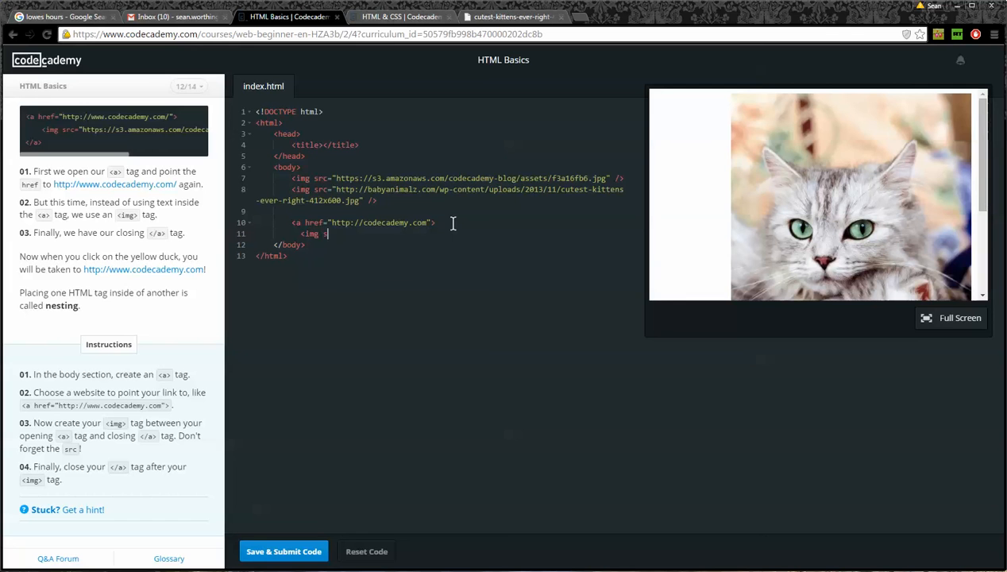
pyautogui.write('src="" />')
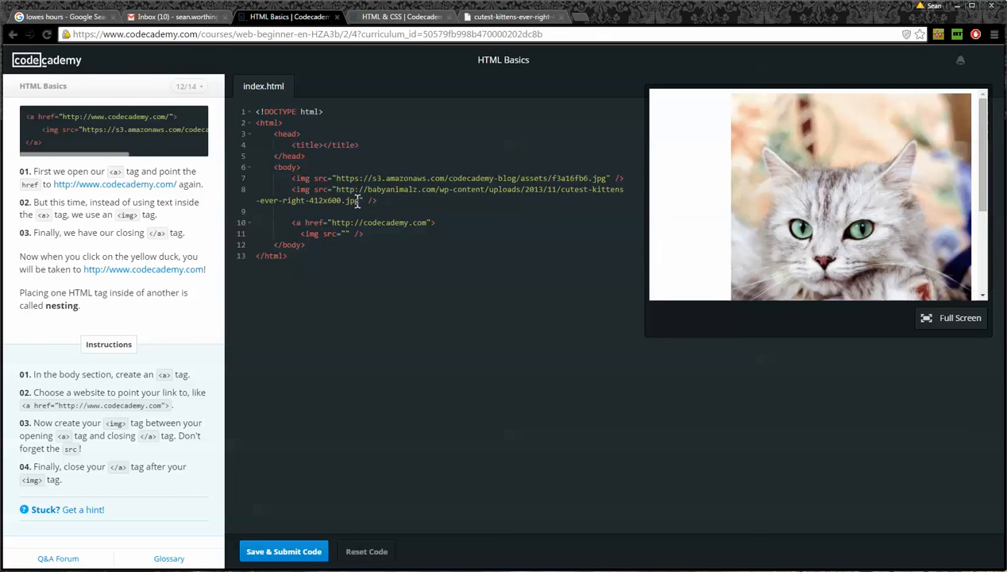
pyautogui.moveTo(334, 189); pyautogui.dragTo(362, 200)
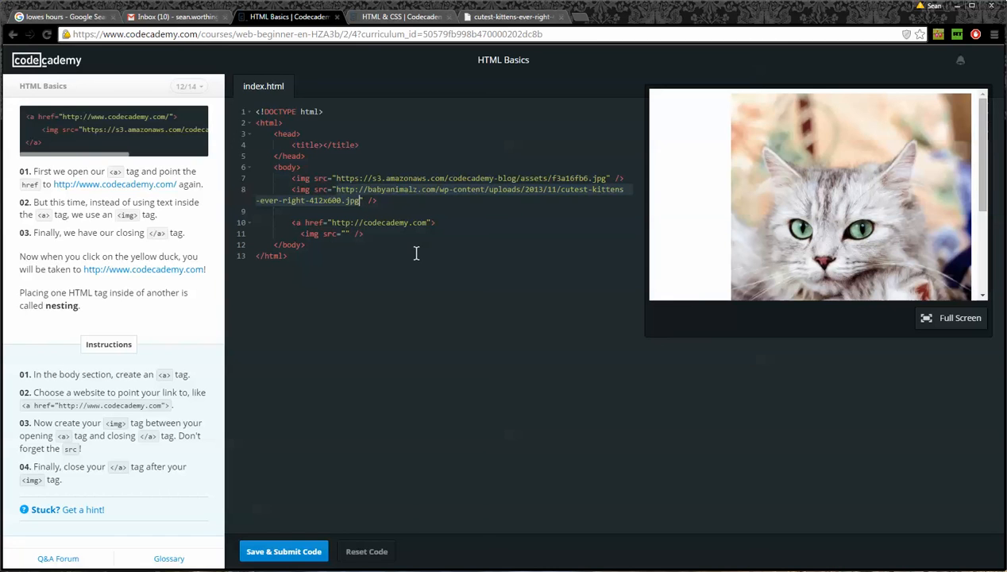
pyautogui.click(369, 269)
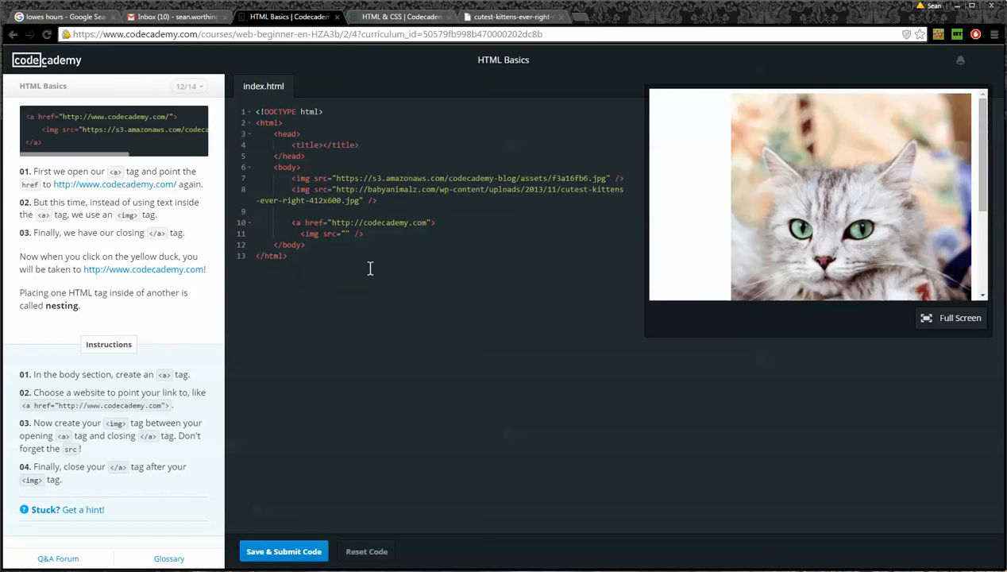
pyautogui.write('http://babyanimalz.com/wp-content/uploads/2013/11/cutest-kittens-ever-right-412x600.jpg')
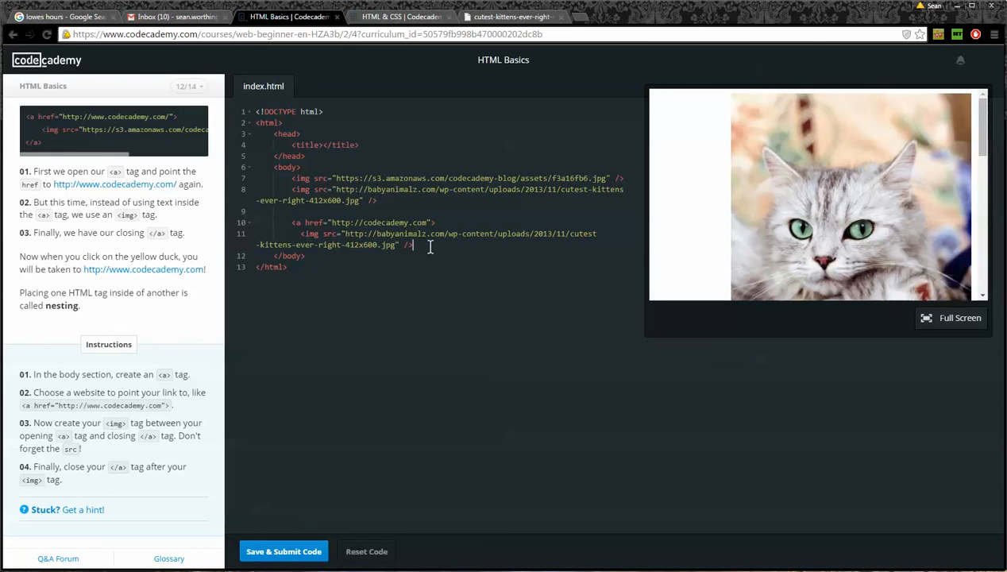
# - Close the link with </a>, submit the code, and advance to the next exercise
pyautogui.press('Enter')
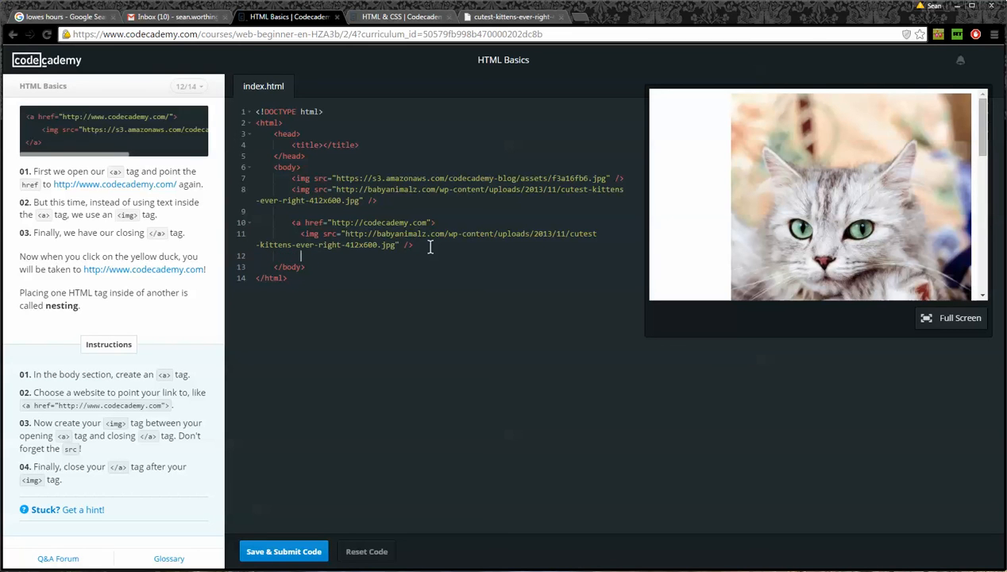
pyautogui.write('</a>')
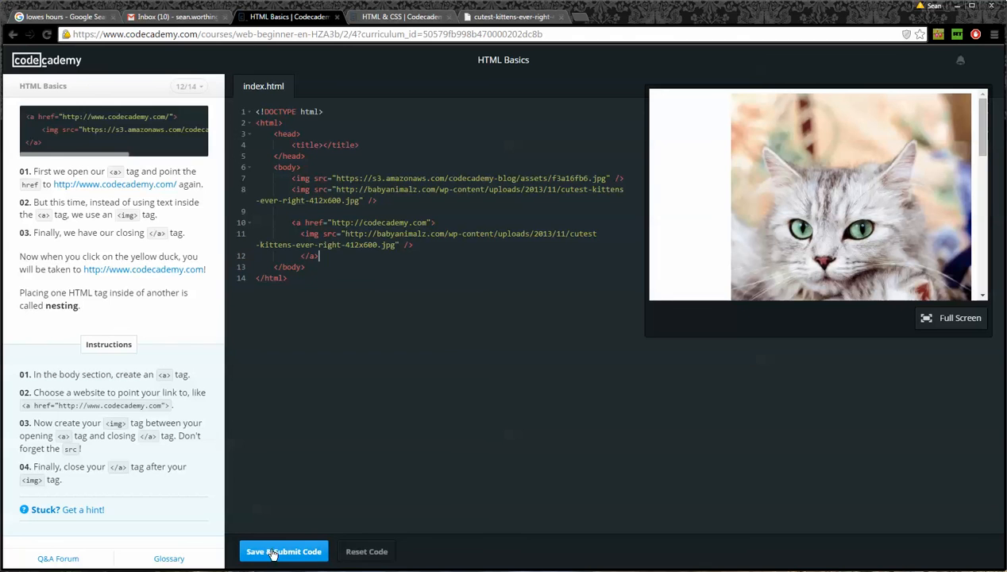
pyautogui.click(284, 551)
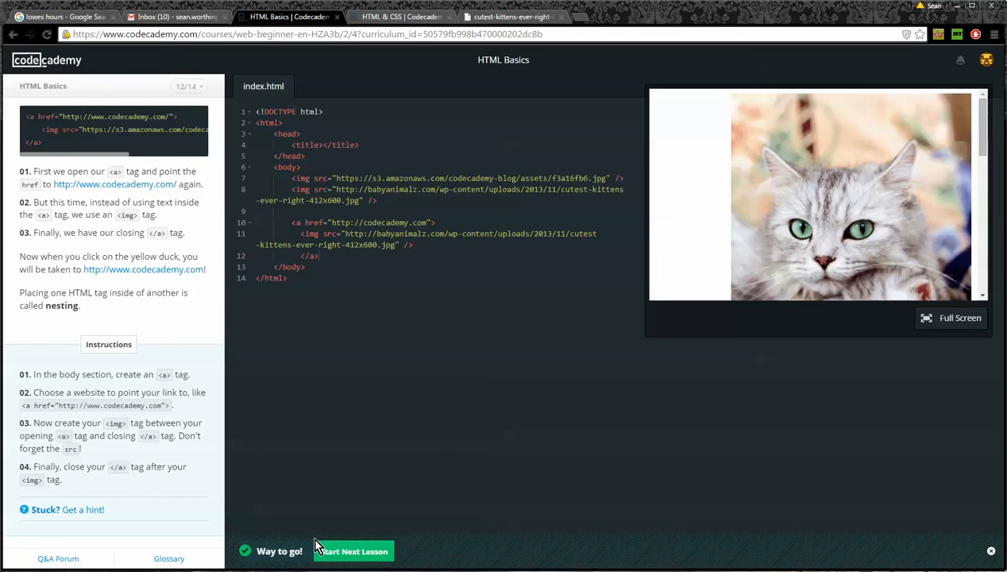
pyautogui.moveTo(410, 500)
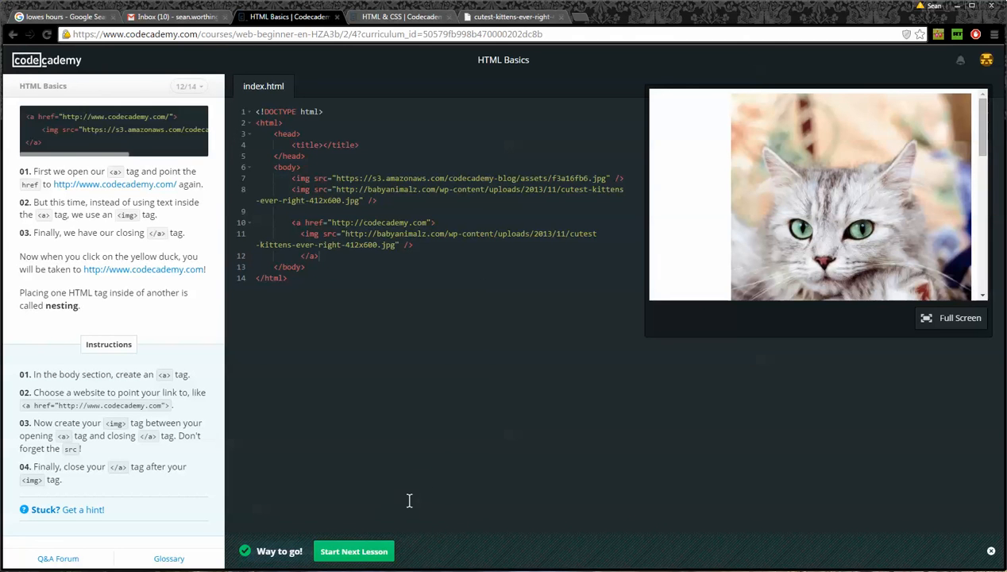
pyautogui.click(352, 551)
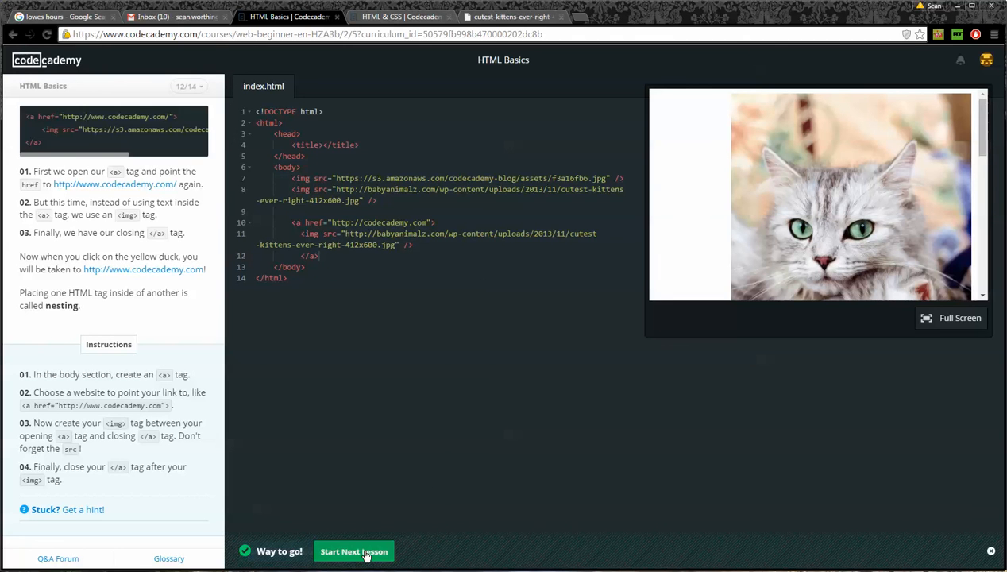
# - Start the Images and links exercise with its empty starter page
pyautogui.click(352, 551)
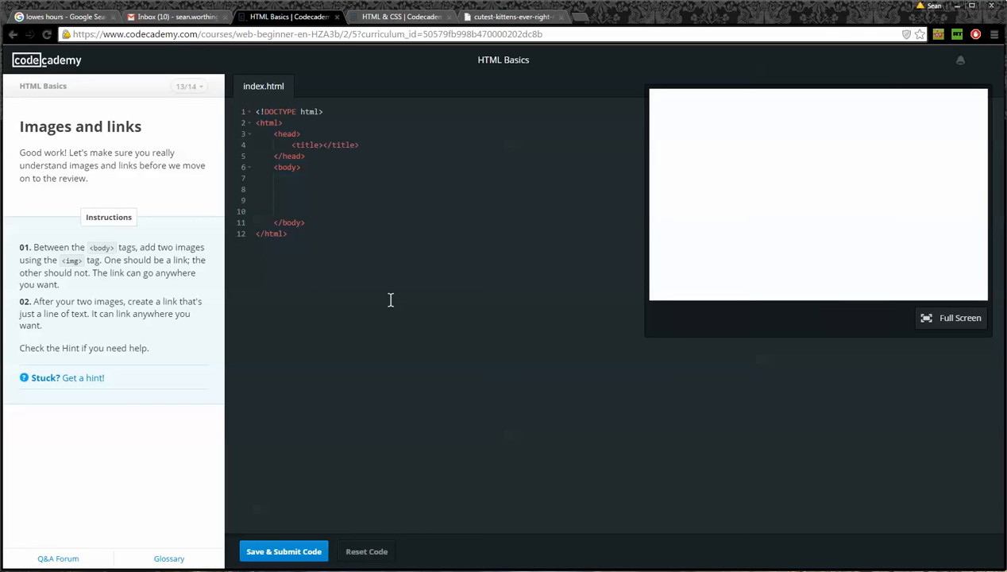
pyautogui.moveTo(156, 246)
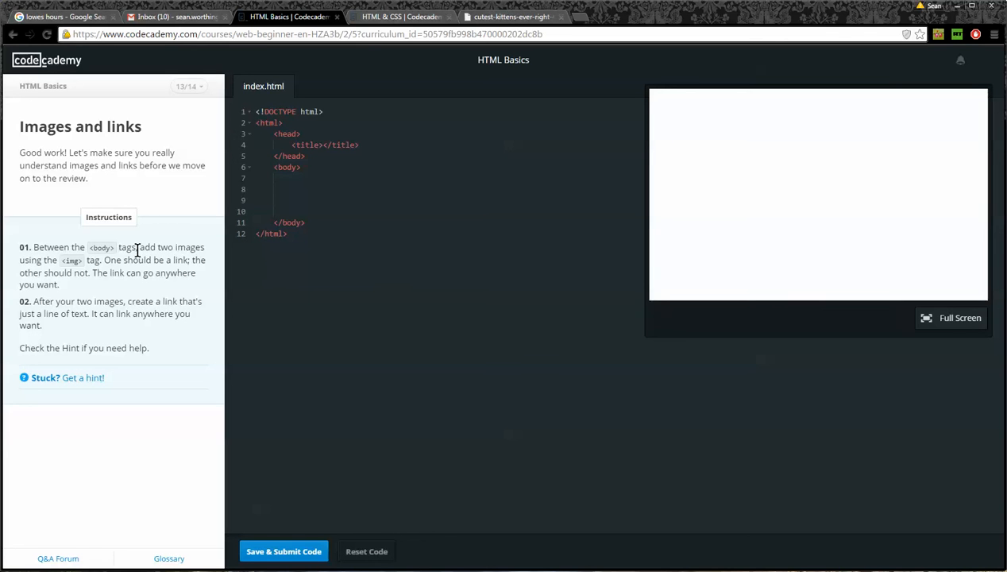
pyautogui.moveTo(184, 254)
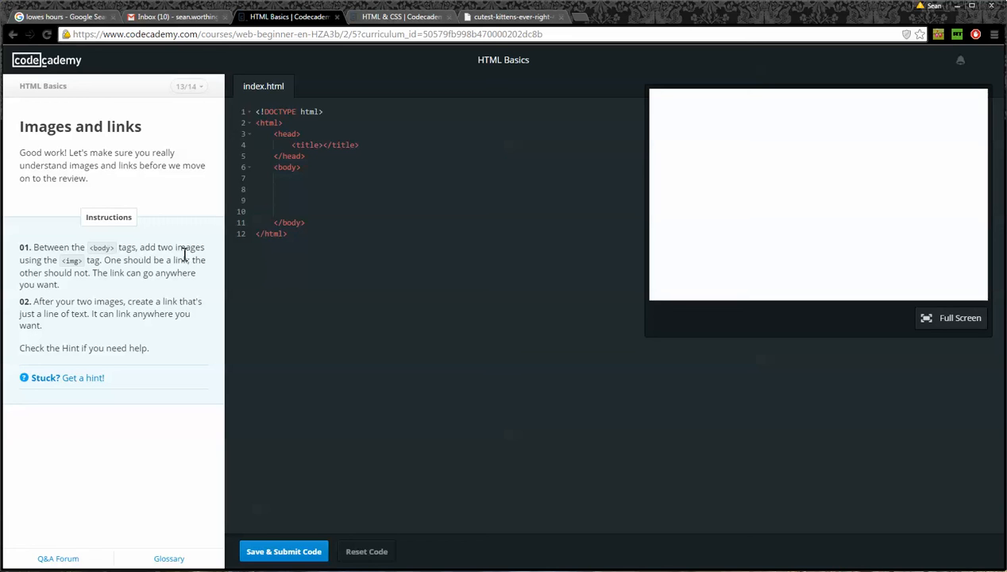
pyautogui.moveTo(114, 267)
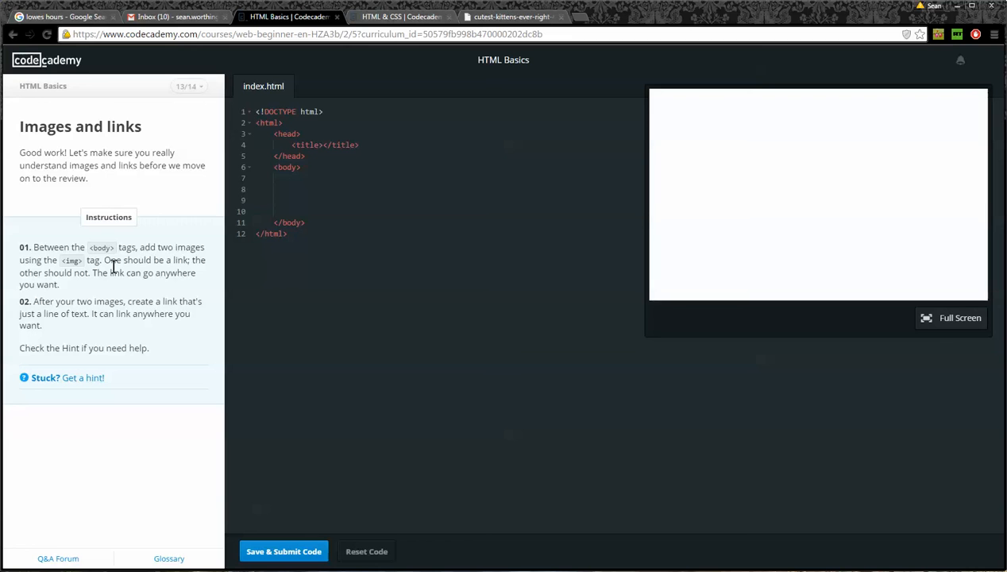
pyautogui.moveTo(315, 178)
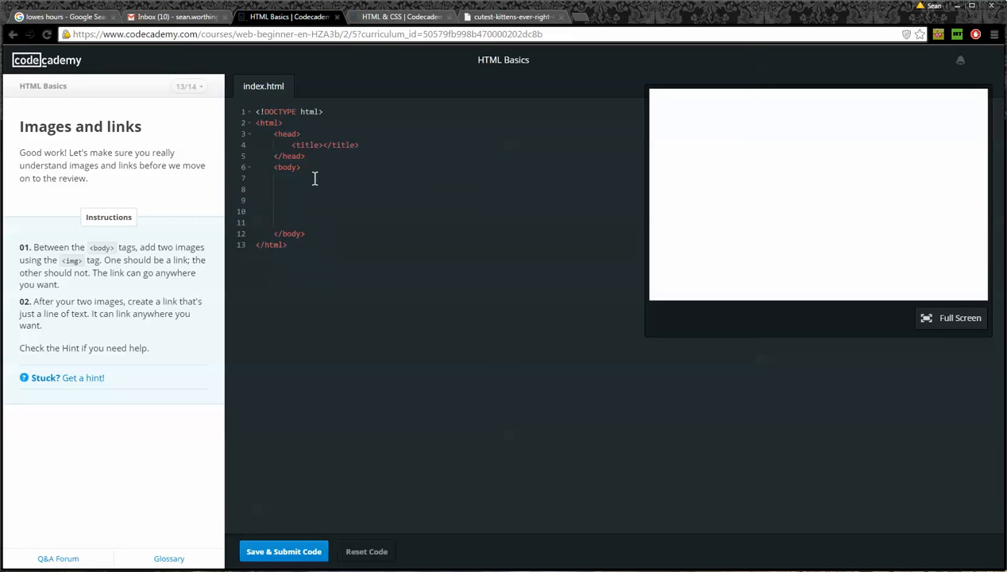
pyautogui.write('<a href=')
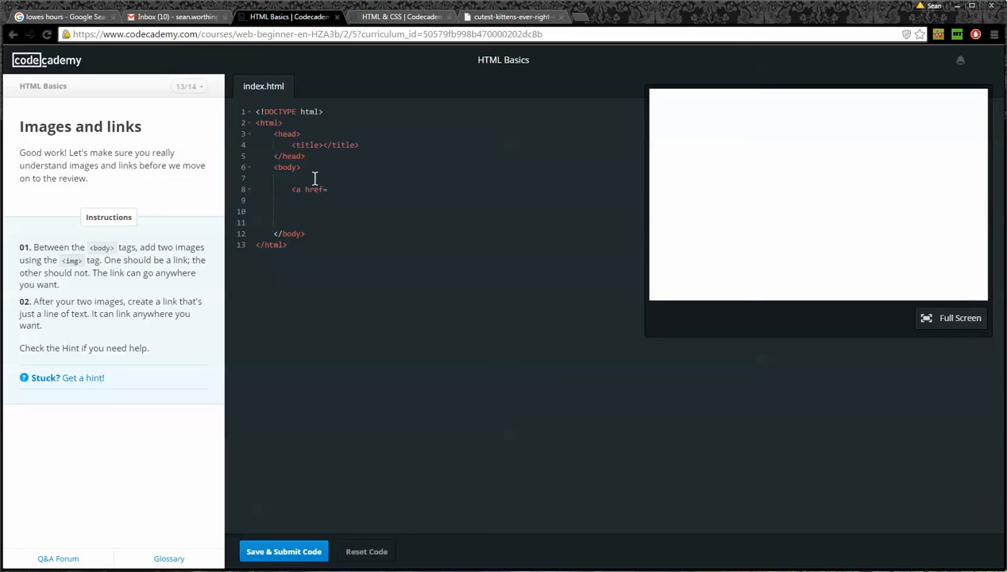
pyautogui.write('"">')
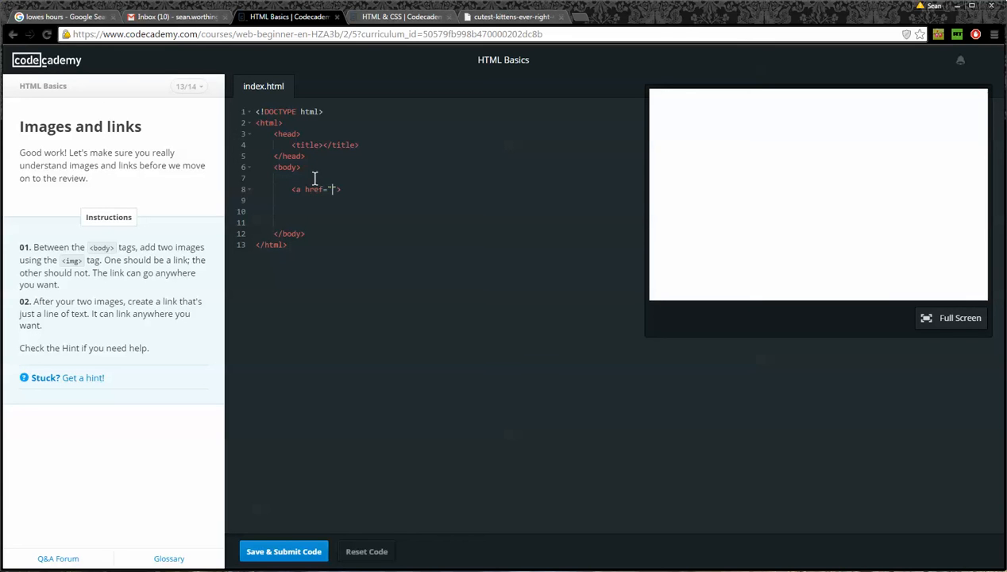
pyautogui.write('http://cnn.com')
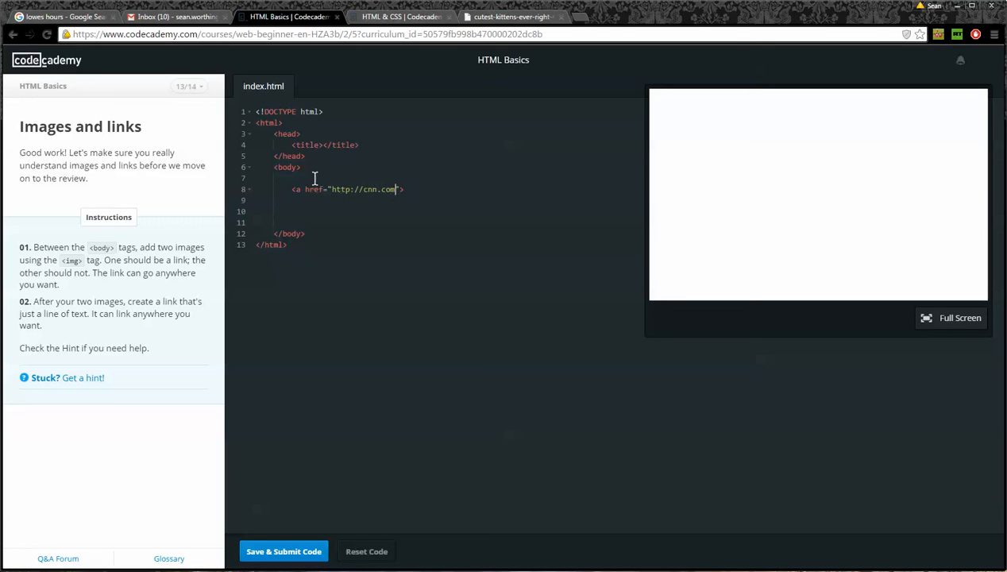
pyautogui.write('"')
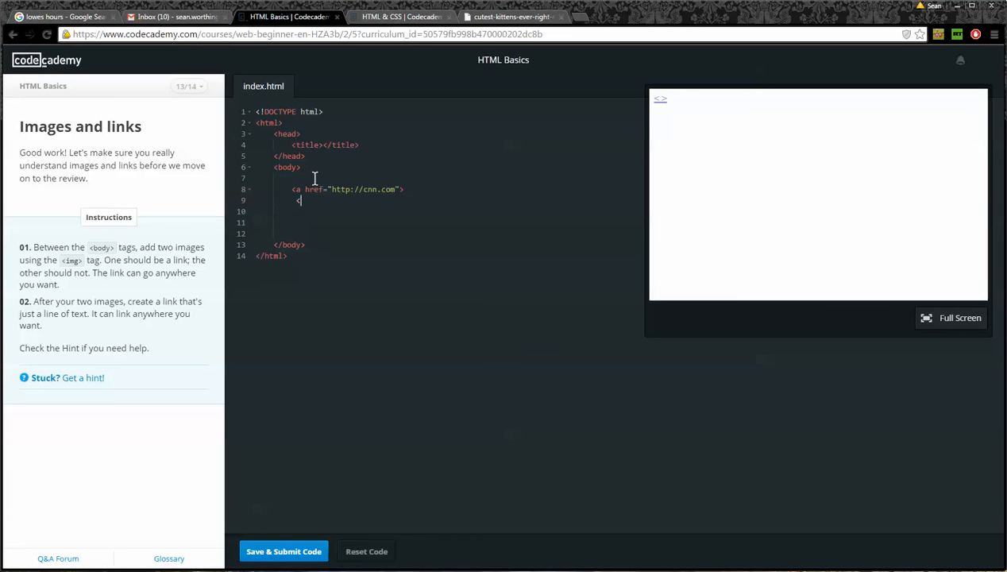
# - Add <img src=""> inside the link, then switch to the Google Images tab
pyautogui.write('<img')
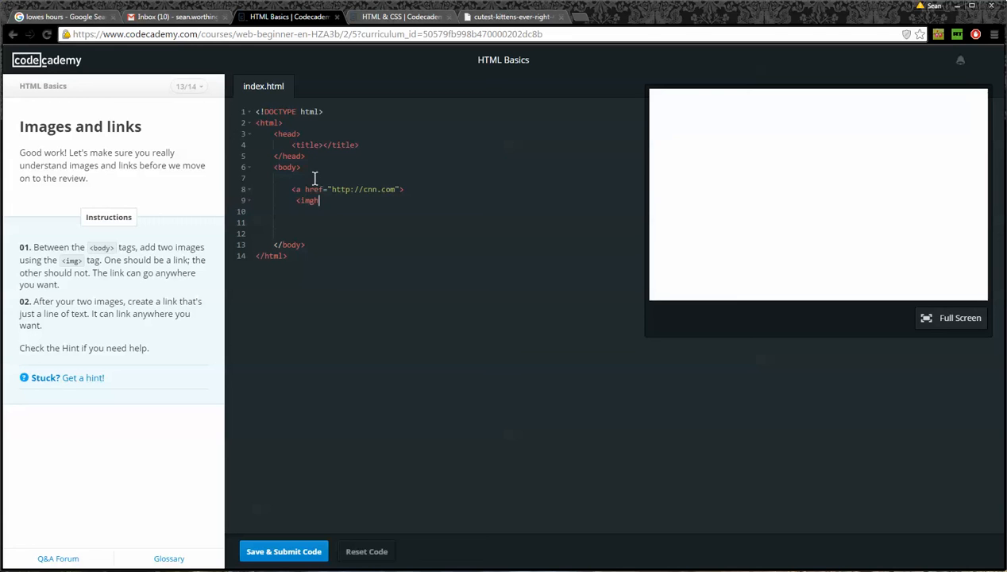
pyautogui.write('src')
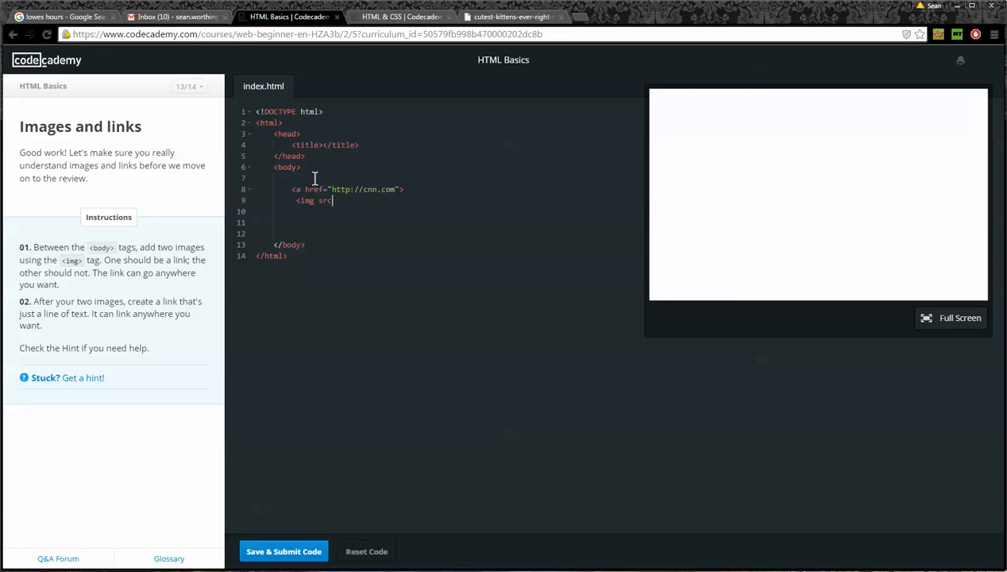
pyautogui.write('=')
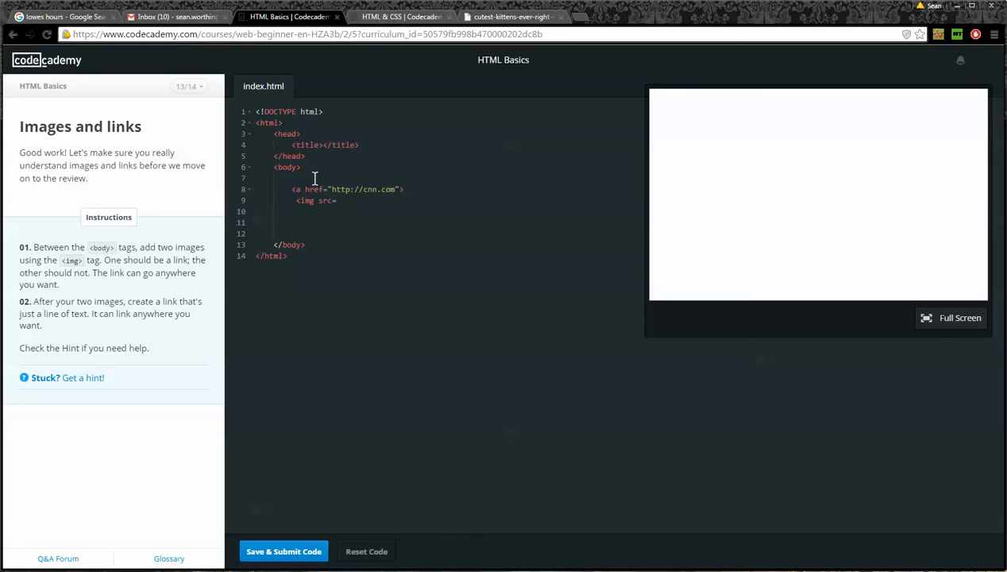
pyautogui.write('"">')
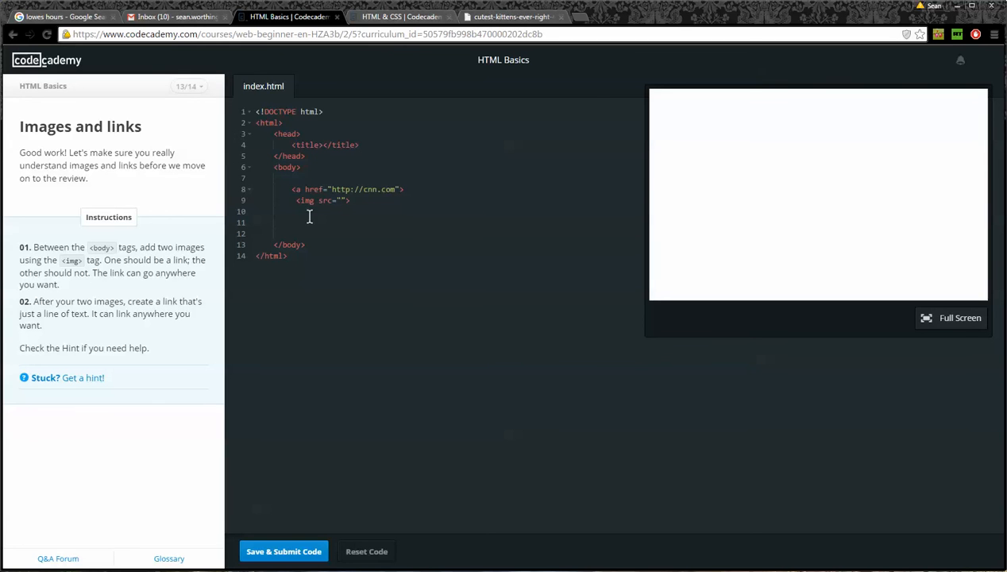
pyautogui.click(511, 16)
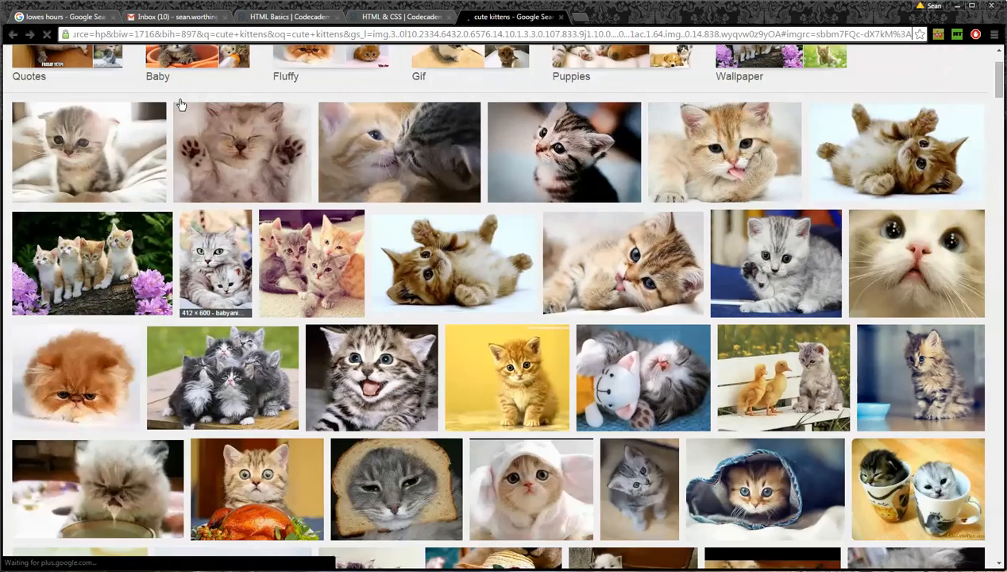
# - Change the Google Images search to cnn and preview the plain red CNN logo
pyautogui.click(214, 374)
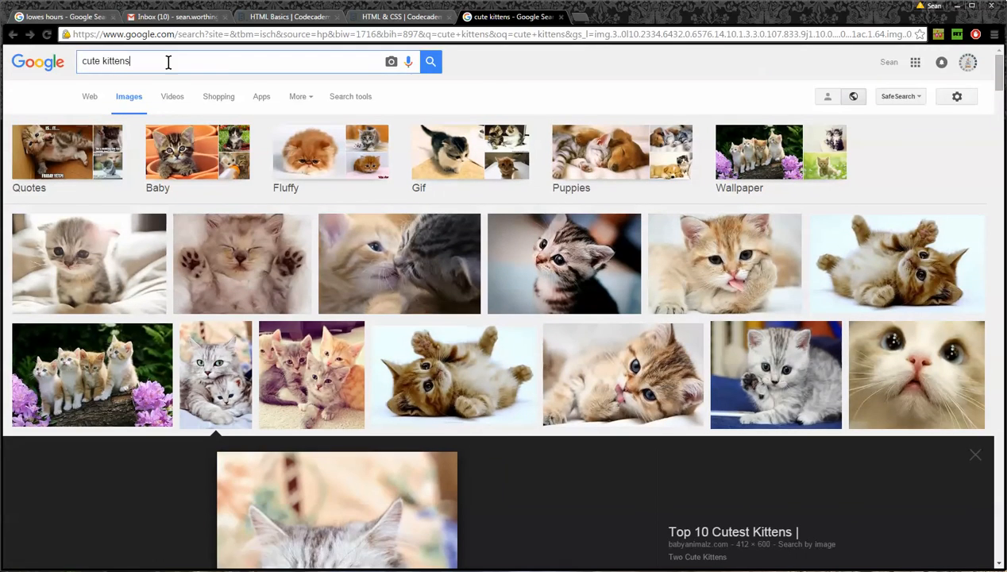
pyautogui.write('cnn')
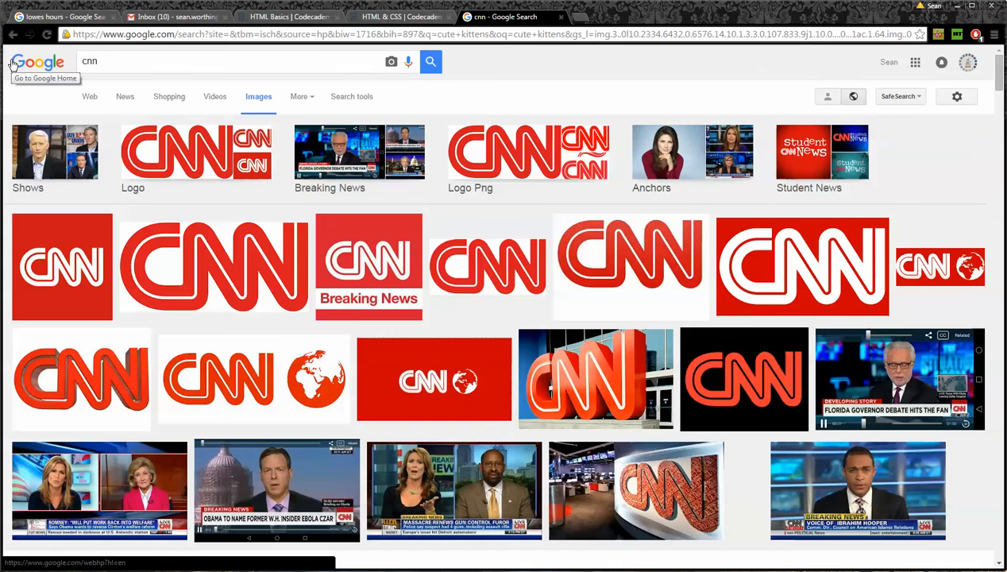
pyautogui.moveTo(333, 257)
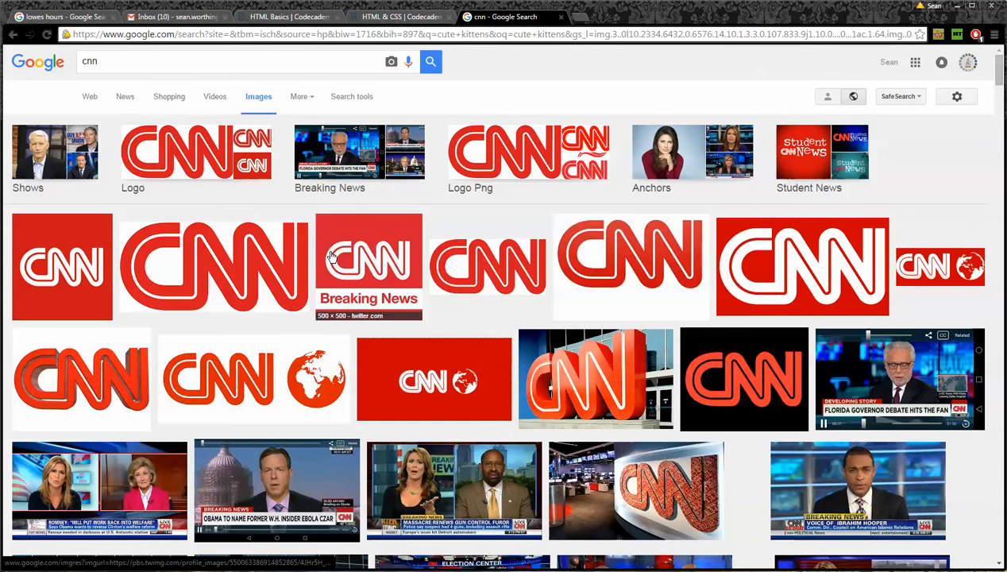
pyautogui.moveTo(496, 266)
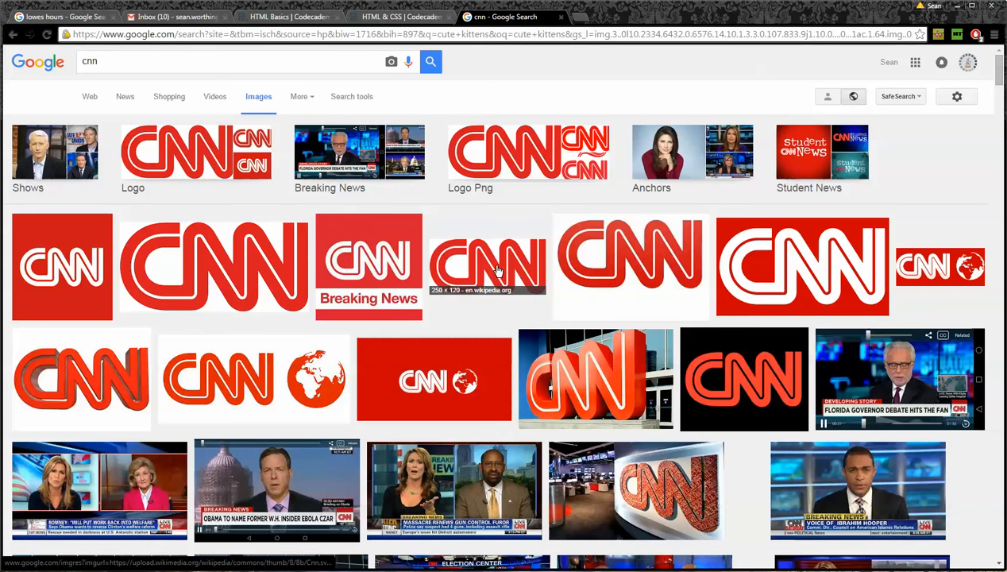
pyautogui.click(486, 266)
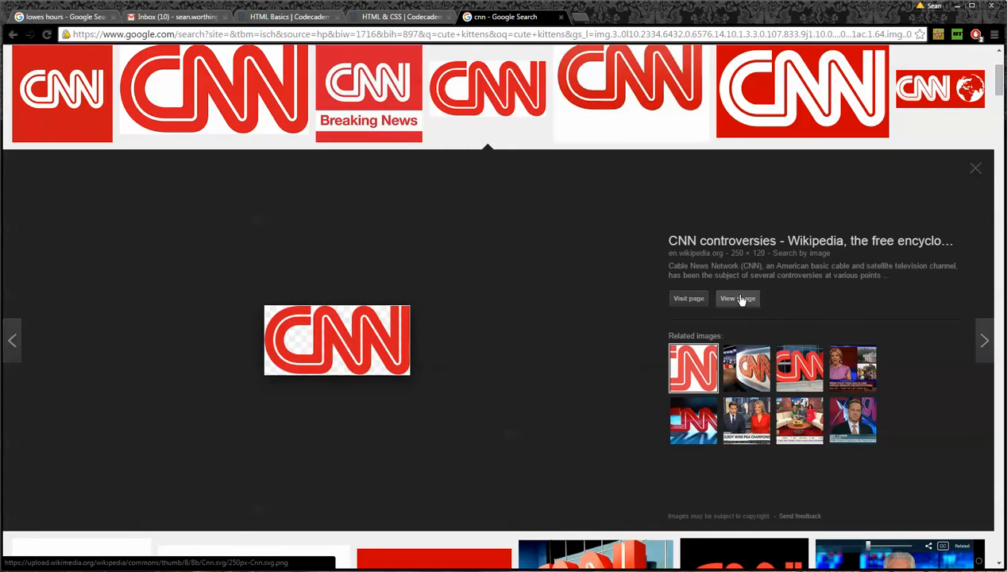
# - Open the CNN logo by itself, copy its image URL, and go back to Codecademy
pyautogui.click(737, 298)
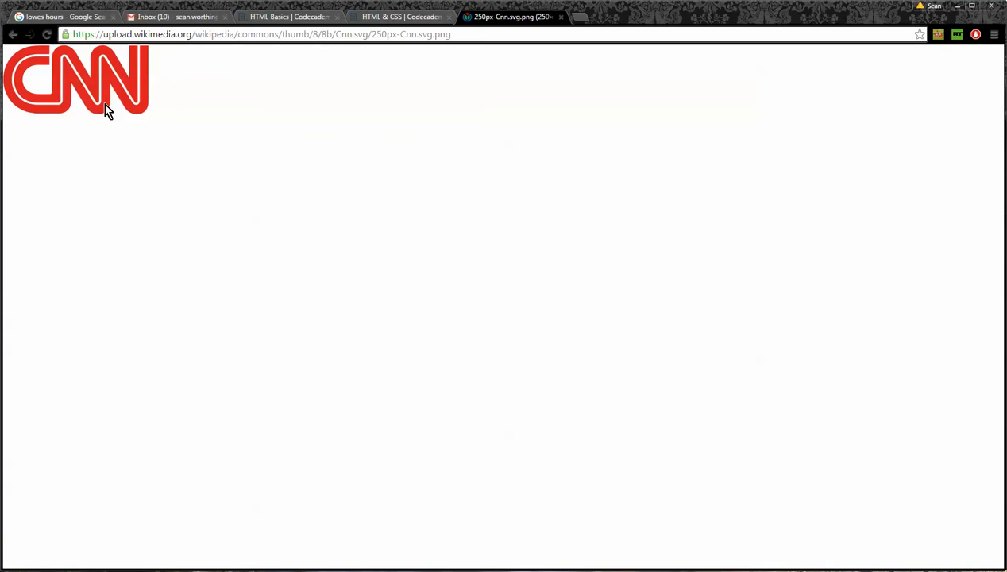
pyautogui.rightClick(103, 108)
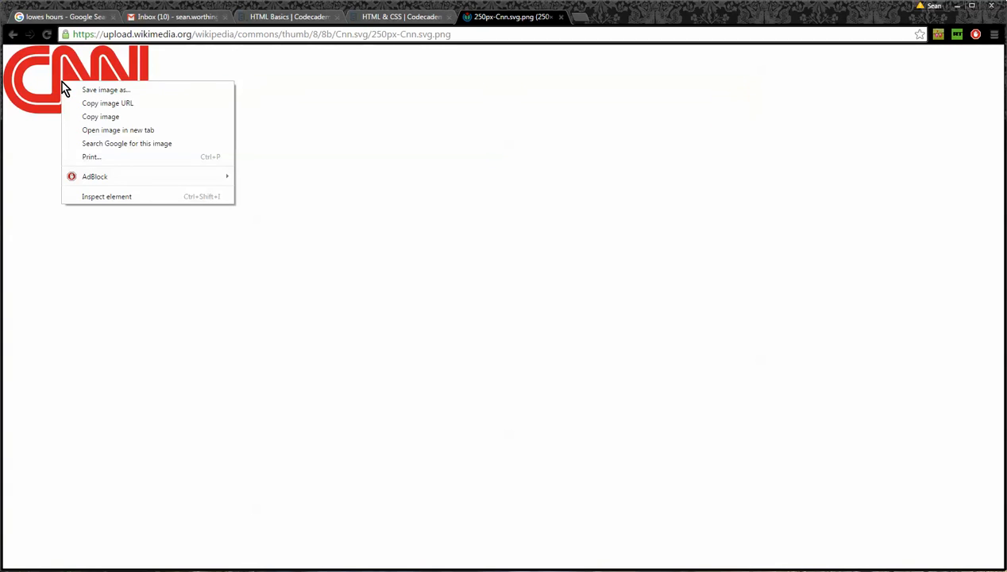
pyautogui.moveTo(86, 103)
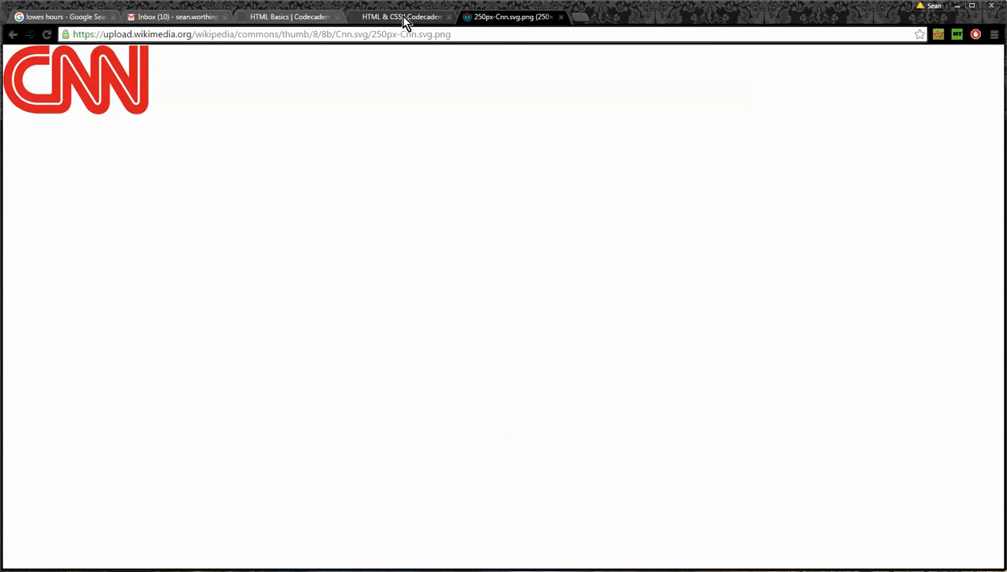
pyautogui.click(289, 16)
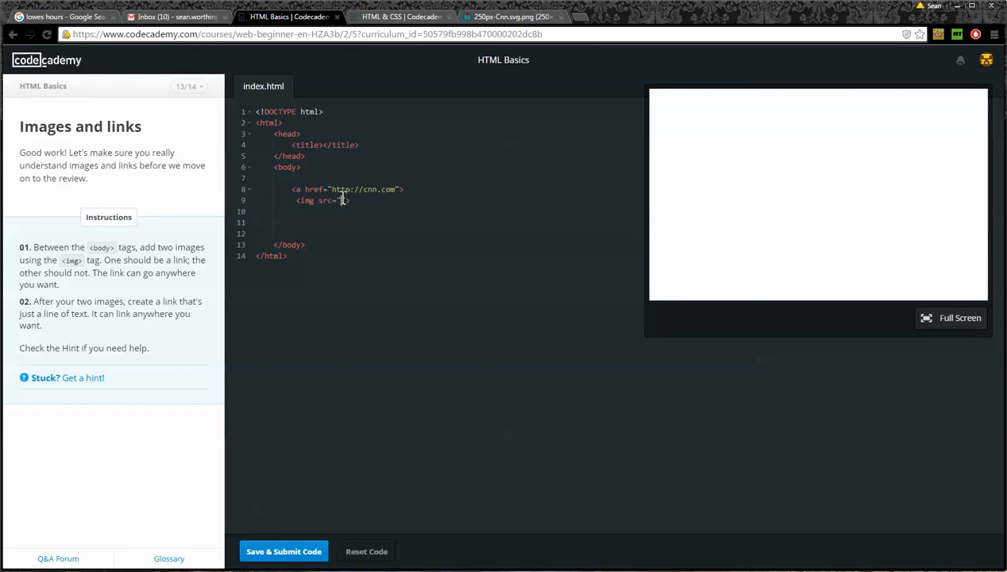
# - Paste the CNN logo URL into the image src and close the link with </a>
pyautogui.rightClick(341, 201)
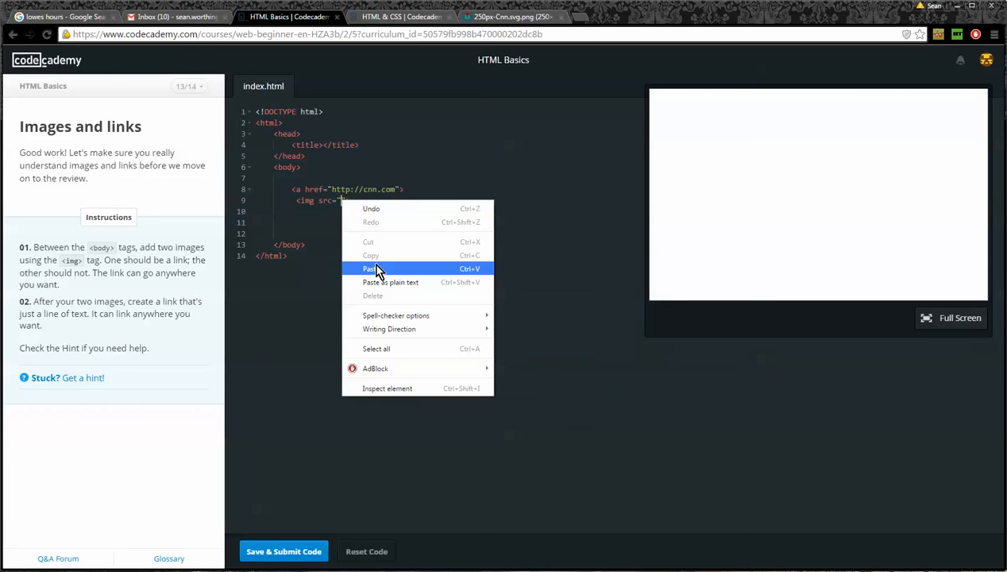
pyautogui.click(368, 268)
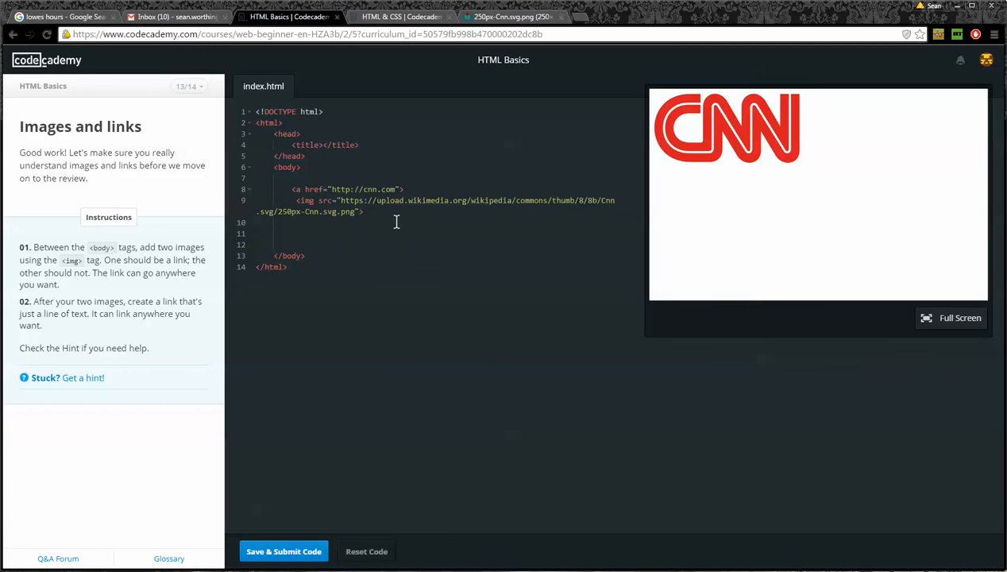
pyautogui.click(364, 211)
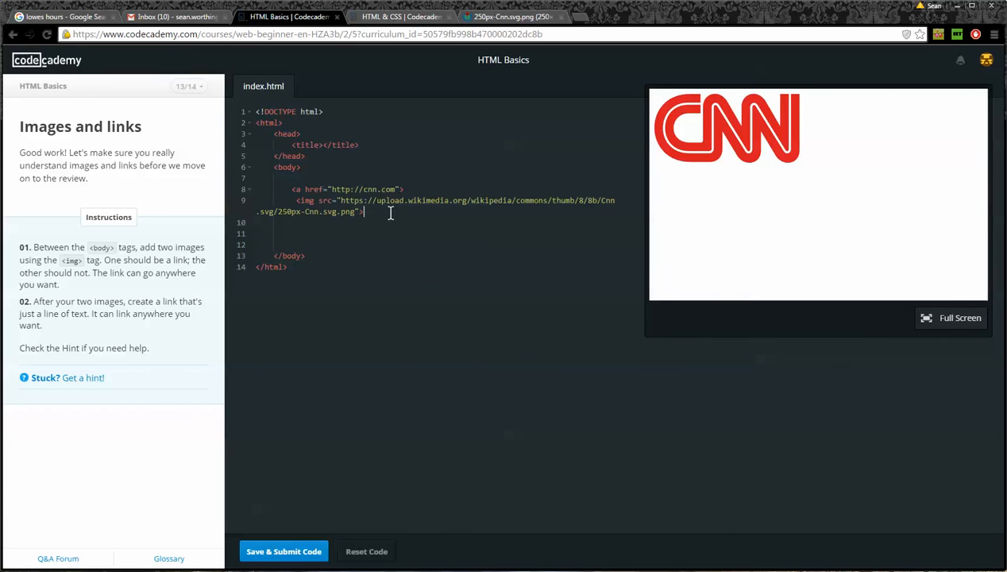
pyautogui.write('</a>')
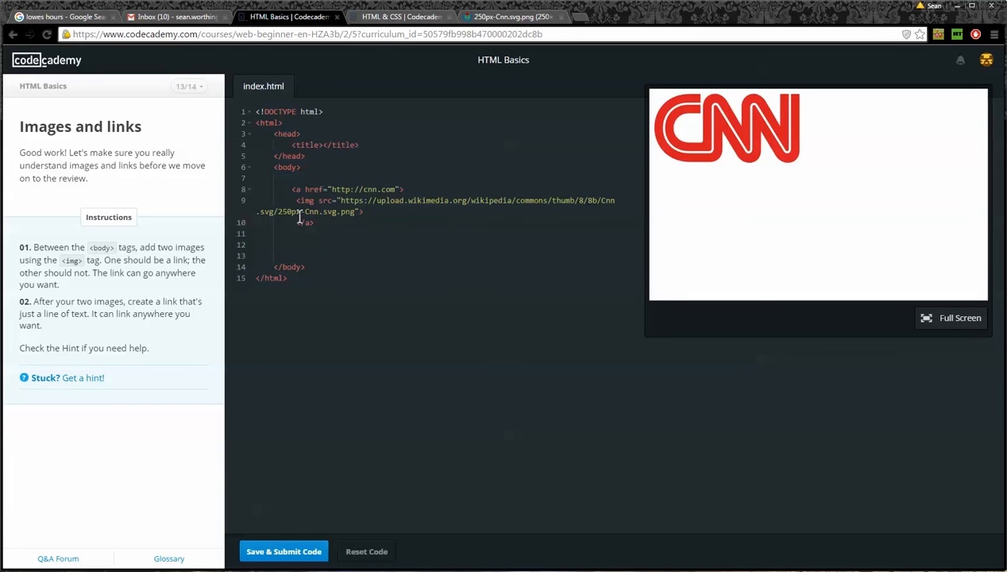
pyautogui.moveTo(333, 223)
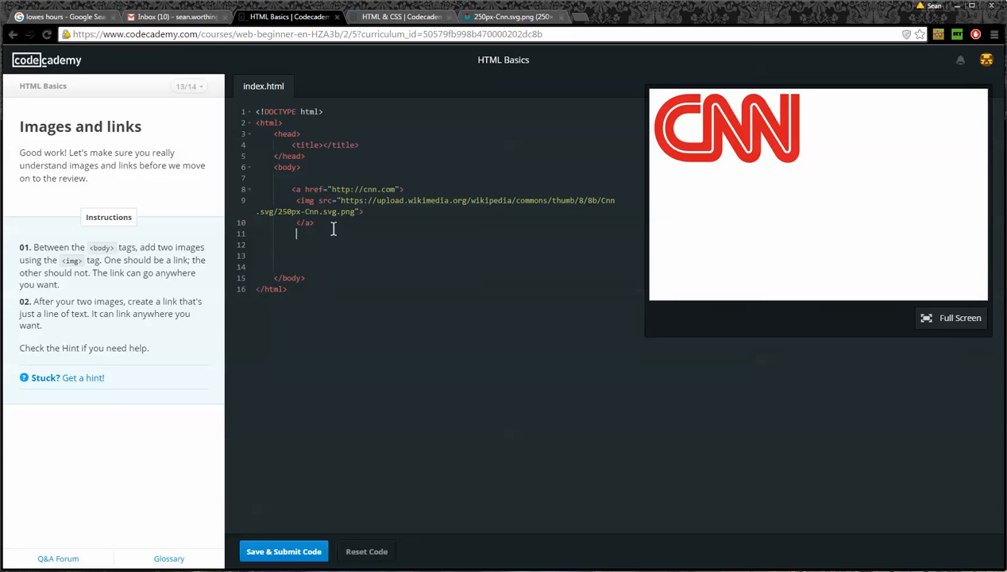
# - Begin a second <img src=""> tag below the CNN link
pyautogui.write('<im')
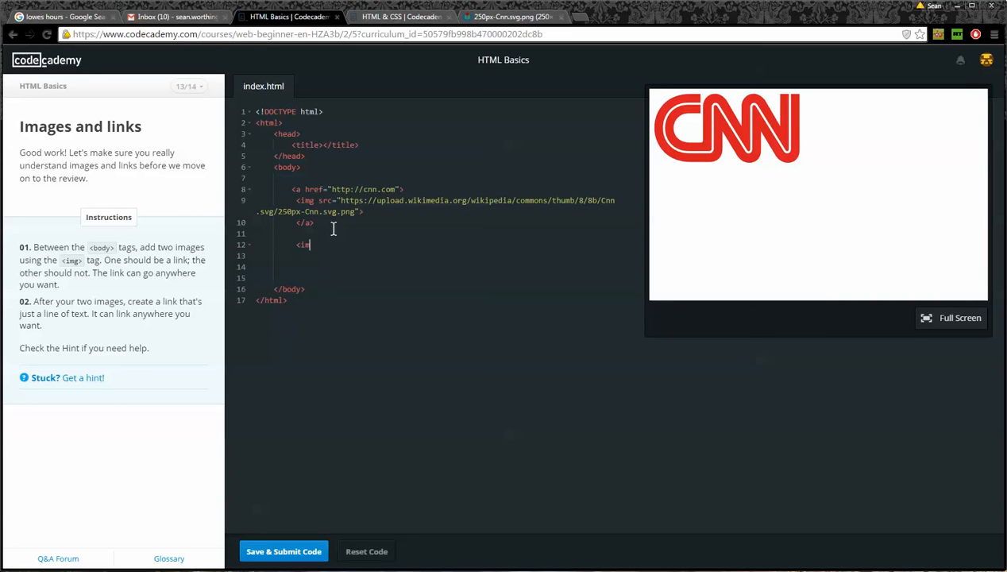
pyautogui.write('src="" />')
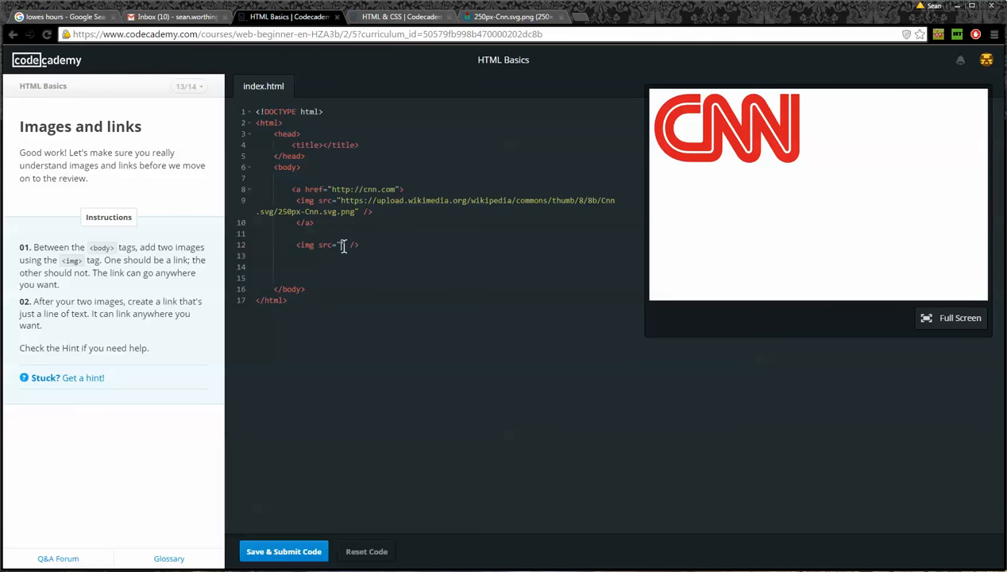
# - Back in Google Images, open a kitten photo by itself, copy its address, and return to the editor
pyautogui.click(512, 16)
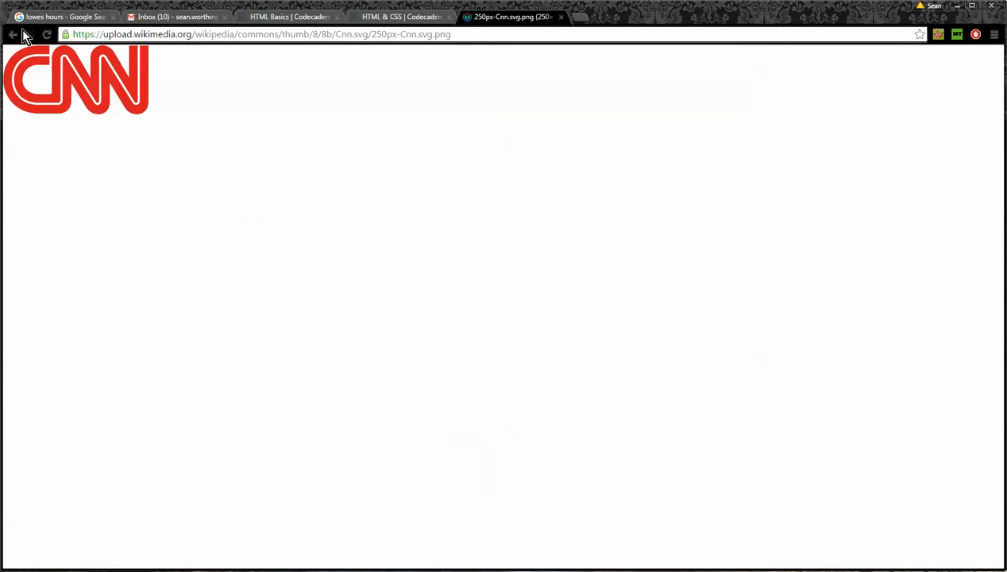
pyautogui.click(13, 35)
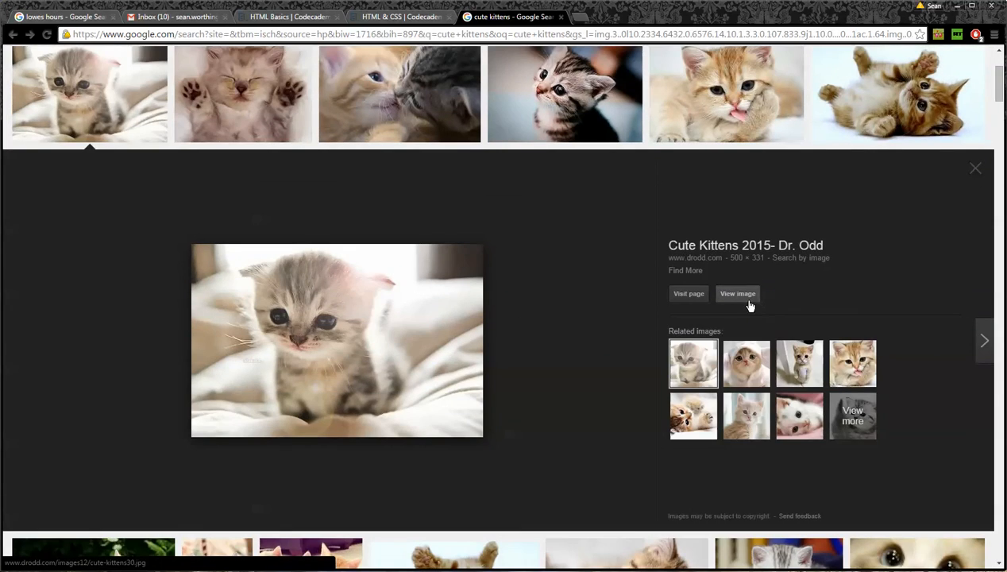
pyautogui.click(737, 292)
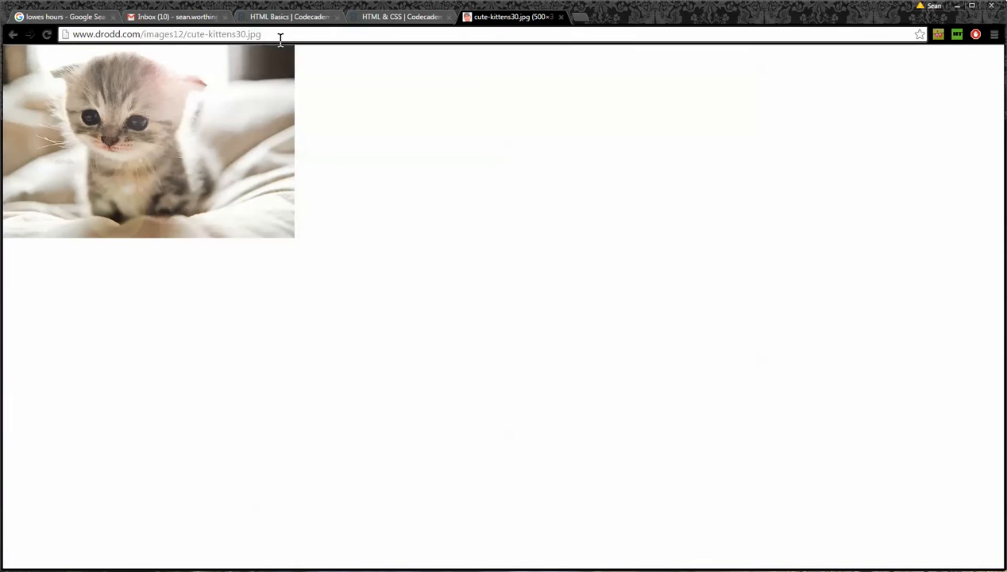
pyautogui.click(167, 35)
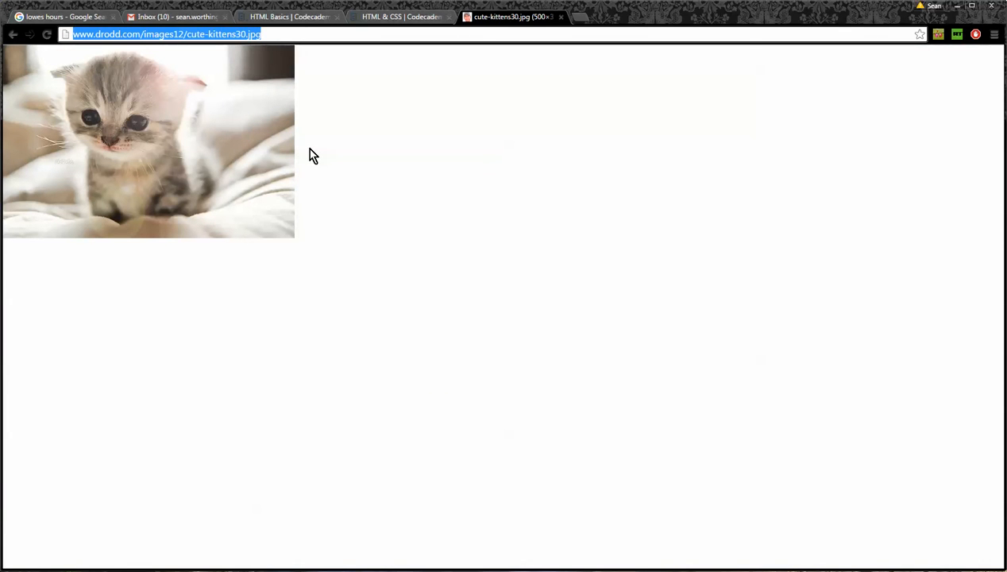
pyautogui.click(289, 16)
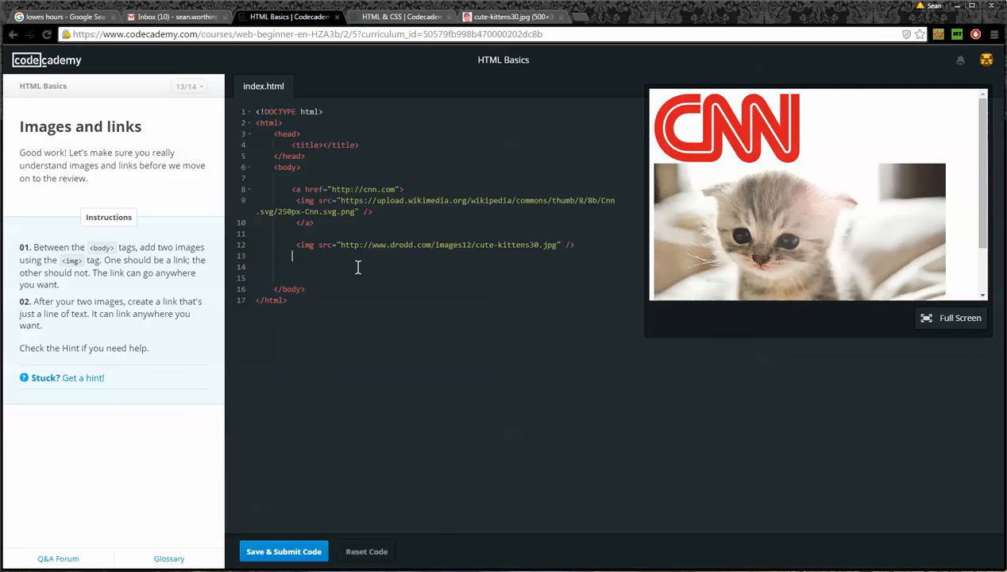
pyautogui.write('<')
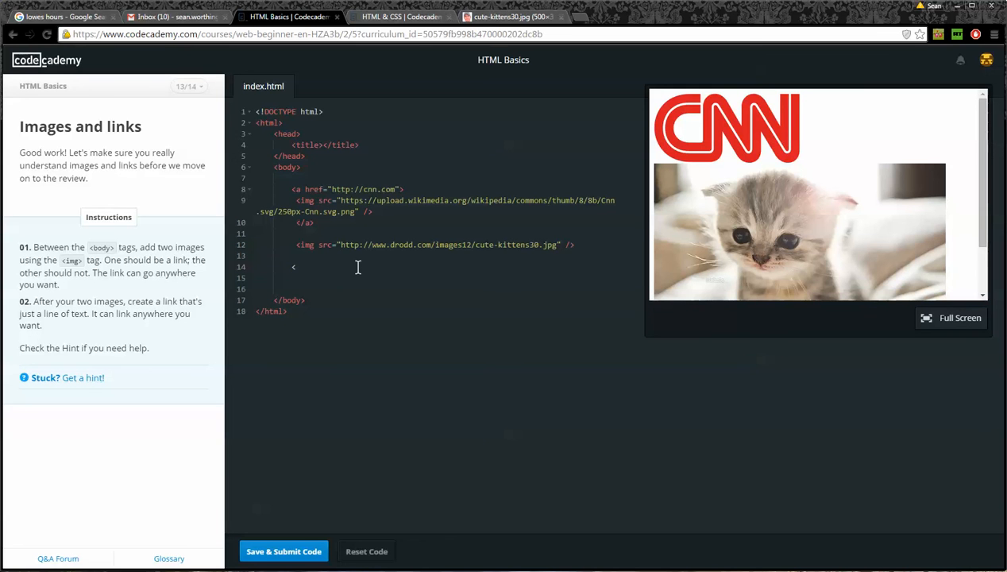
pyautogui.write('a hr')
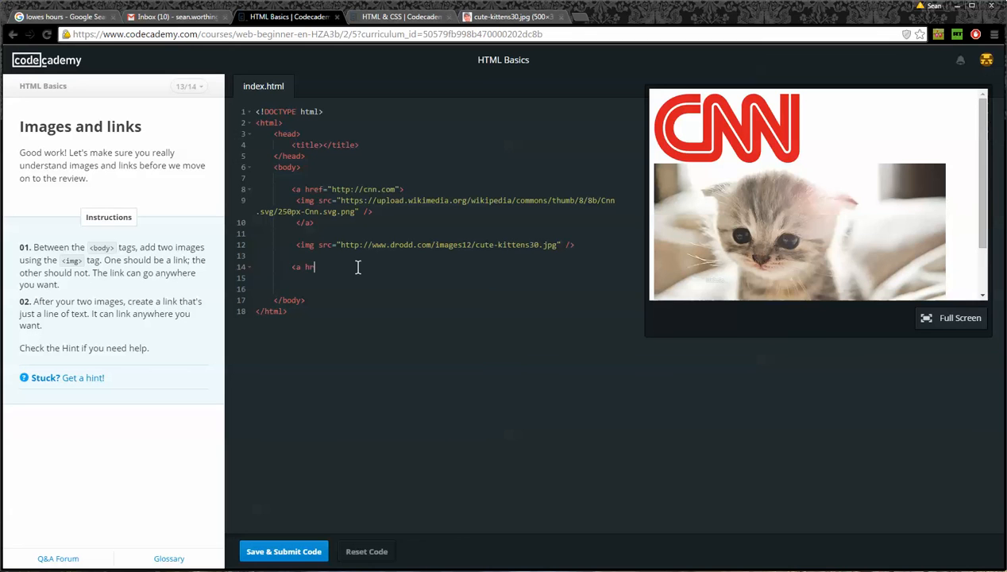
pyautogui.write('ref="">')
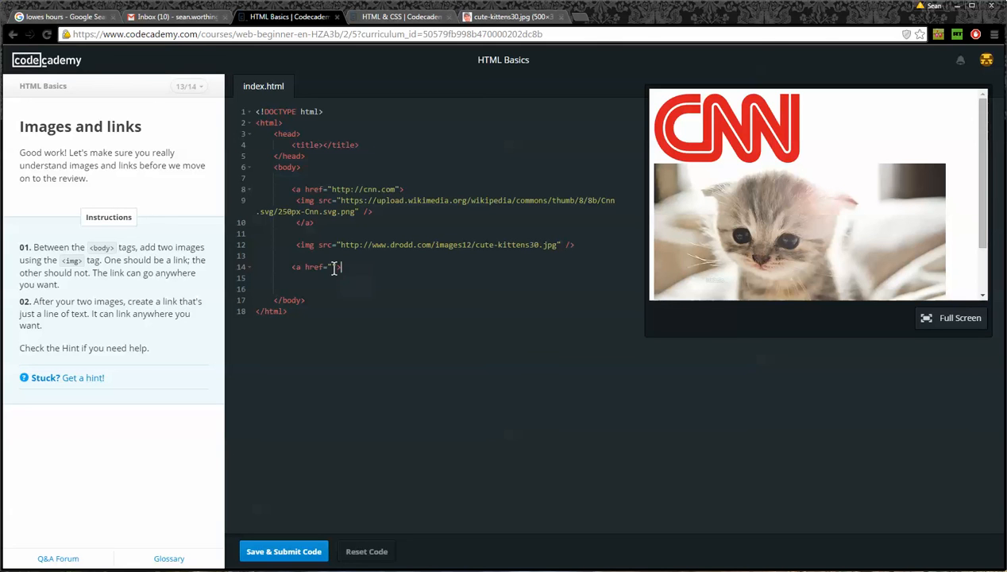
pyautogui.write('http://')
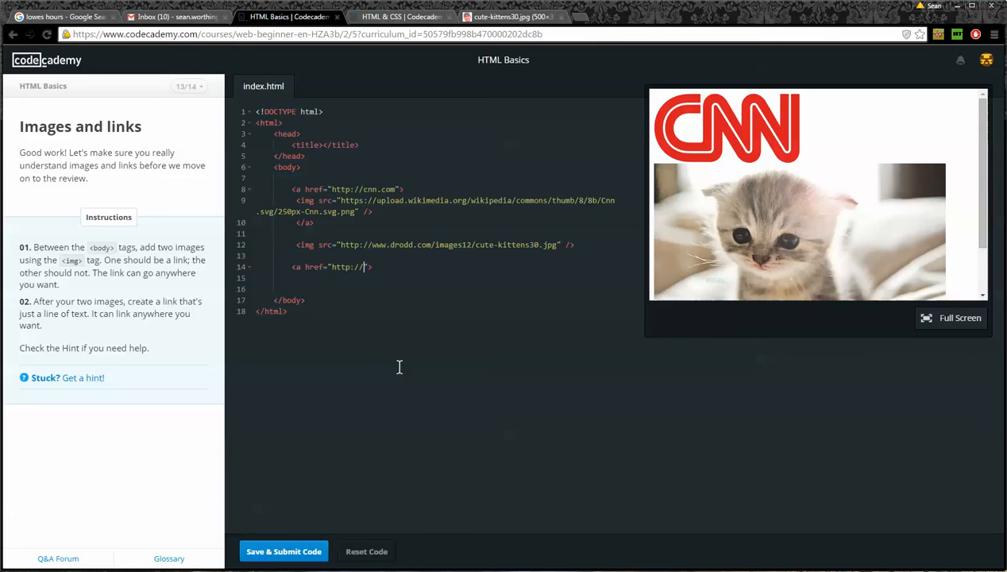
pyautogui.write('butte.edu')
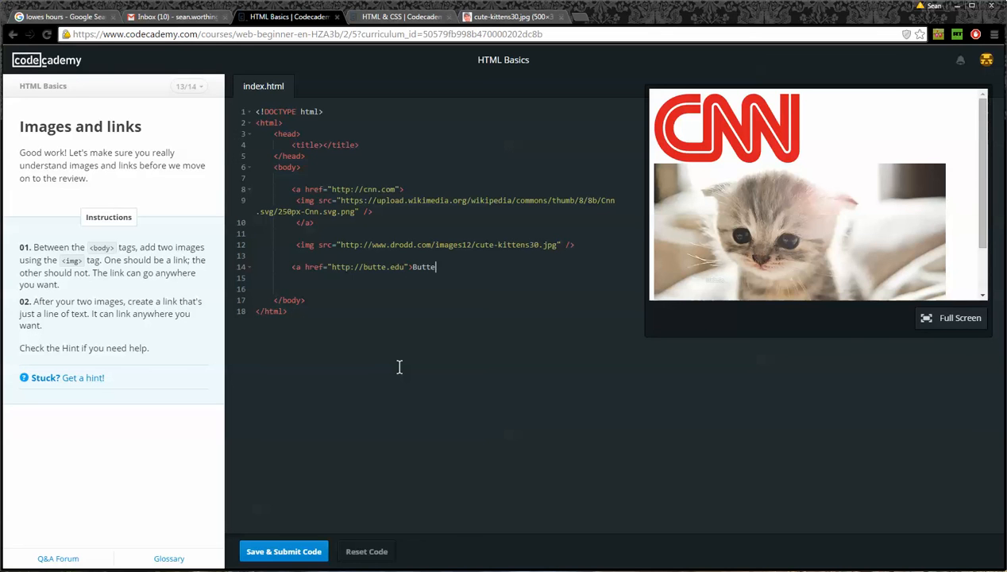
pyautogui.write('College')
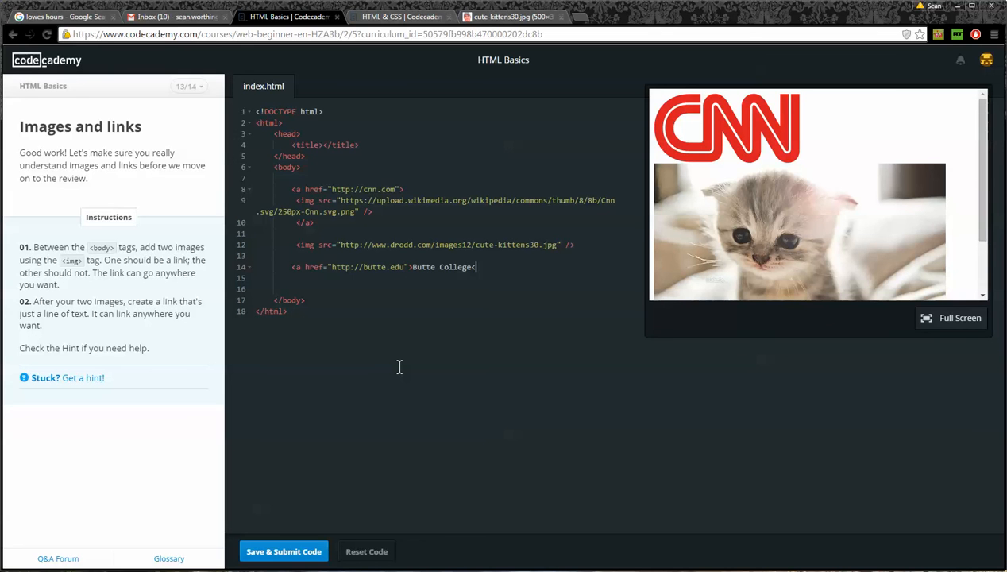
pyautogui.write('</a>')
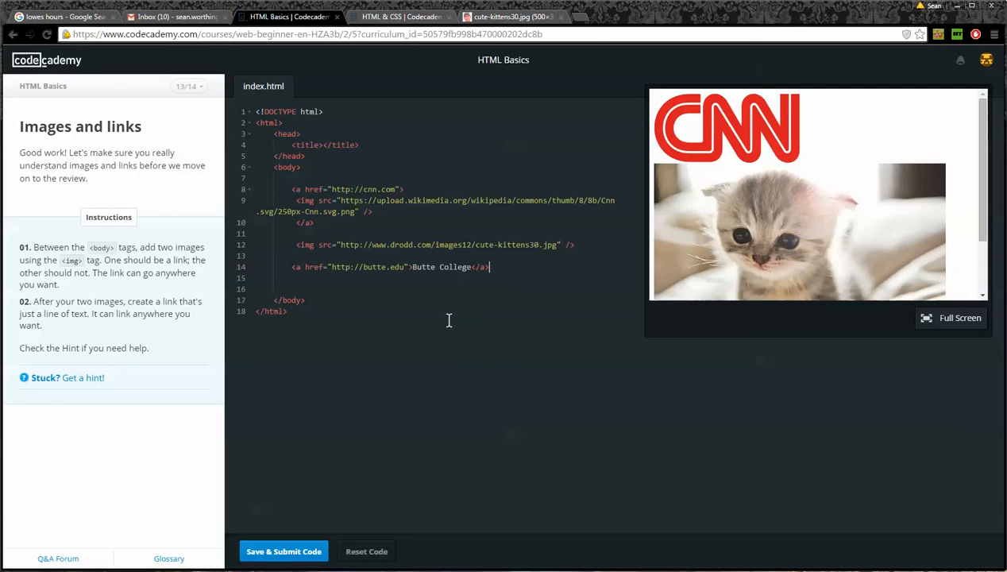
pyautogui.moveTo(343, 523)
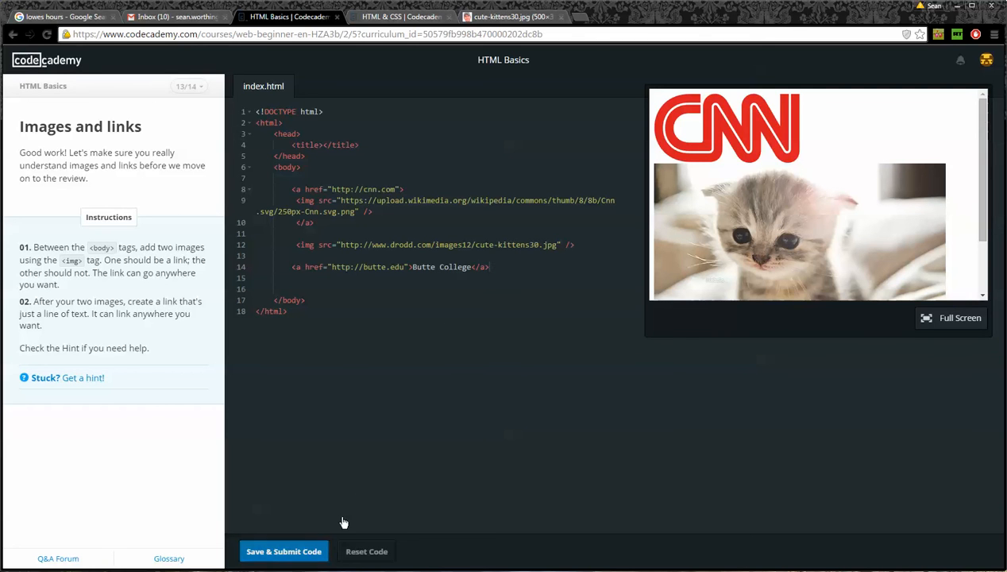
# - Submit the Images and links code and open the final Congratulations lesson
pyautogui.click(284, 551)
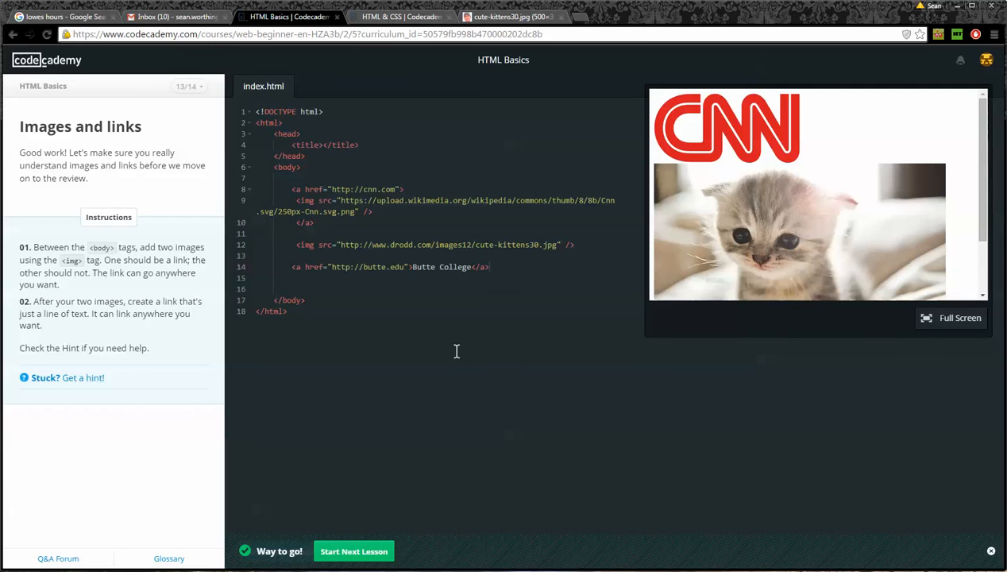
pyautogui.moveTo(352, 551)
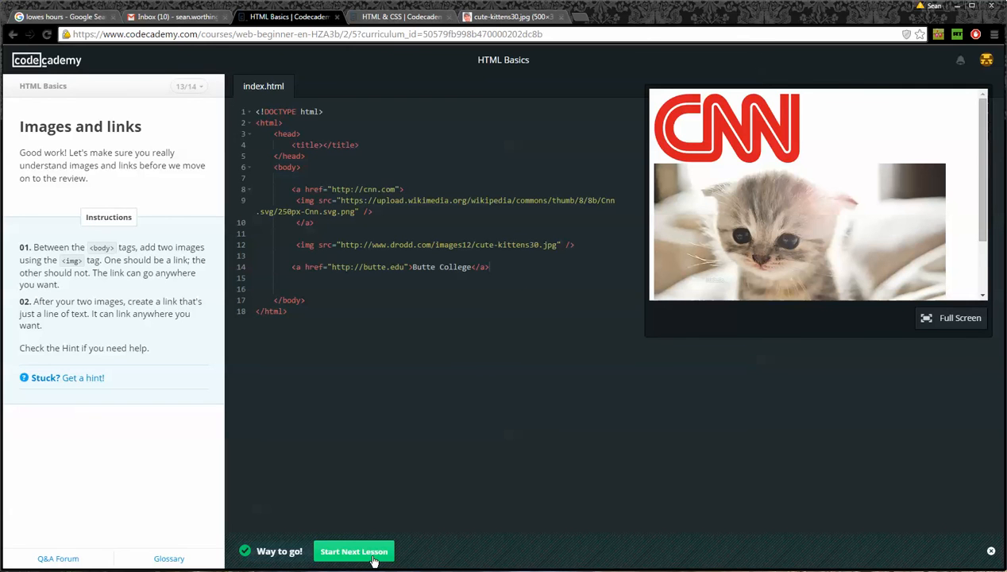
pyautogui.click(353, 550)
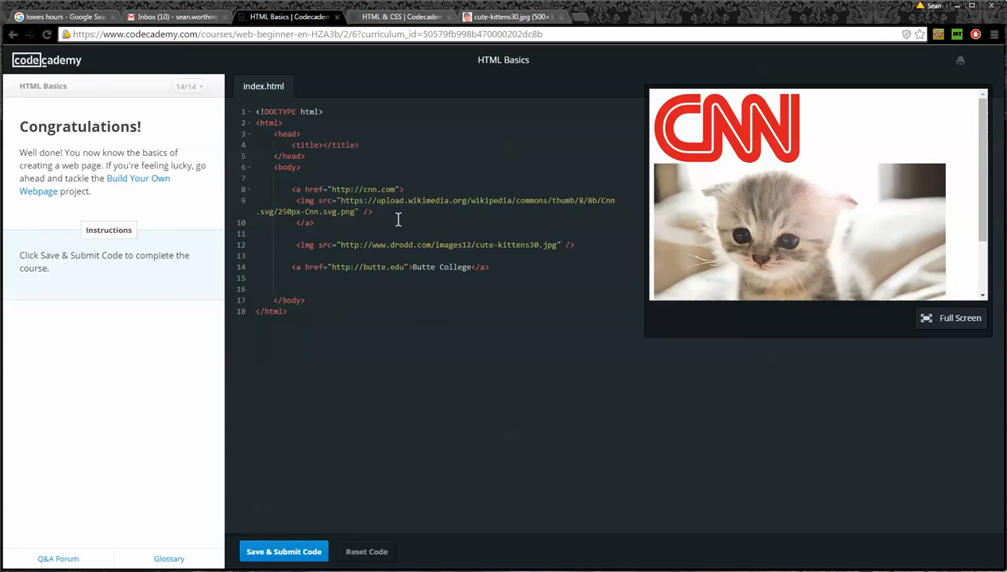
pyautogui.moveTo(154, 225)
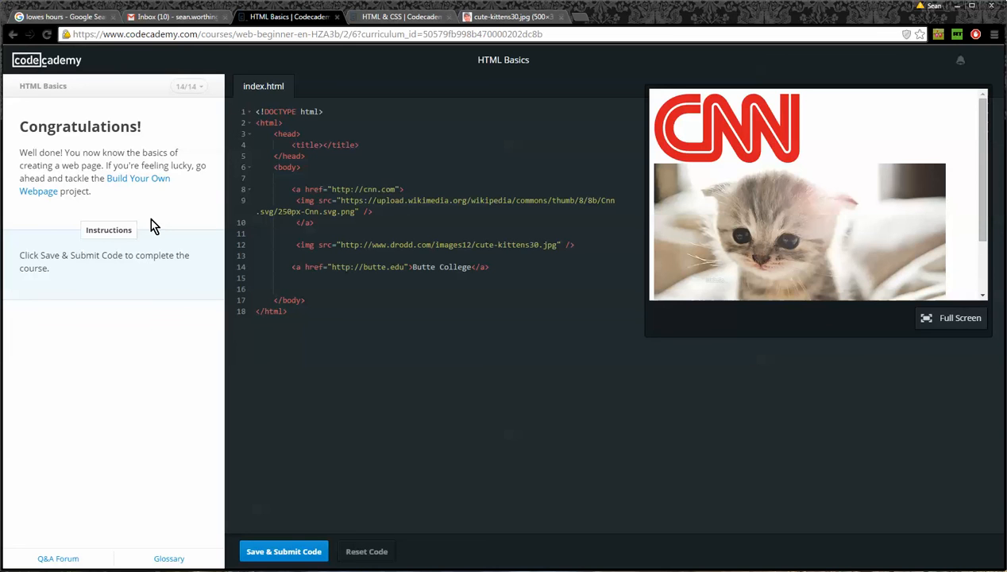